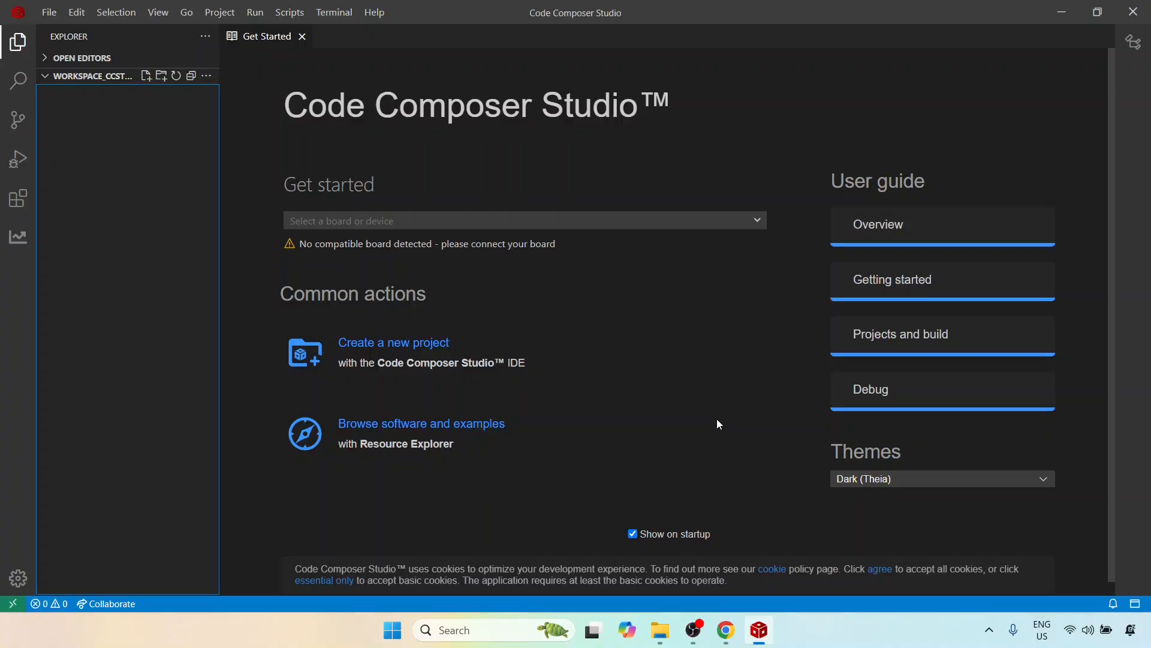
mouse_move(597, 399)
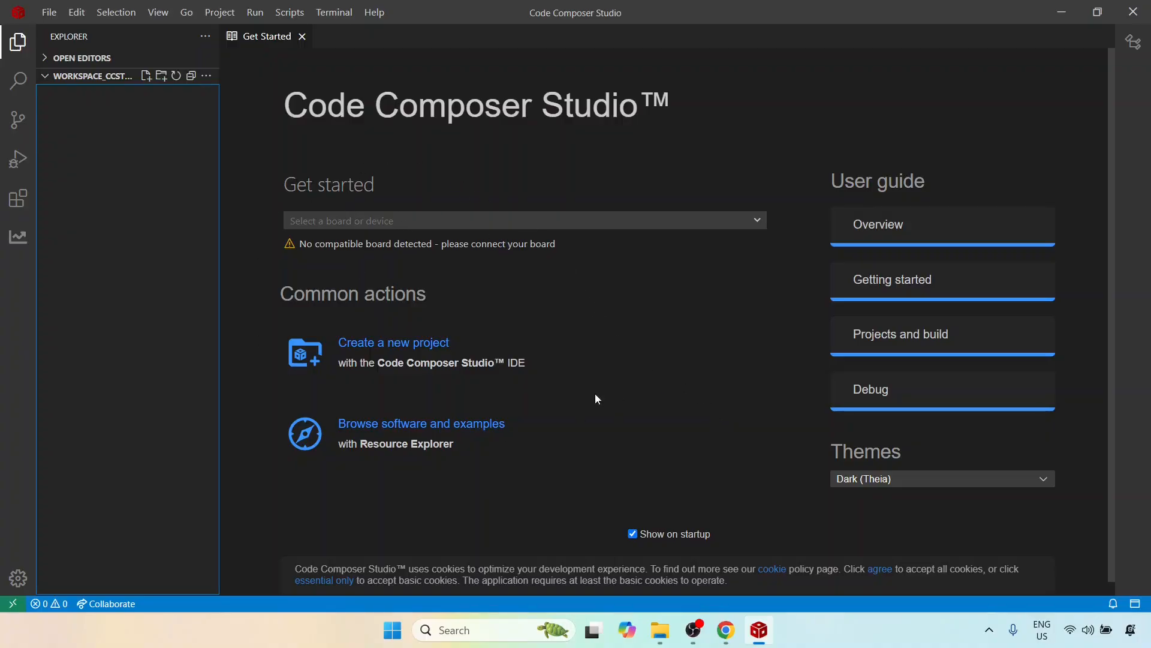
mouse_move(649, 364)
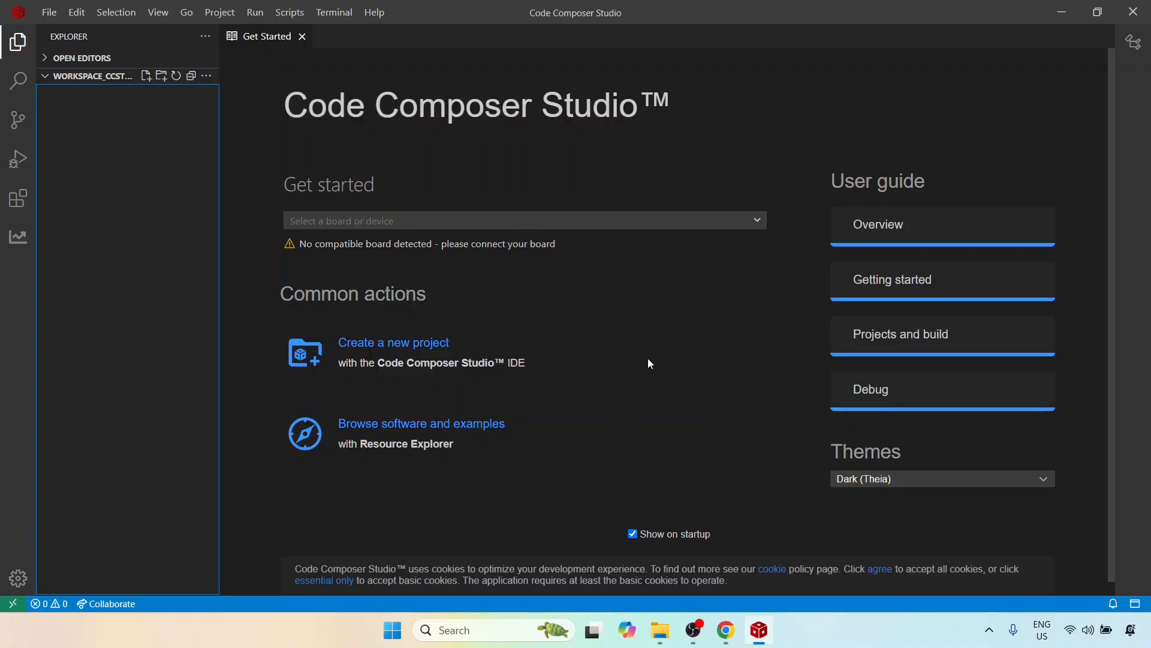
mouse_move(554, 336)
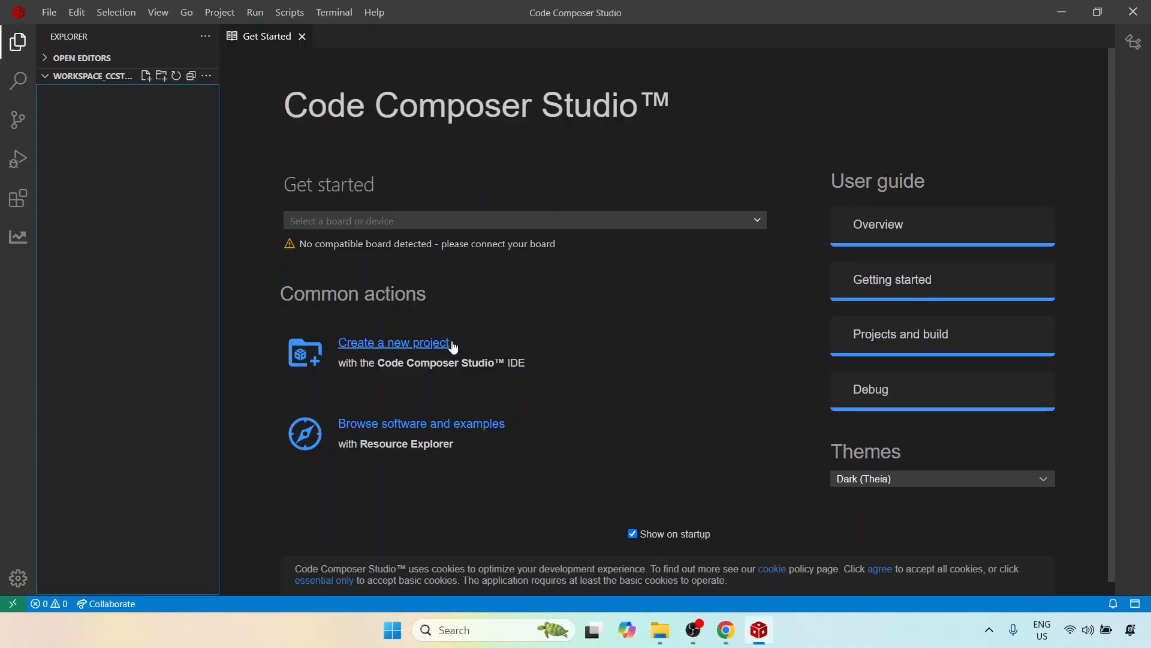
mouse_move(608, 345)
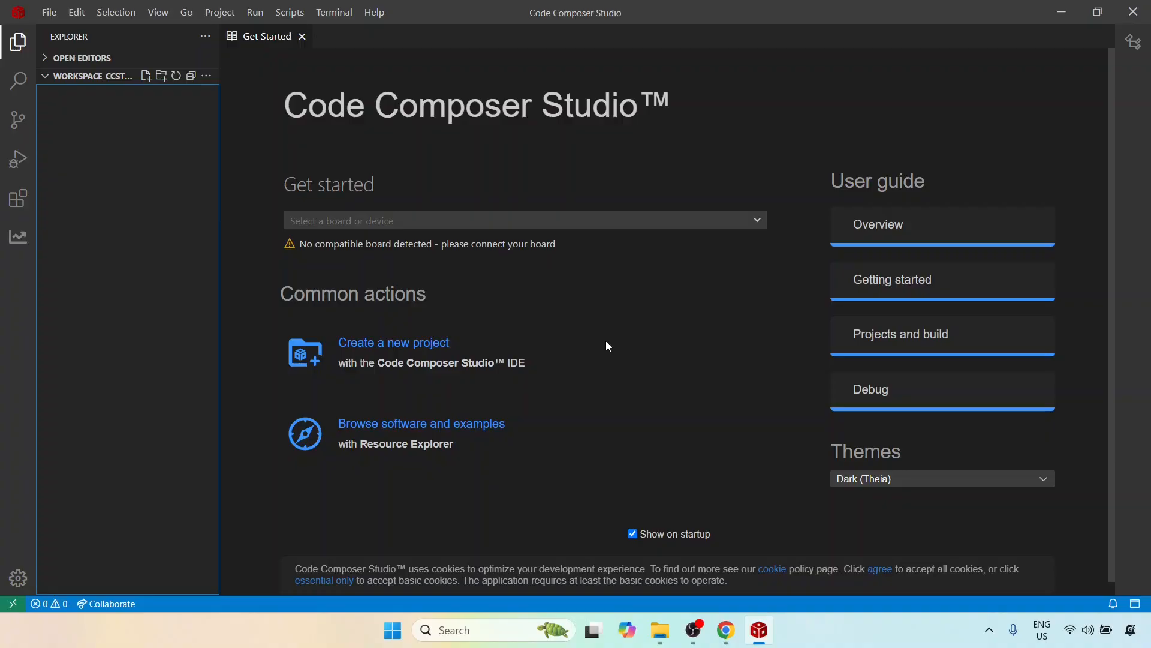
mouse_move(590, 348)
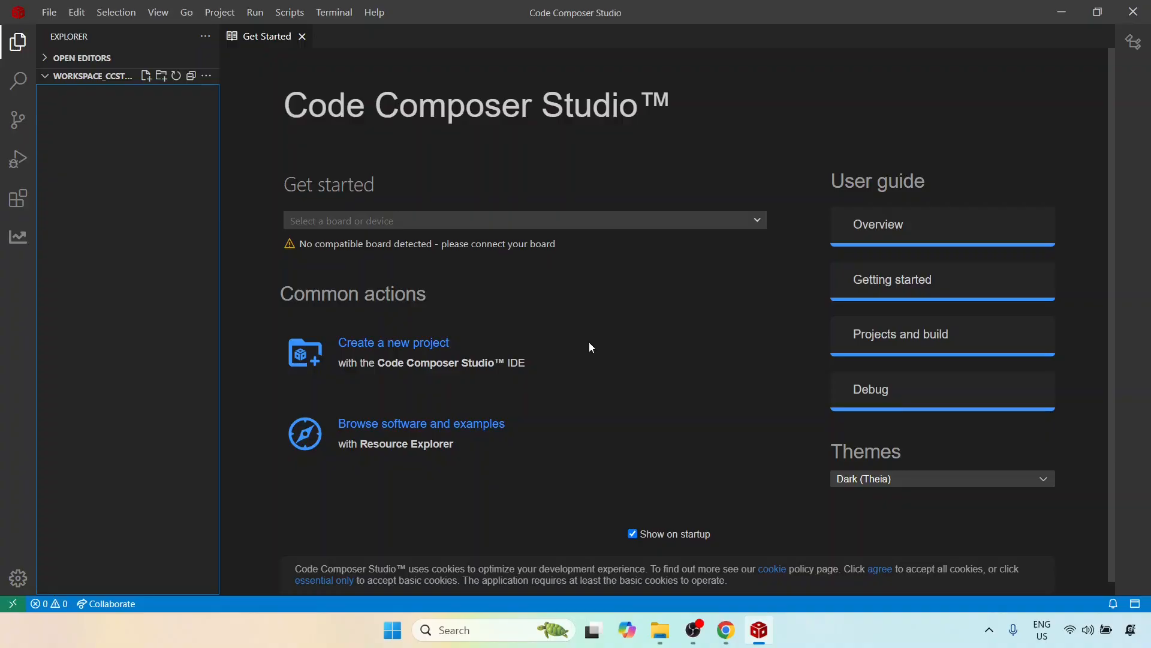
mouse_move(586, 339)
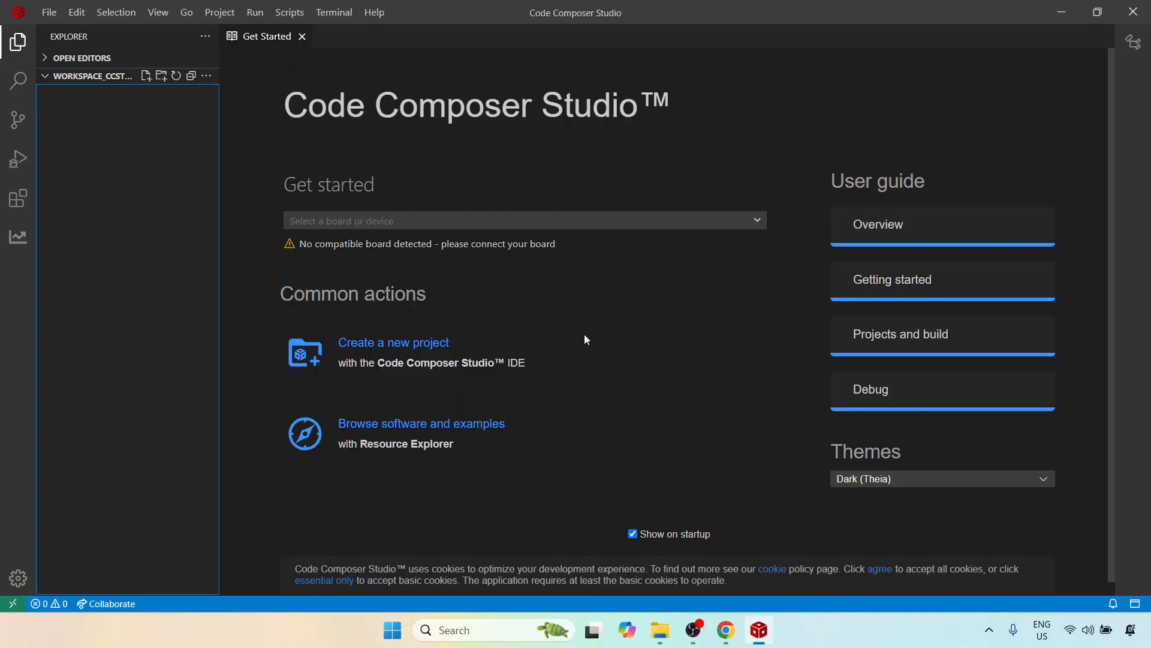
mouse_move(358, 79)
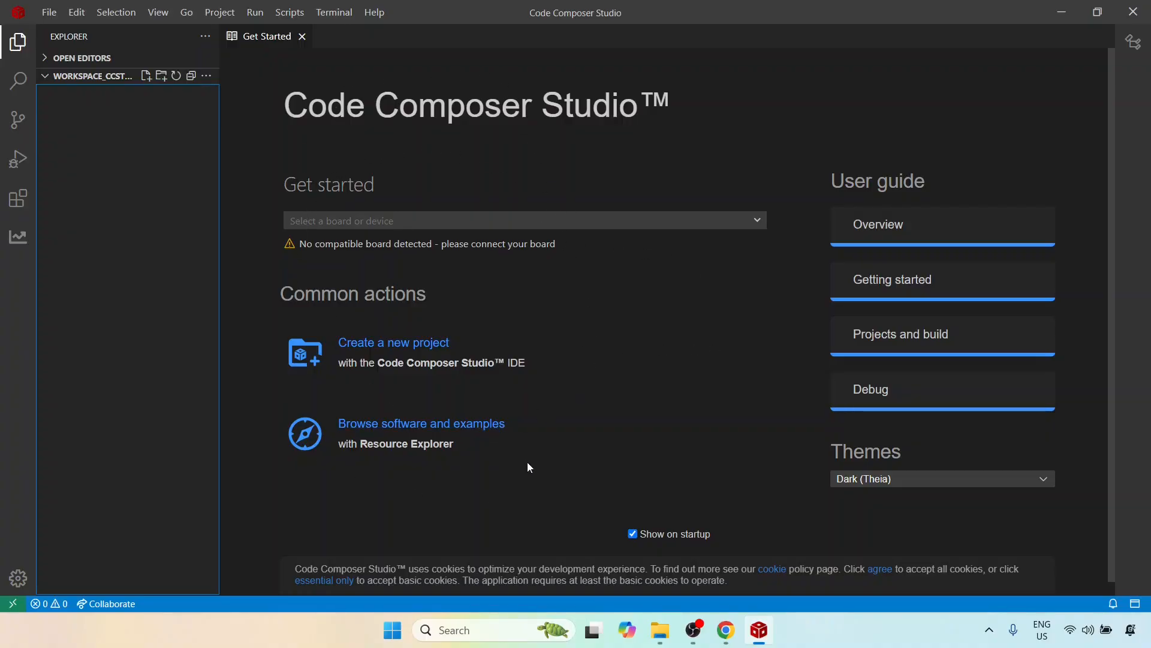
mouse_move(386, 347)
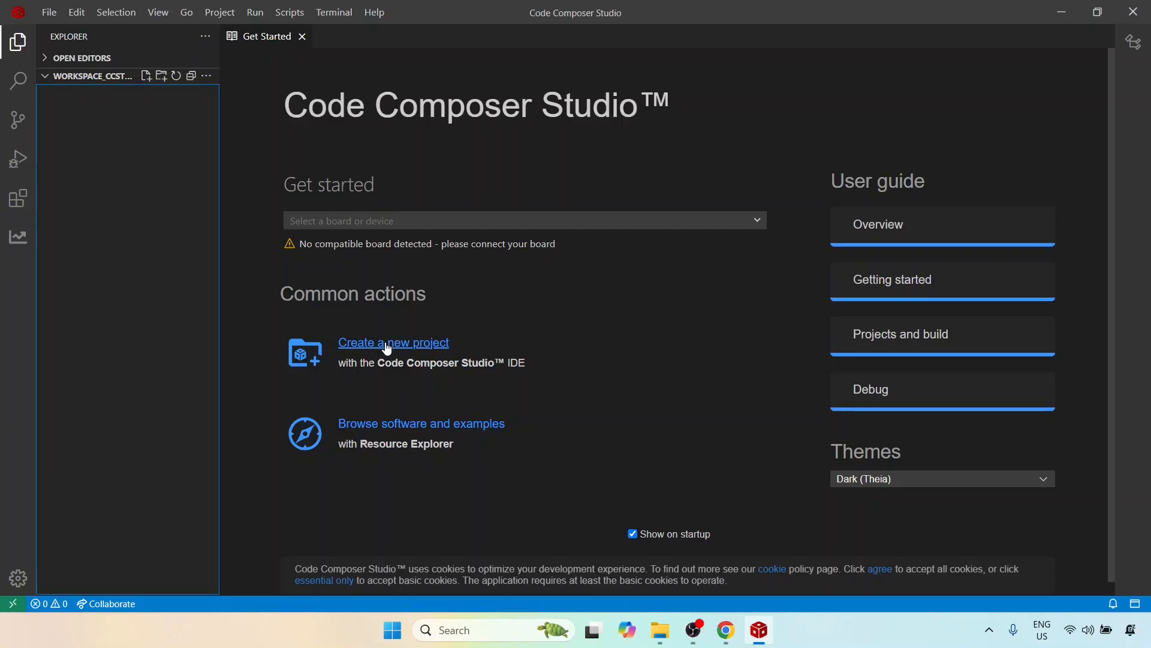
Start a new project and bring up the View menu to enlarge the interface
left_click(393, 343)
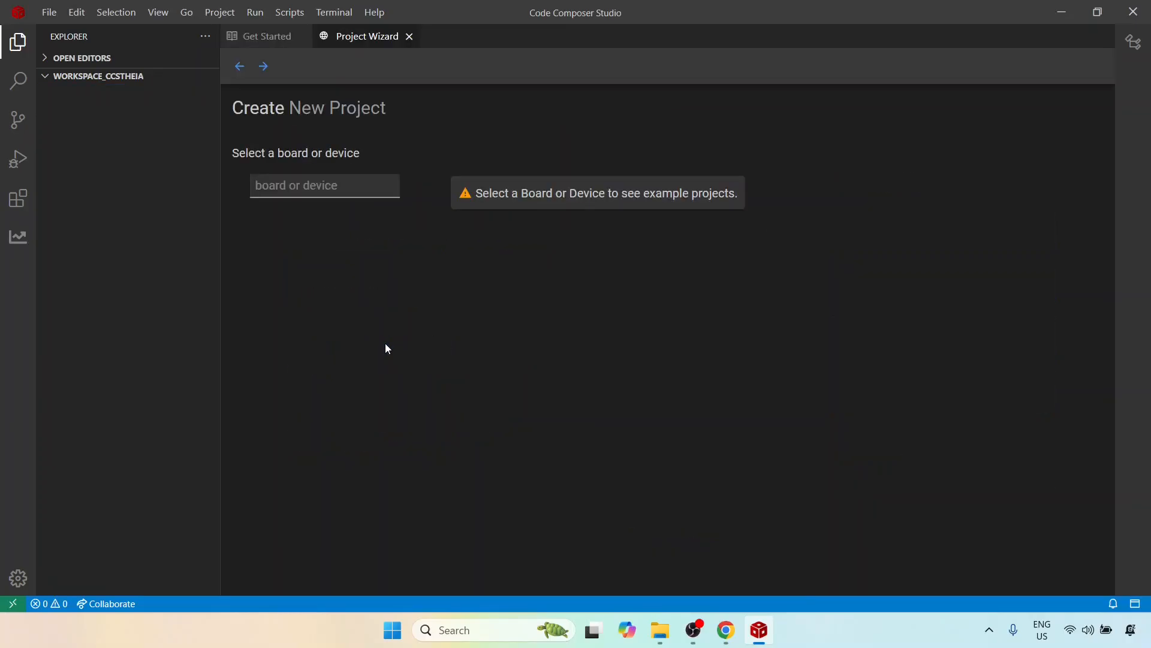
mouse_move(503, 113)
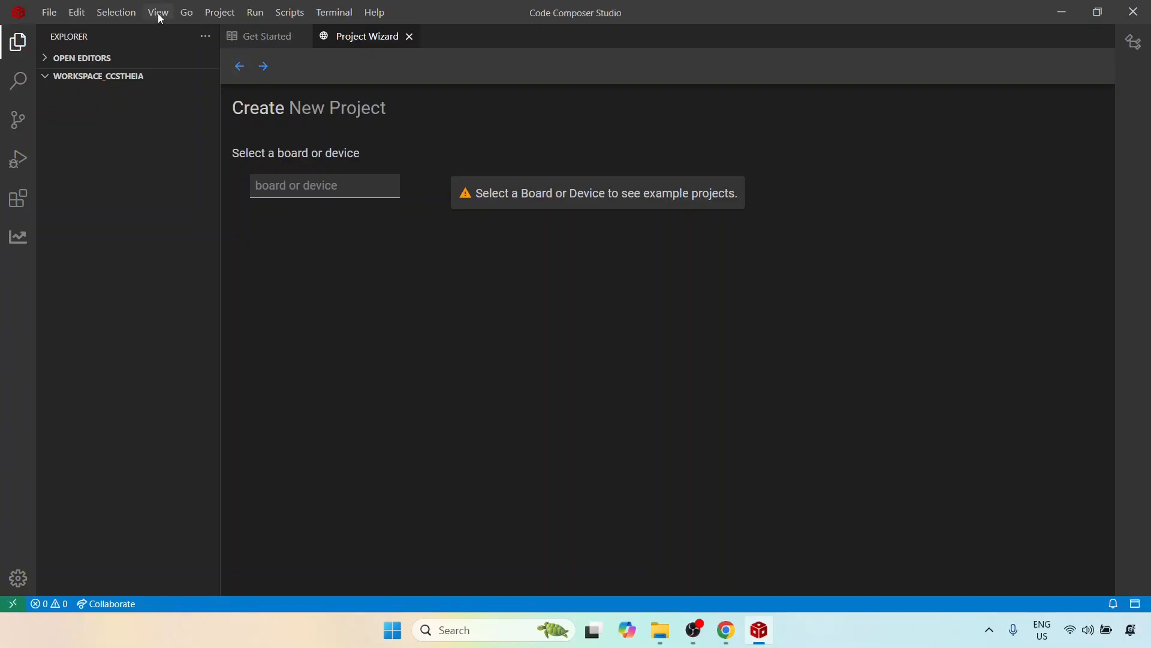
left_click(158, 12)
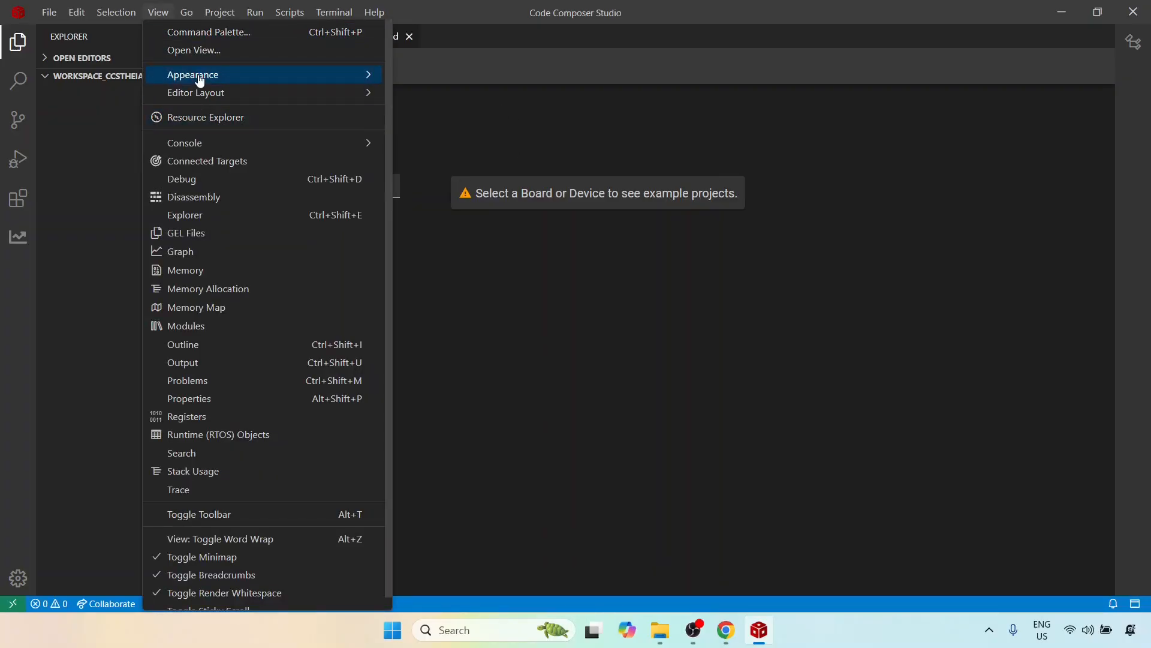
mouse_move(200, 75)
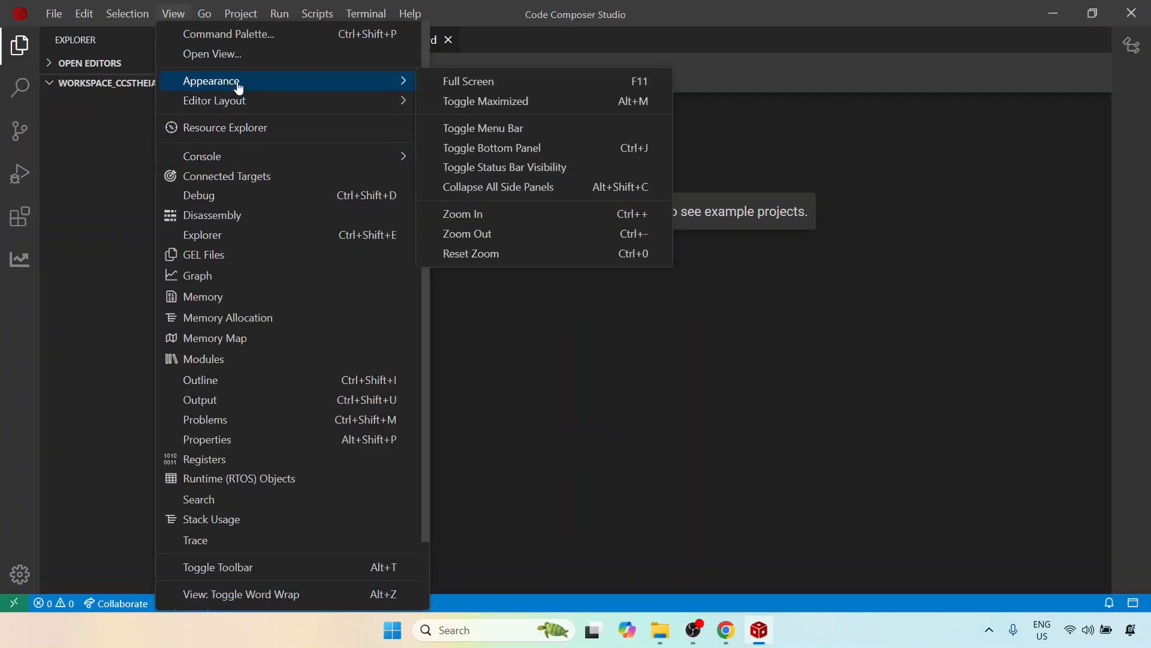
mouse_move(474, 223)
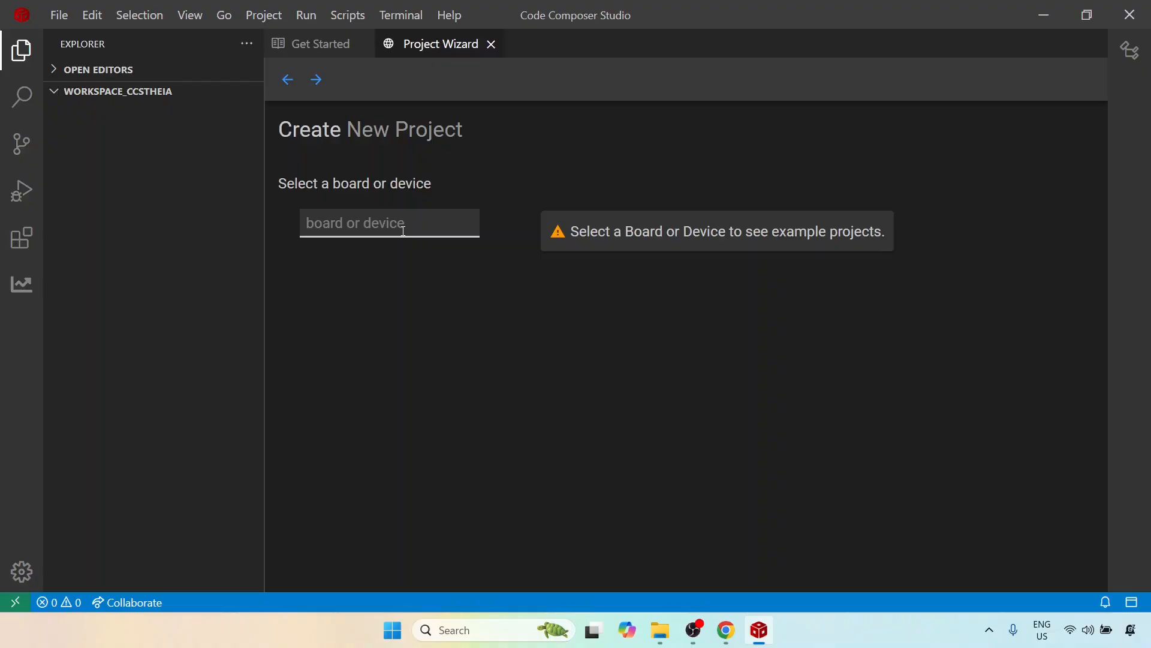
Search the board field for F283 and select the LAUNCHXL F28379D board
left_click(389, 223)
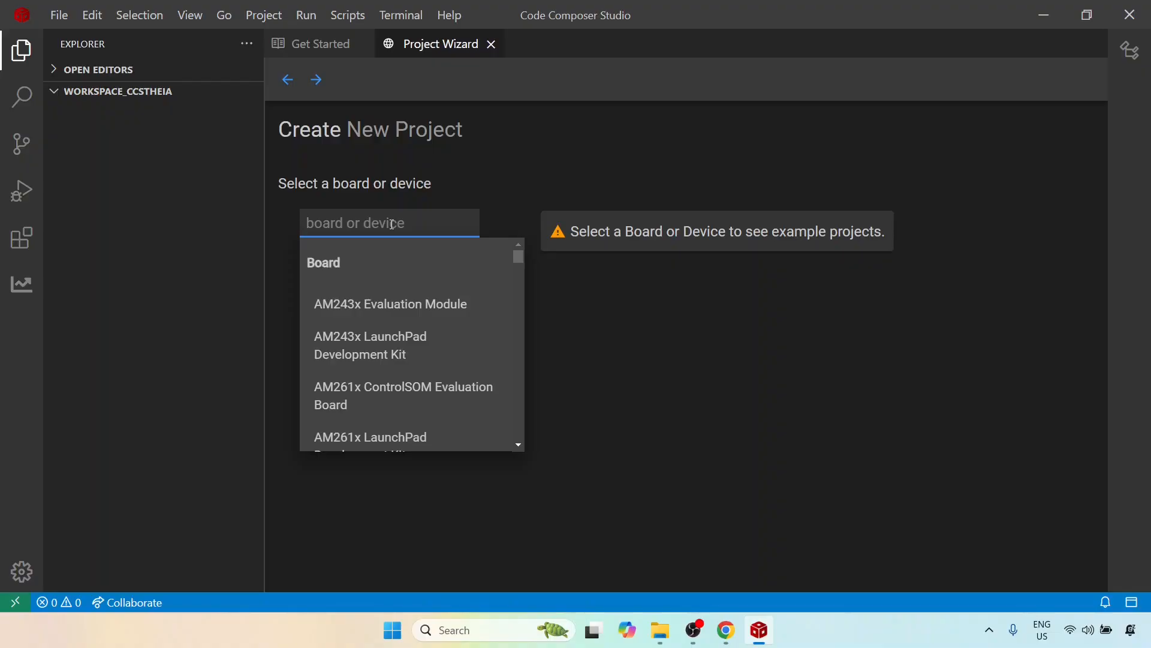
type("F28379")
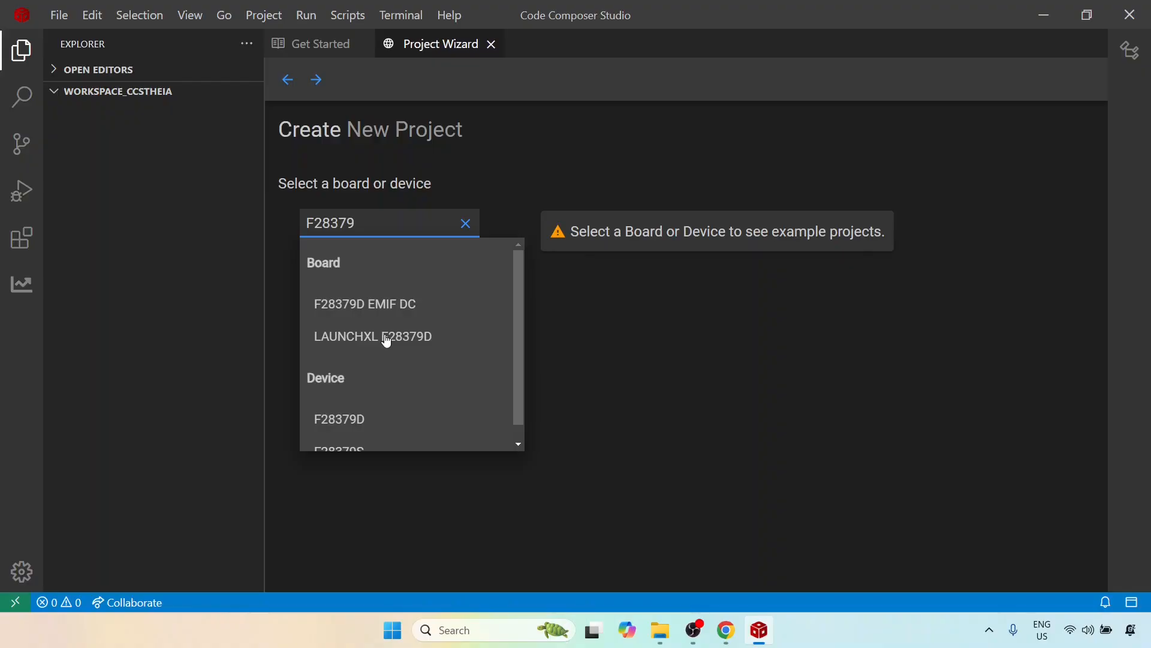
left_click(373, 336)
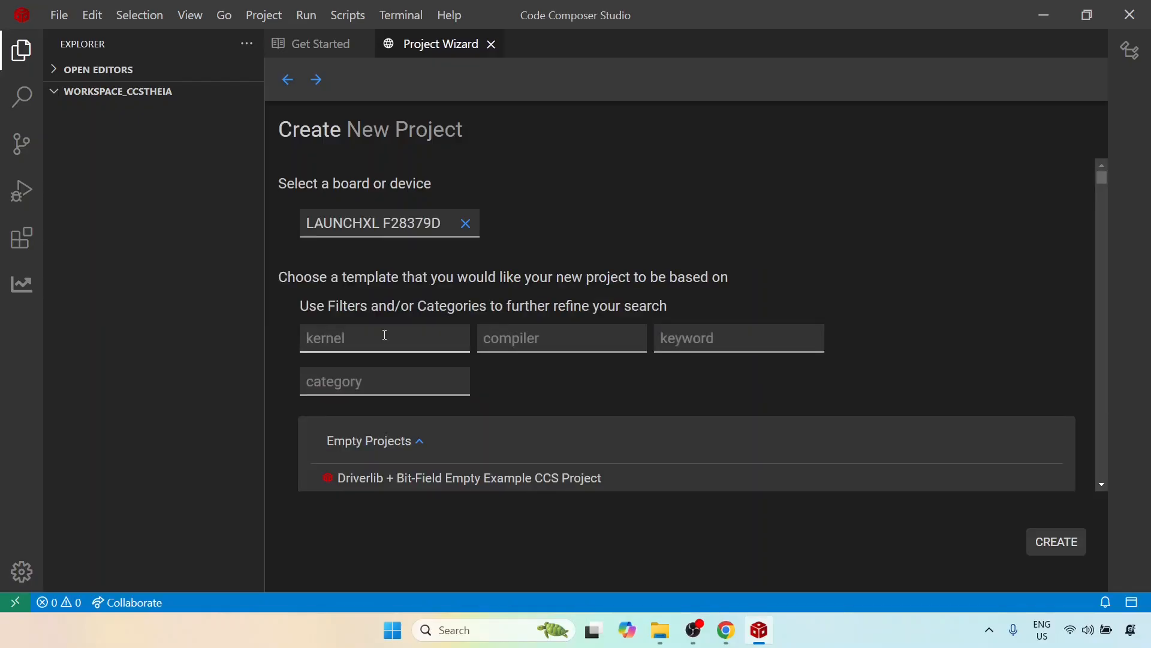
scroll("down", 3)
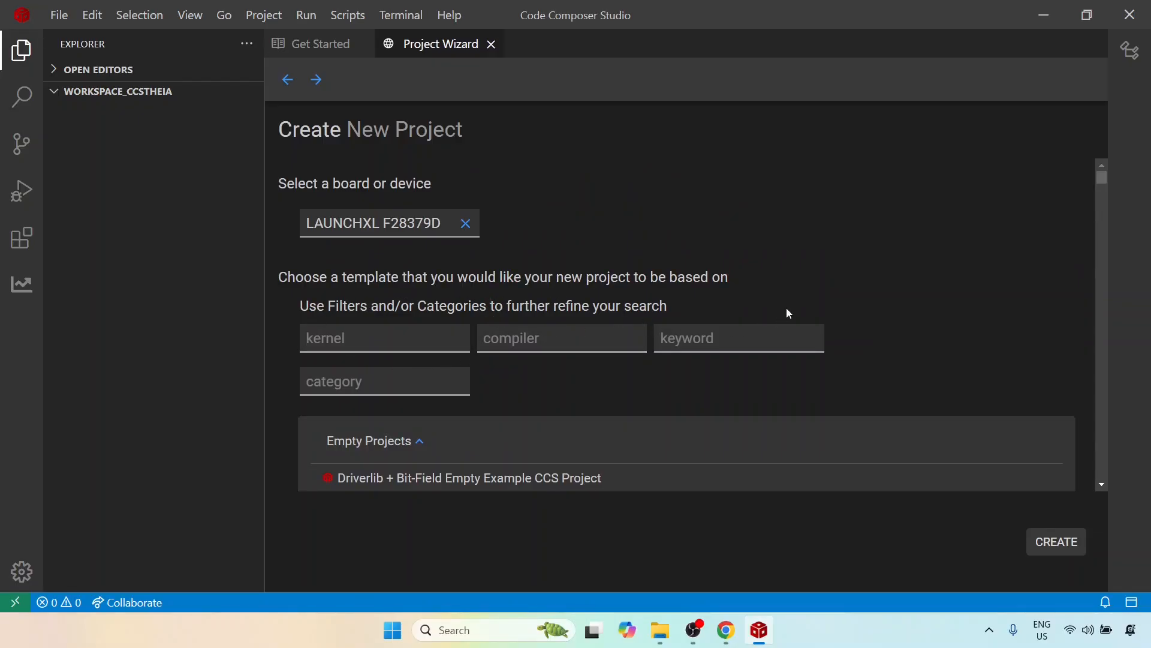
scroll("down", 3)
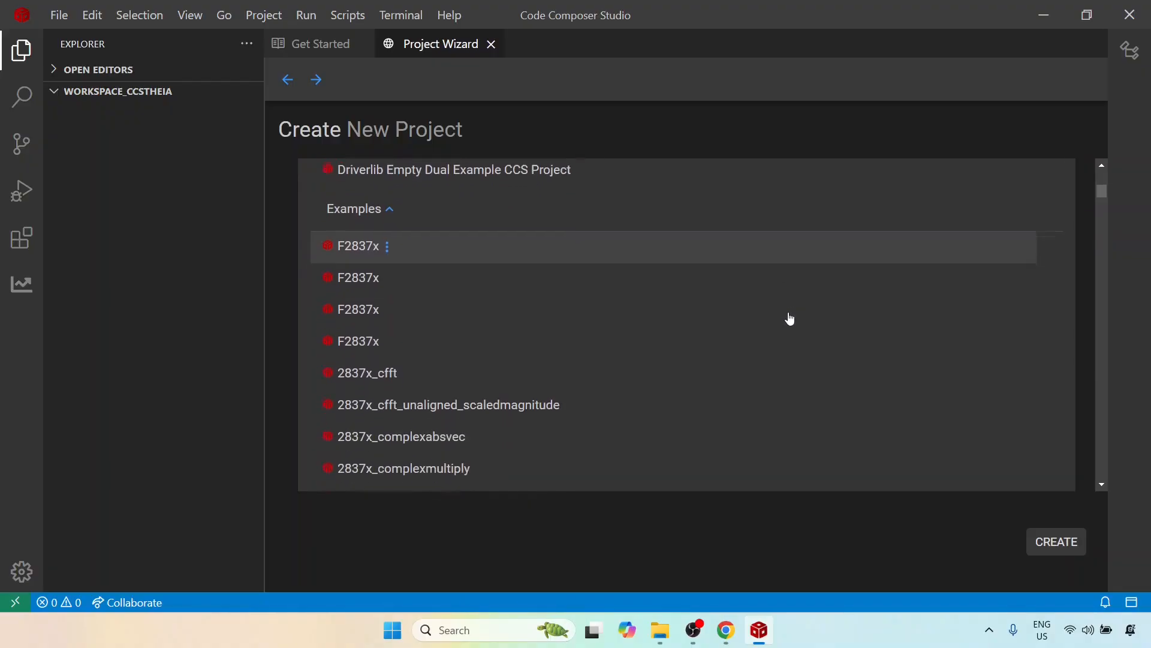
scroll("down", 3)
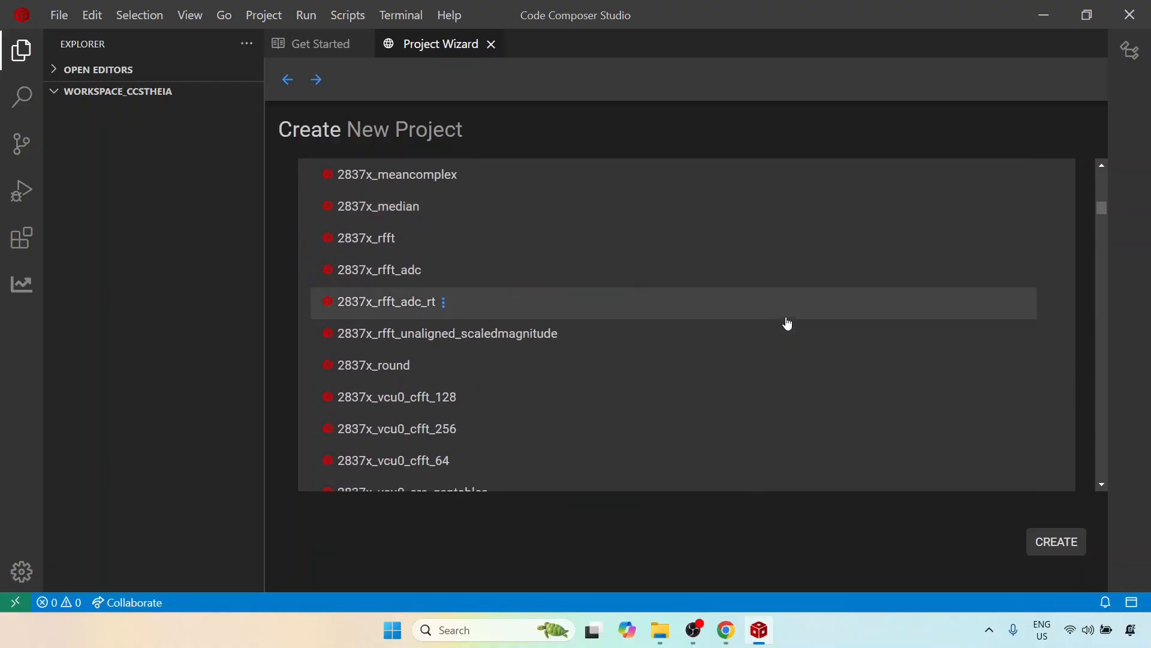
scroll("down", 3)
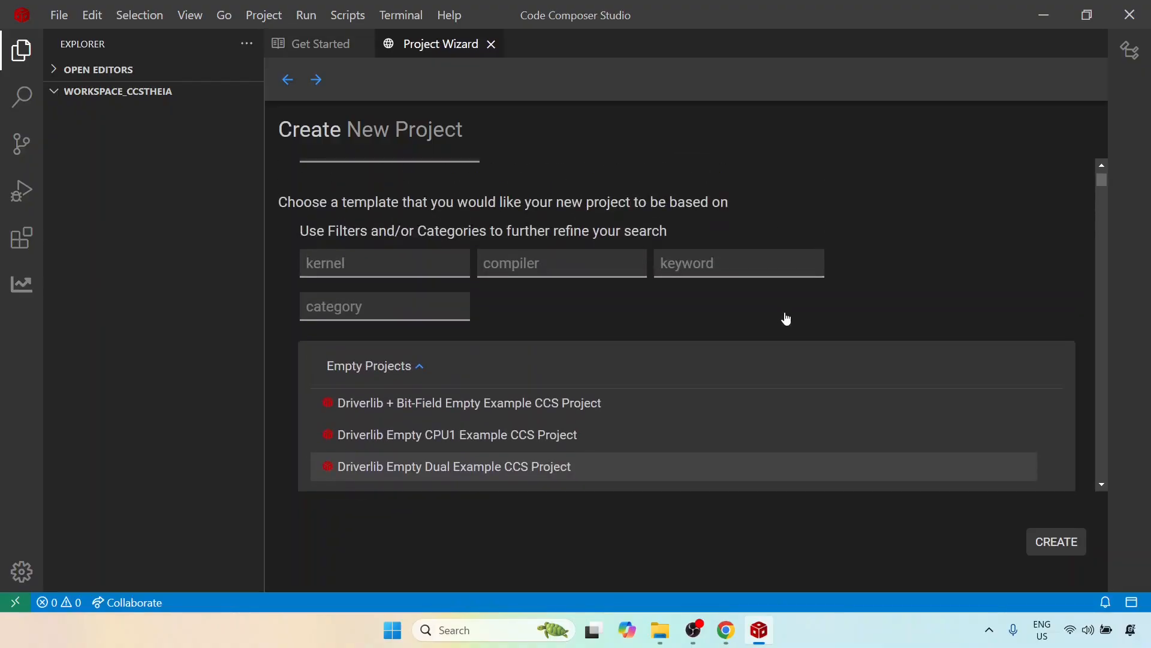
scroll("down", 3)
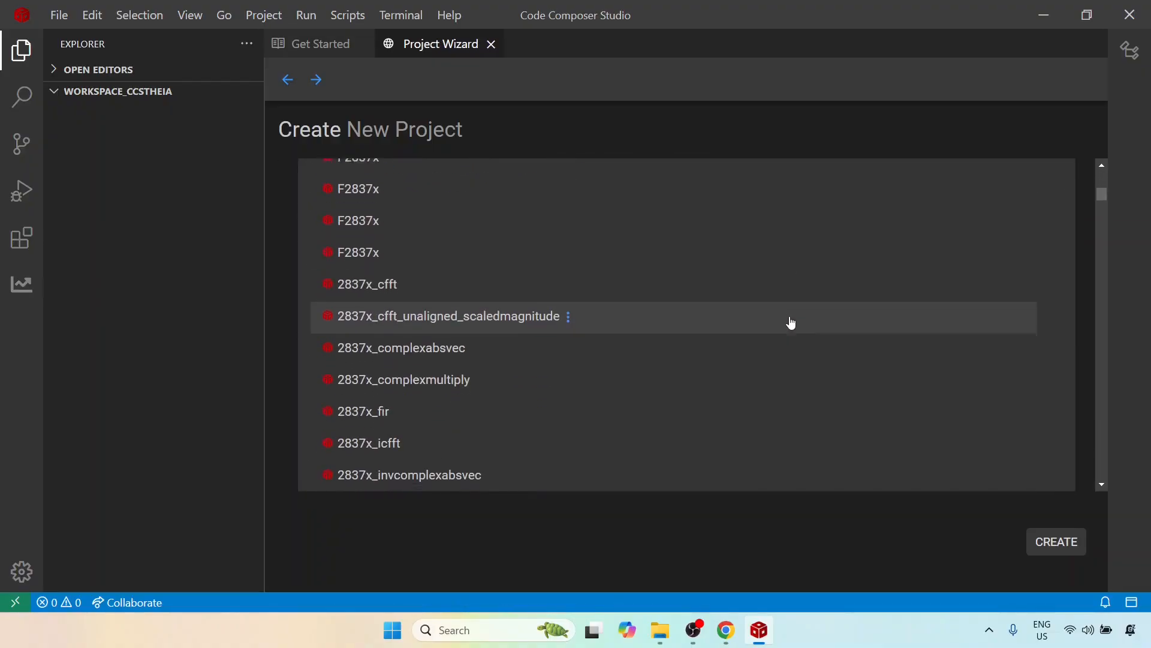
scroll("down", 3)
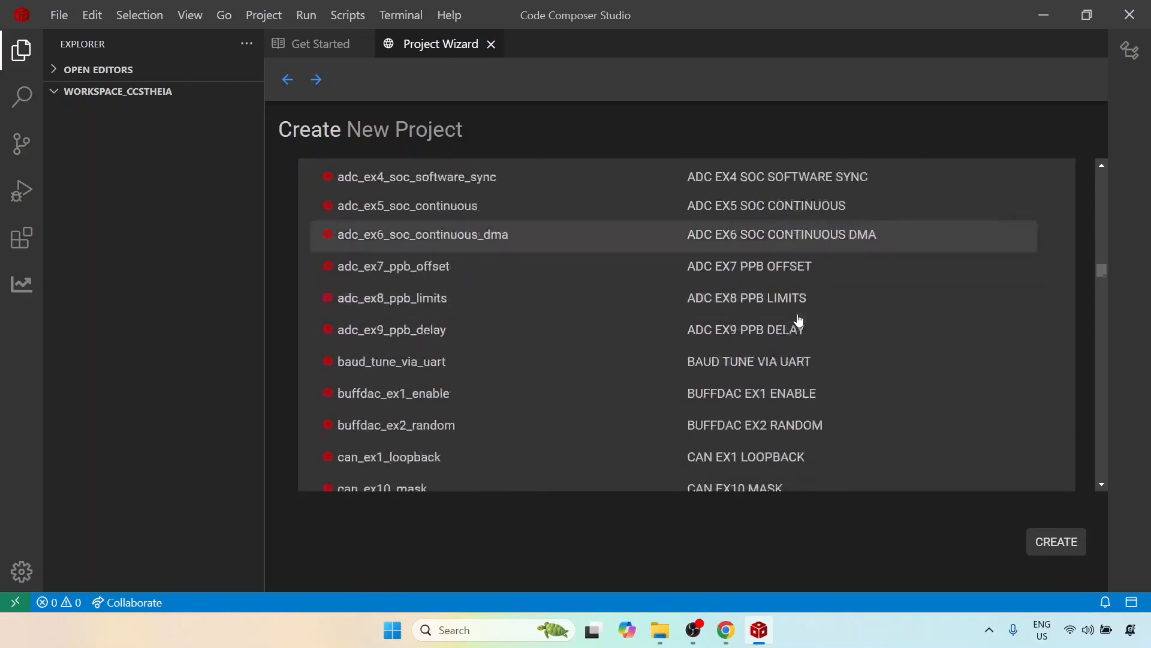
scroll("down", 3)
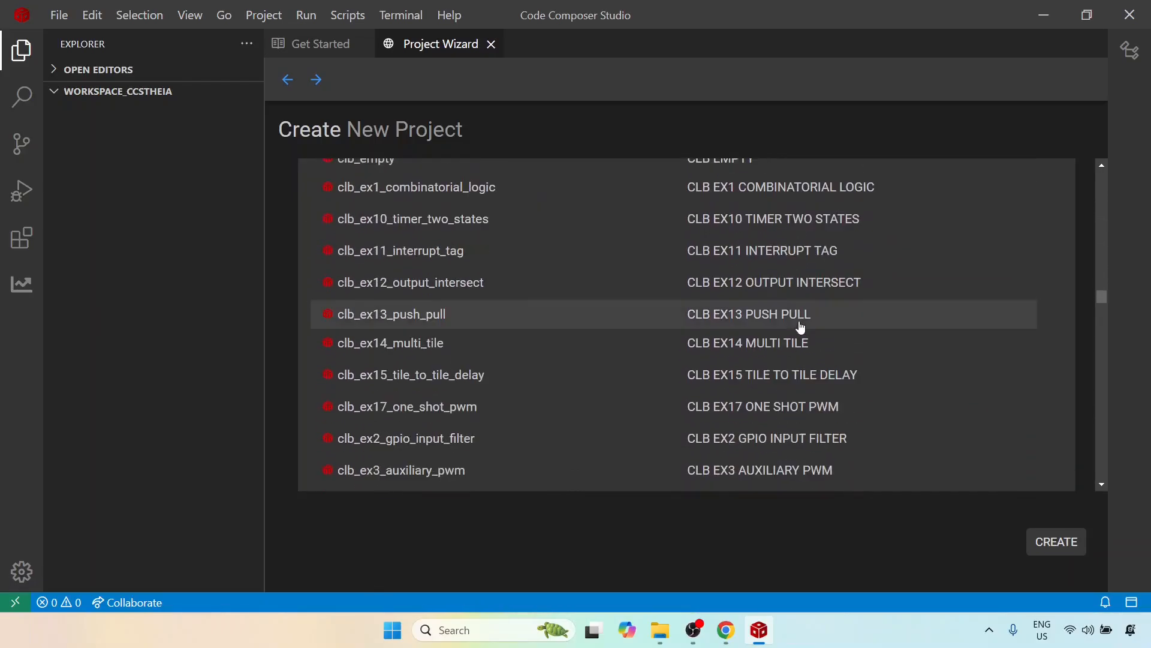
scroll("down", 3)
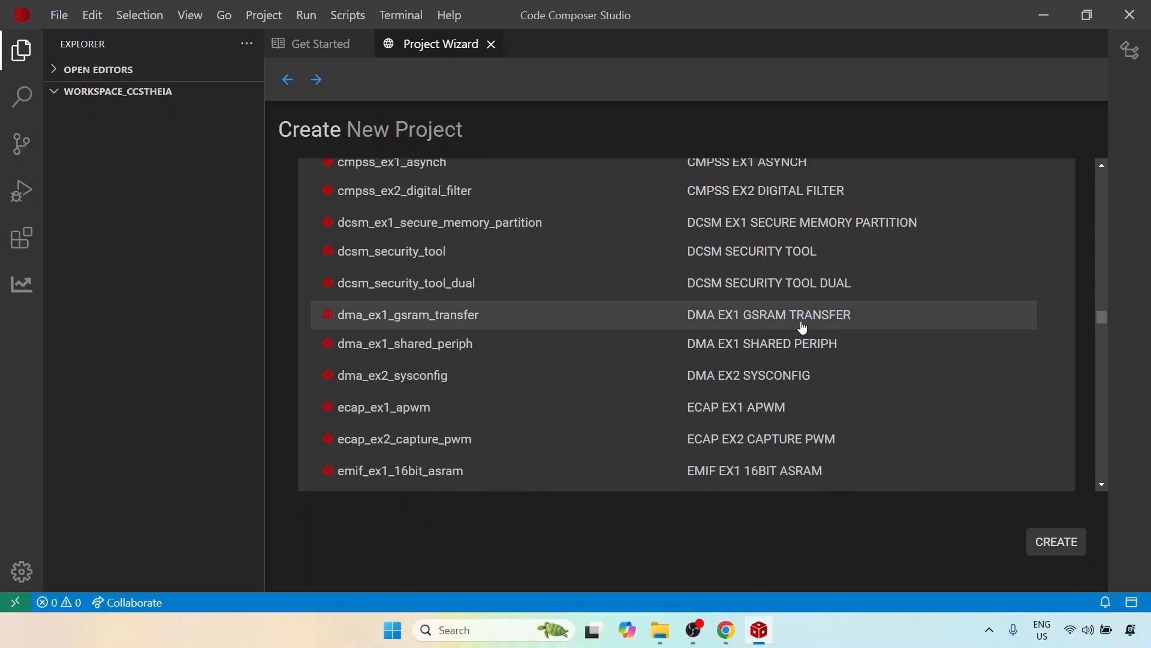
scroll("down", 3)
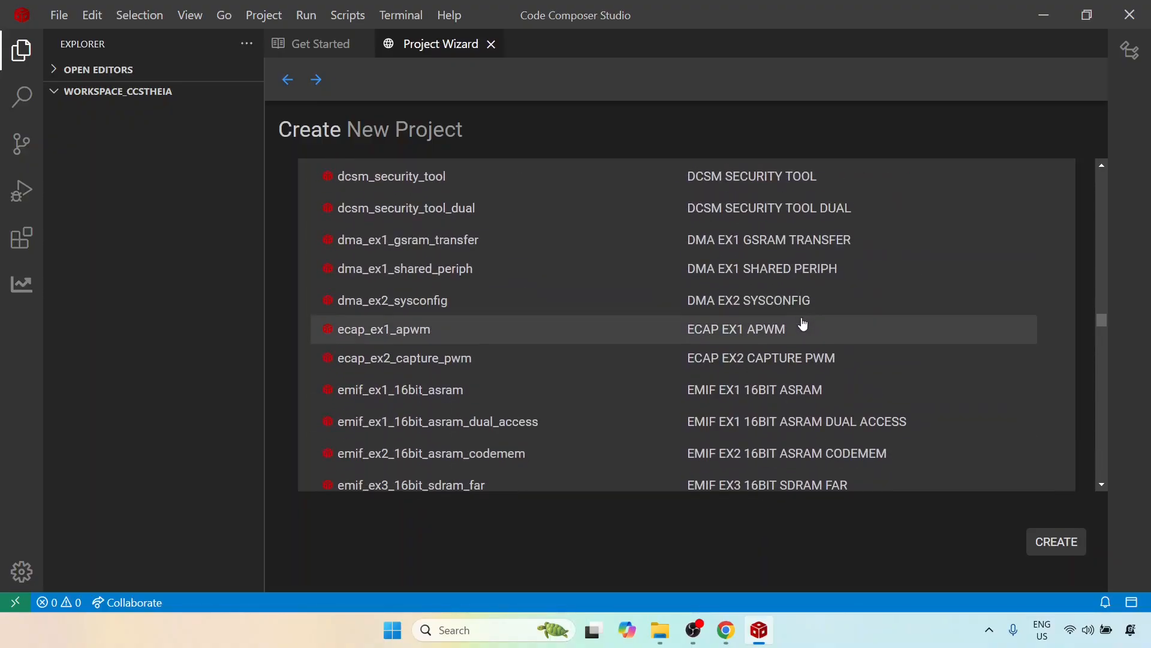
scroll("down", 3)
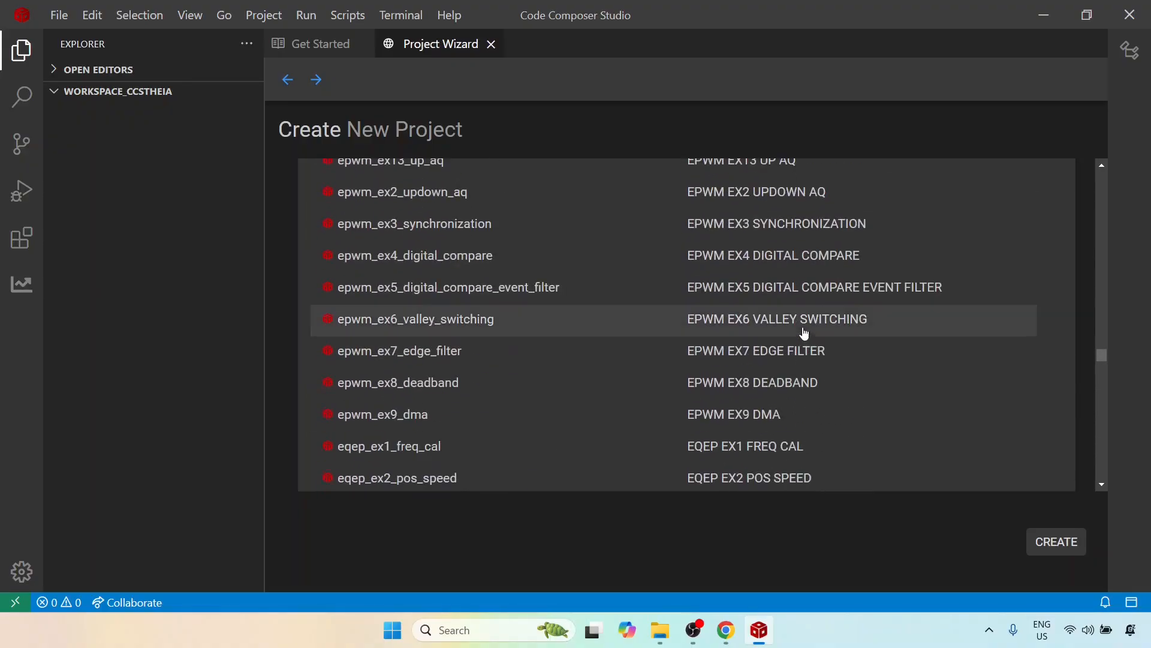
scroll("down", 3)
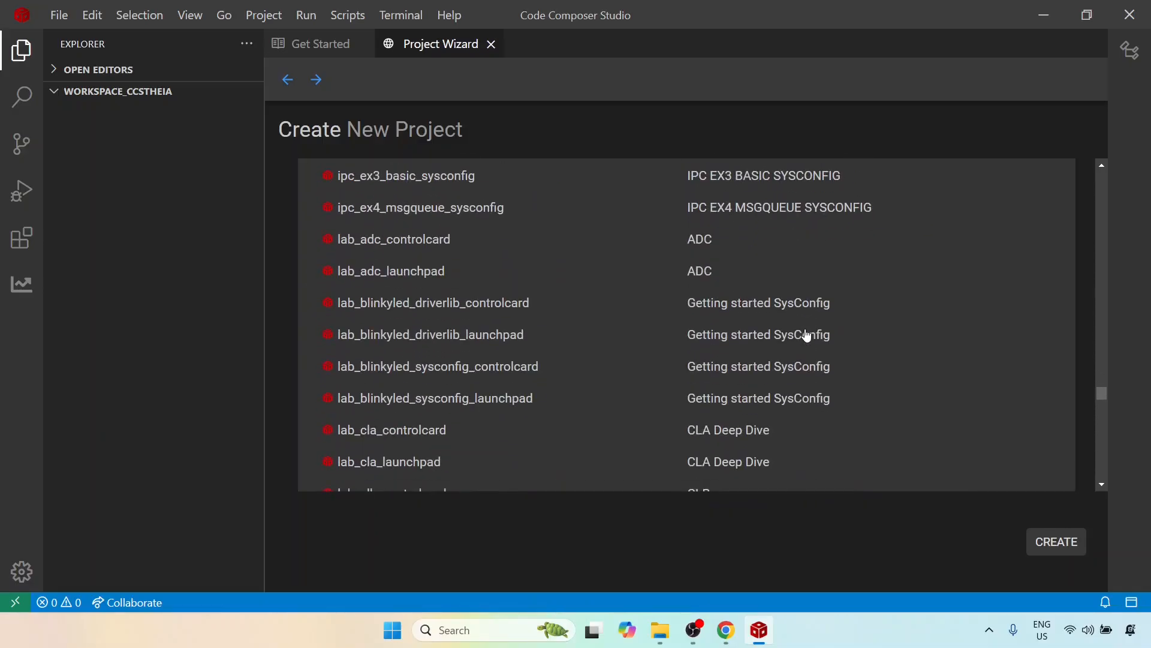
scroll("down", 3)
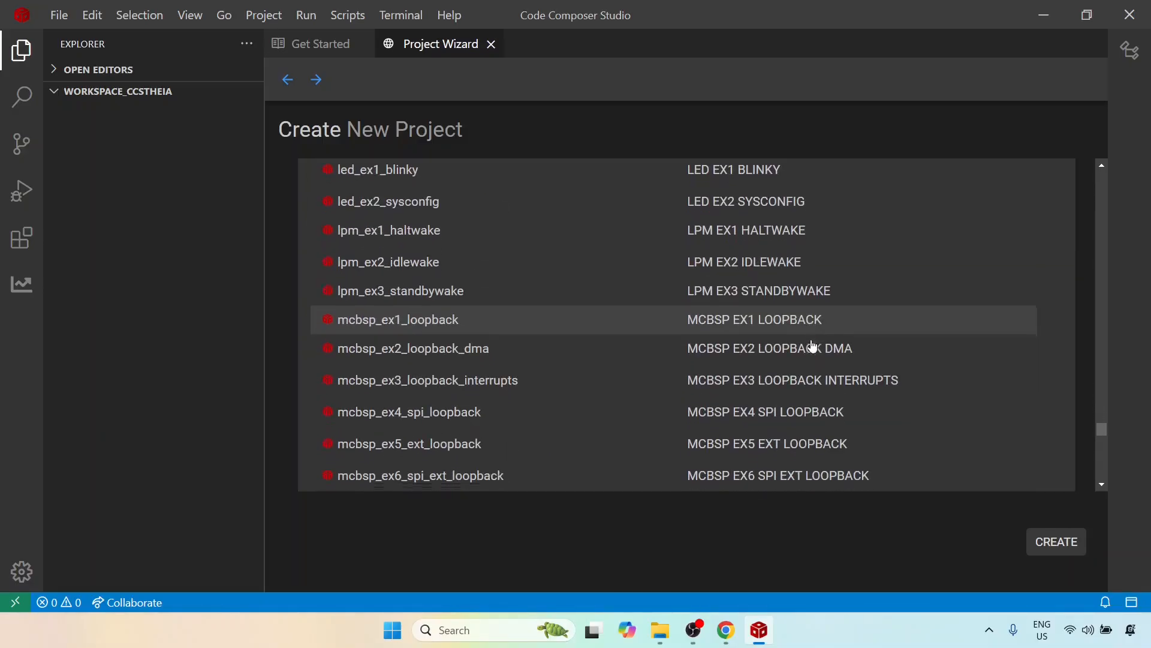
scroll("down", 3)
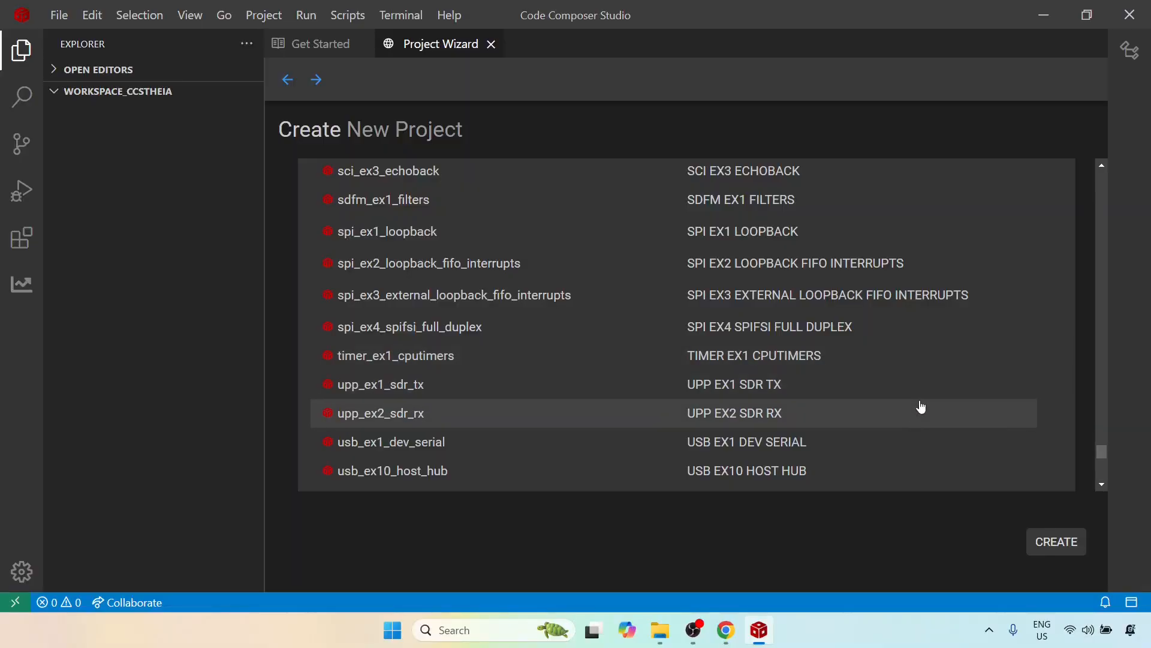
mouse_move(974, 409)
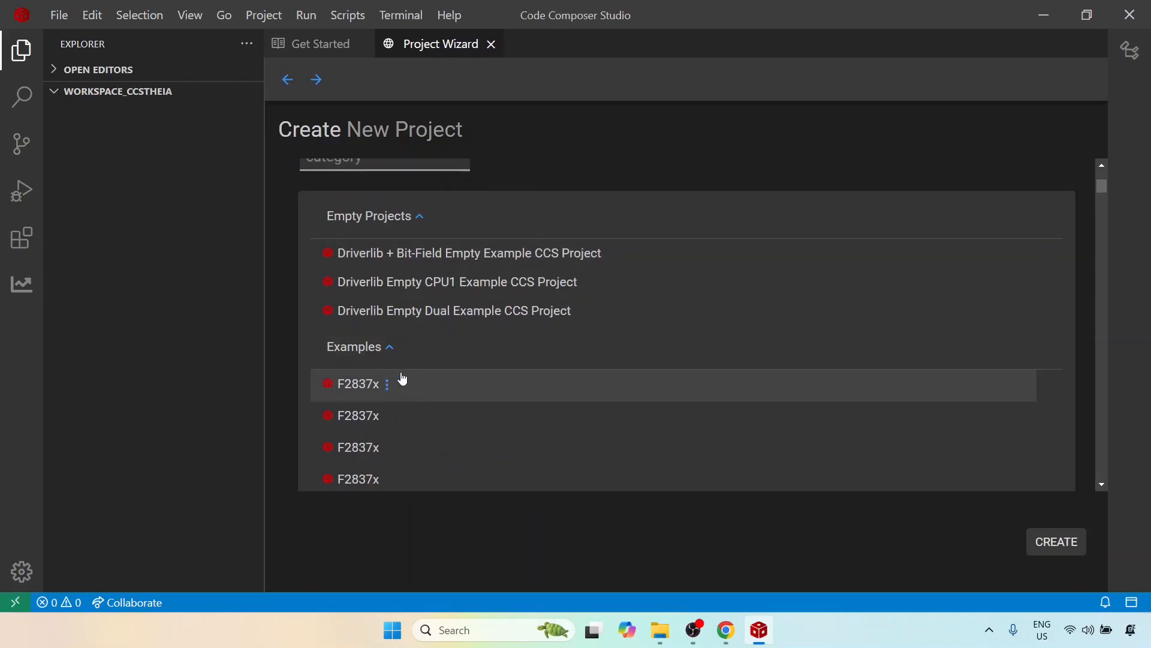
mouse_move(568, 395)
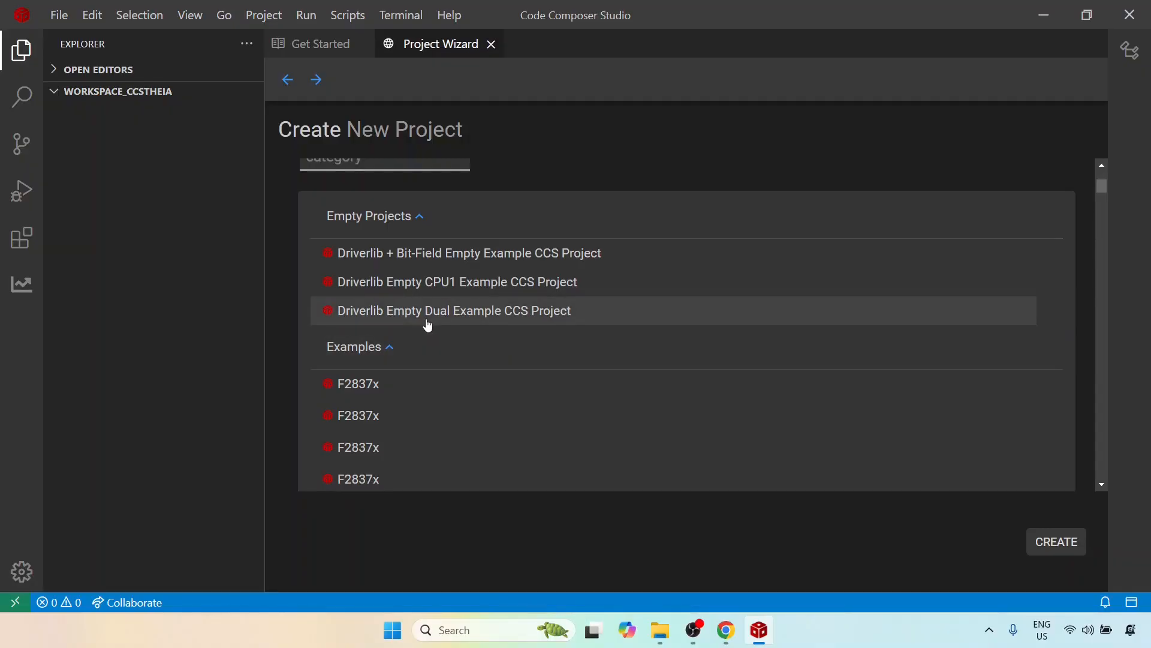
mouse_move(527, 314)
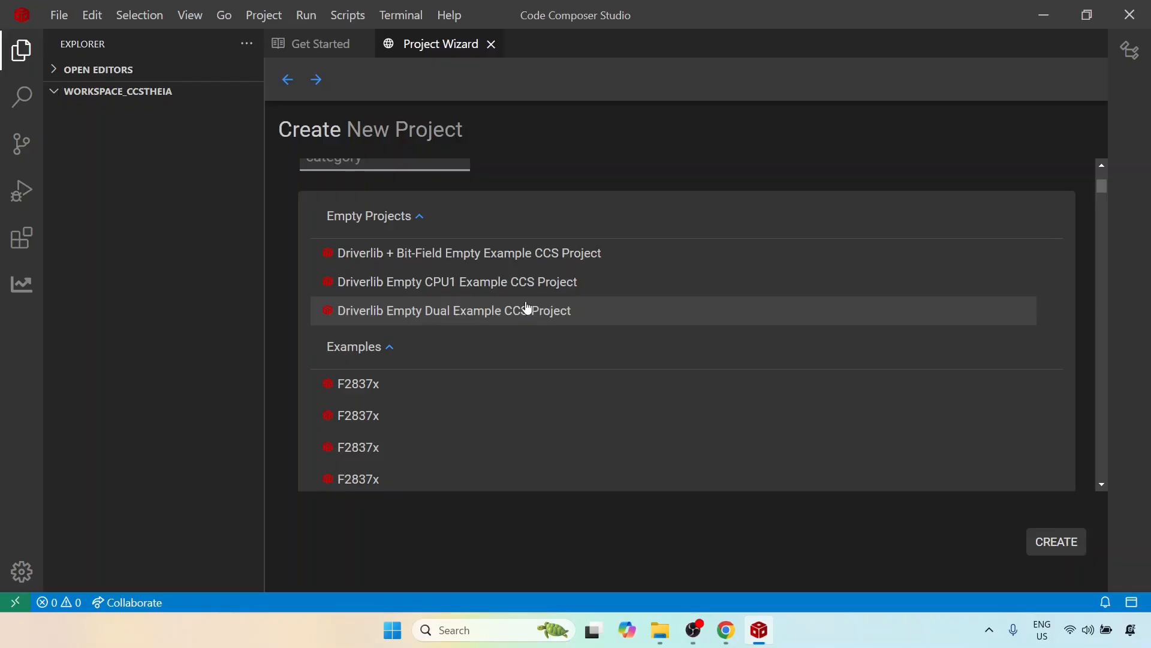
mouse_move(519, 291)
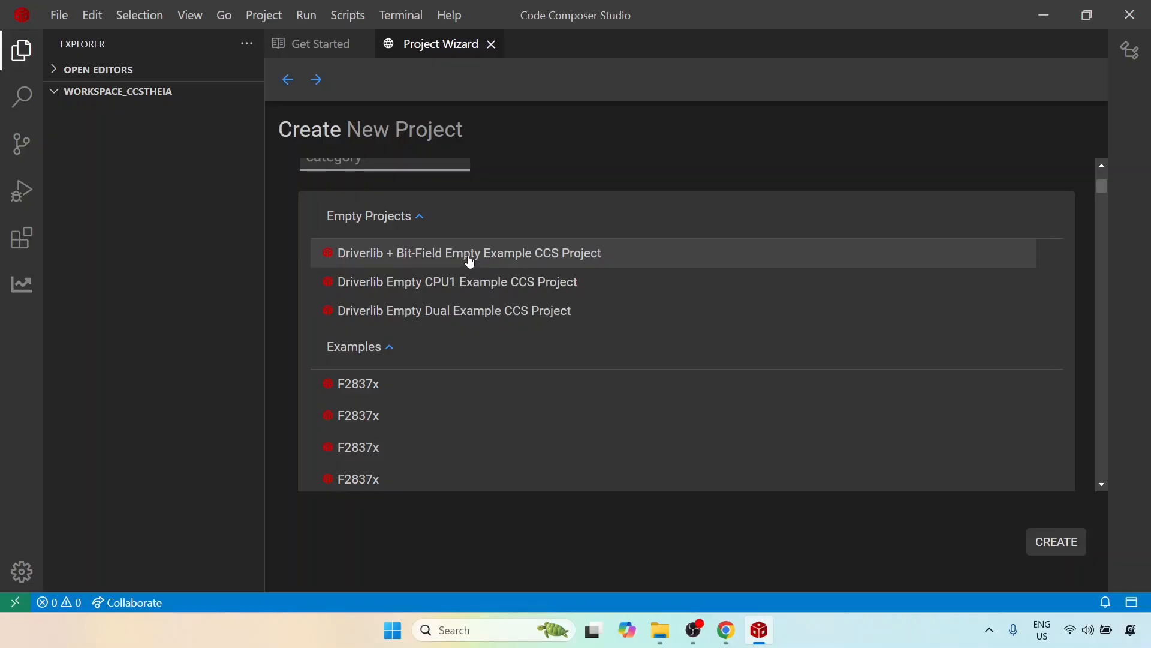
mouse_move(494, 264)
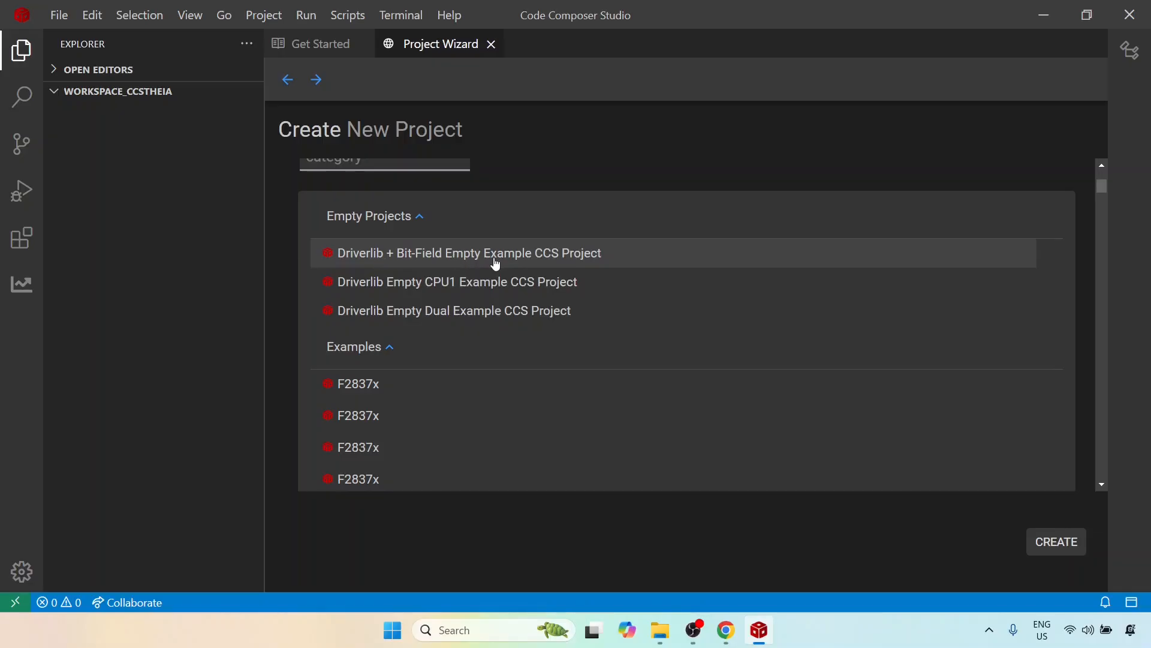
Choose the Driverlib + Bit-Field Empty Example CCS Project and review its name, compiler and kernel settings
left_click(495, 253)
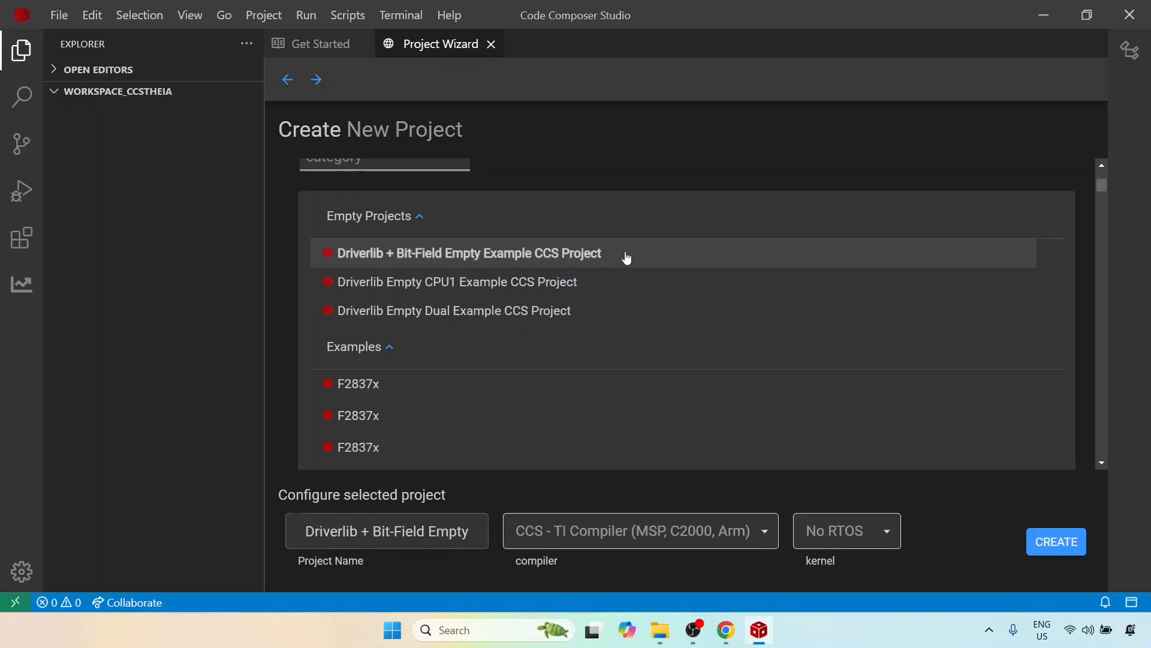
scroll("down", 3)
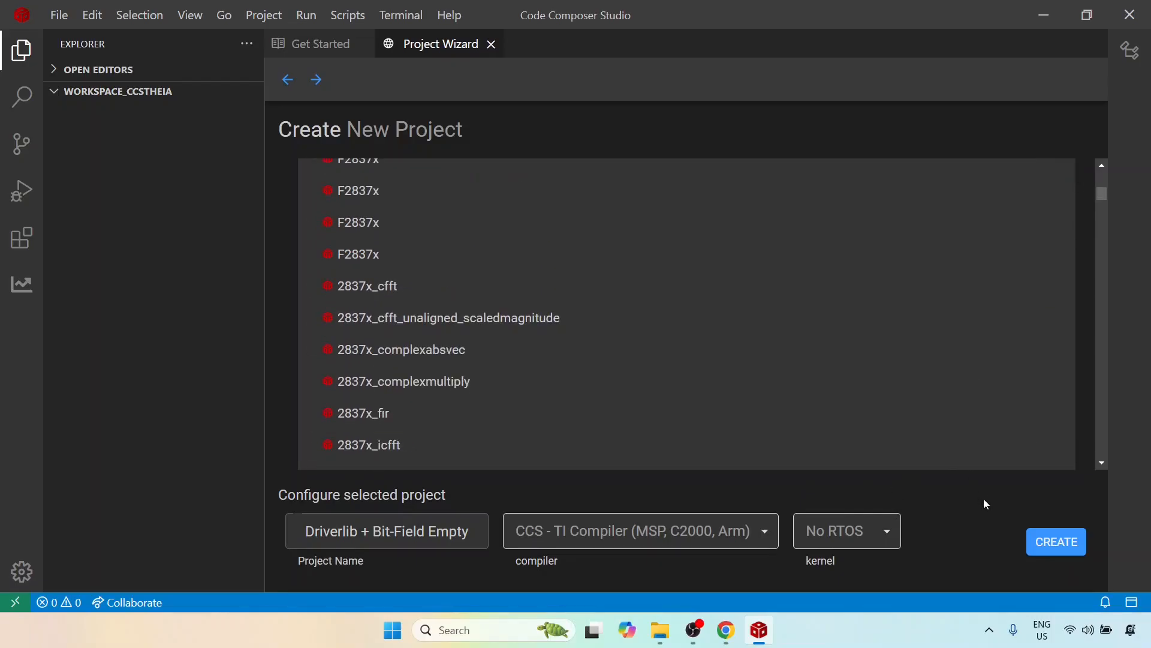
mouse_move(396, 514)
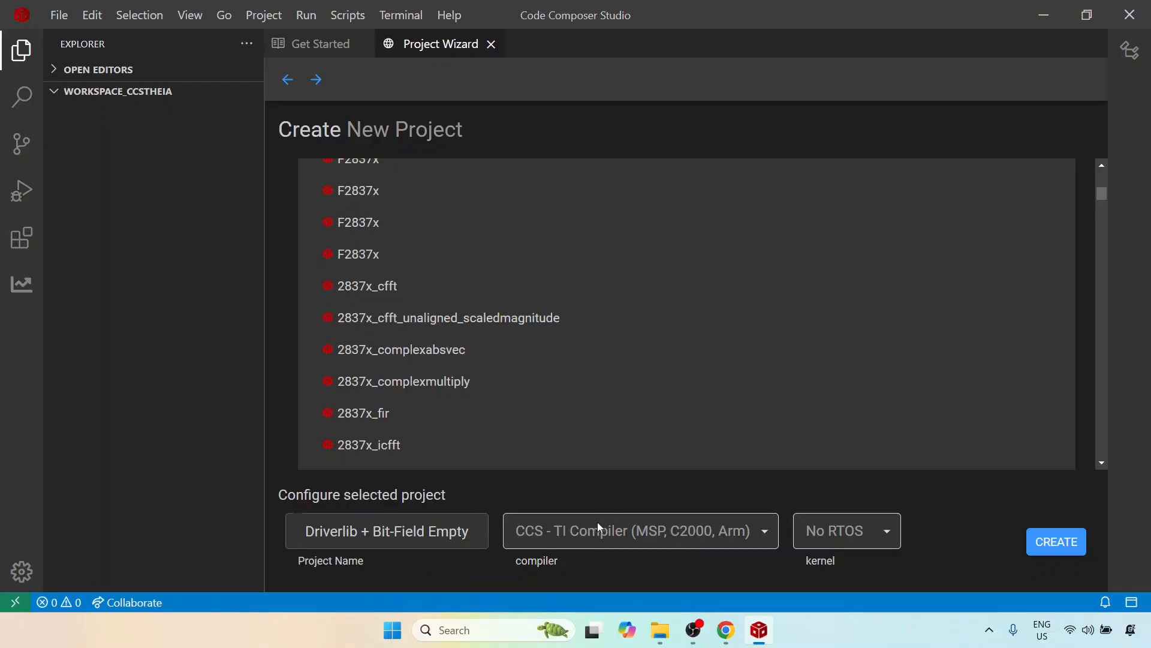
mouse_move(602, 540)
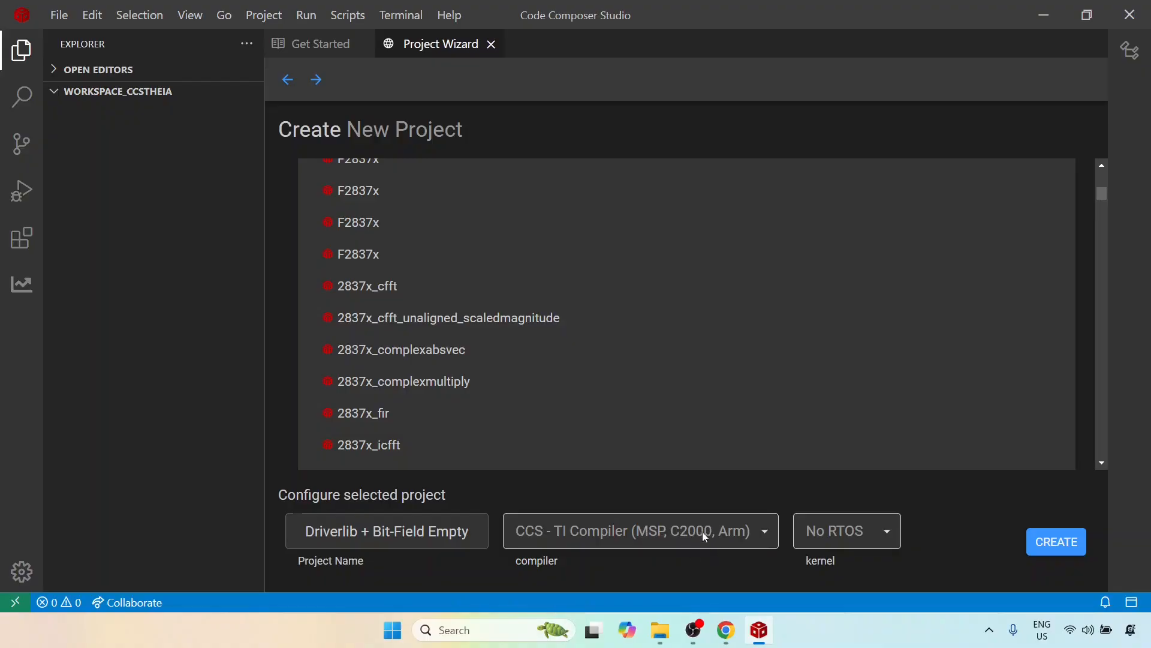
mouse_move(694, 533)
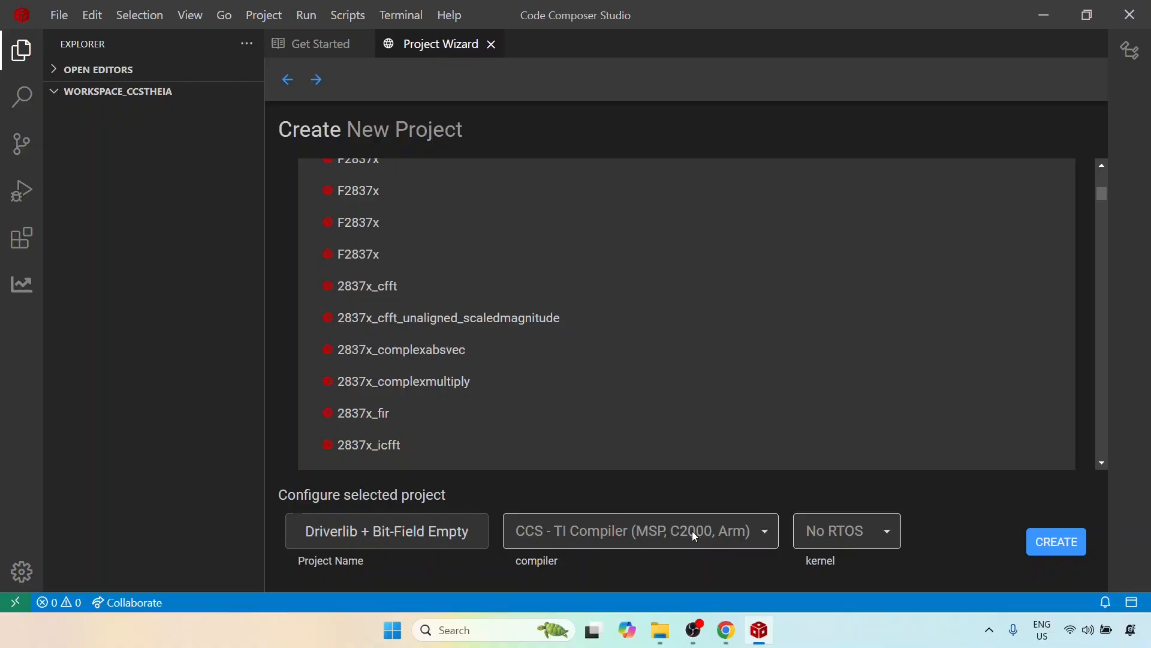
mouse_move(919, 499)
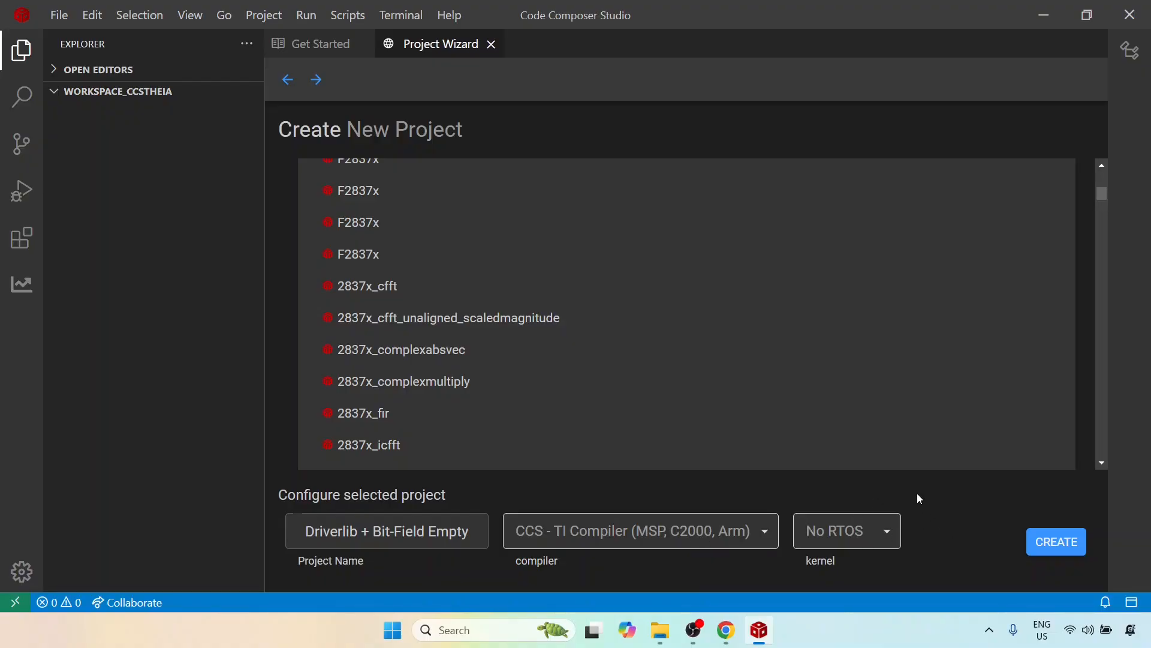
mouse_move(923, 482)
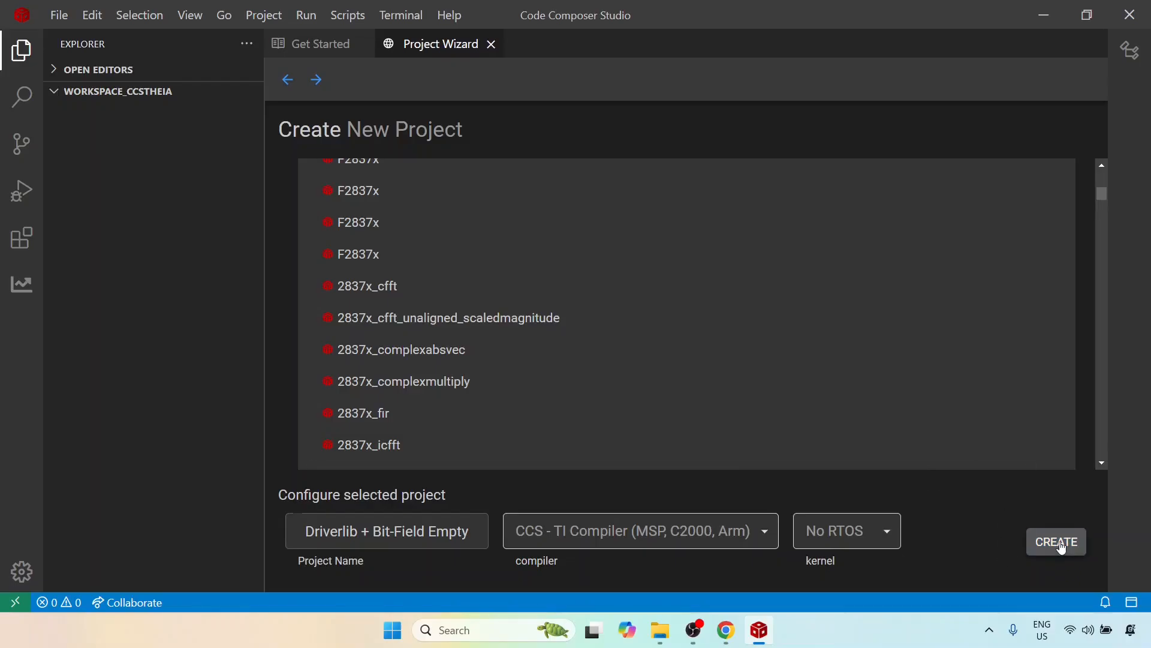
Create the project and accept downloading the required C2000Ware SDK
left_click(1057, 541)
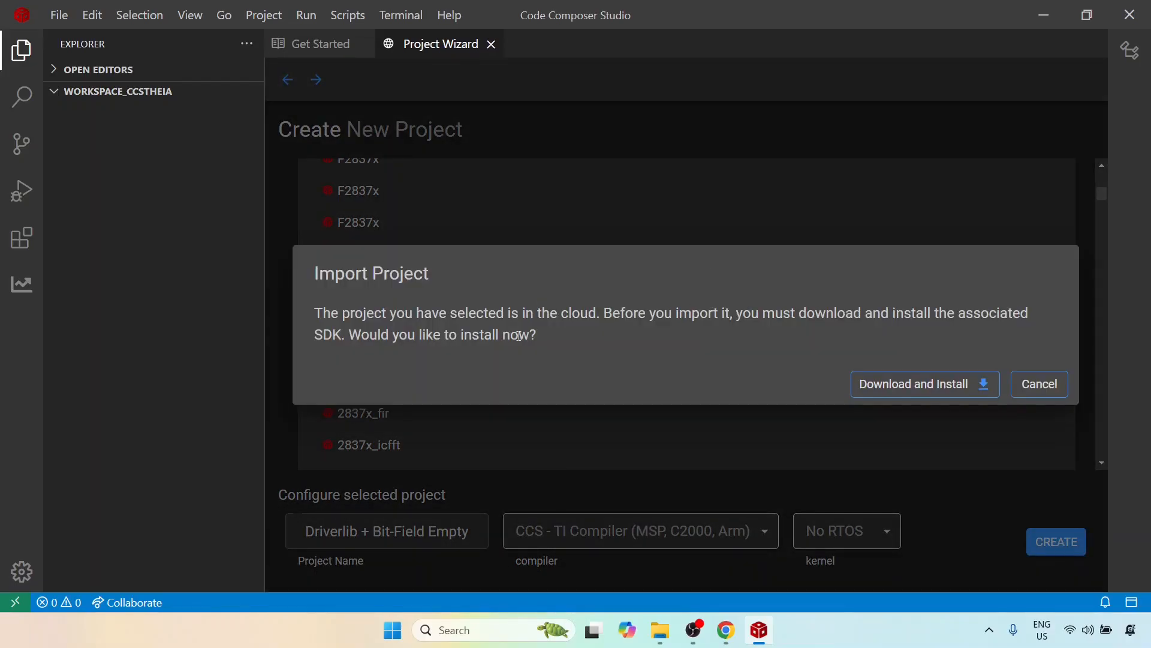
mouse_move(434, 327)
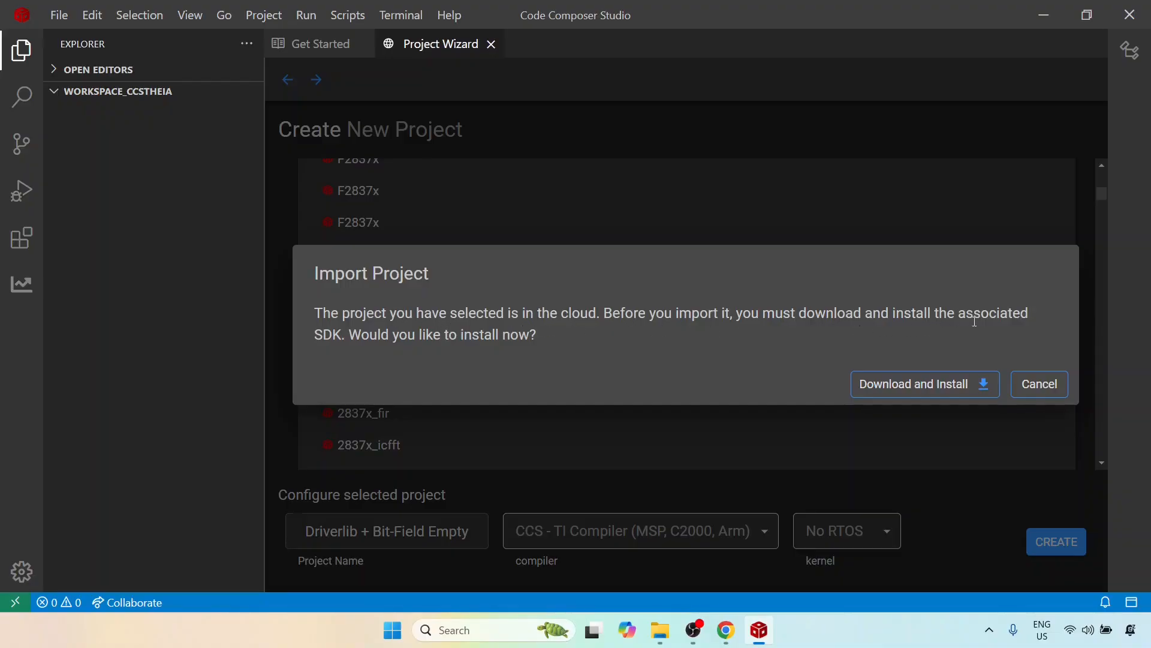
mouse_move(381, 350)
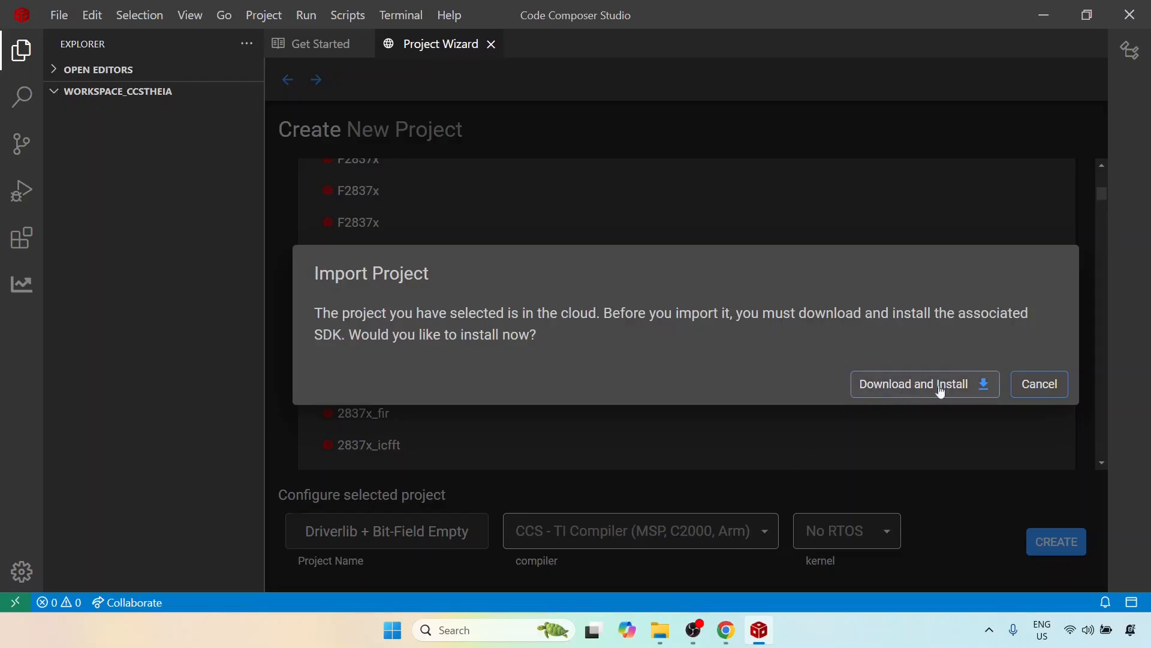
left_click(925, 384)
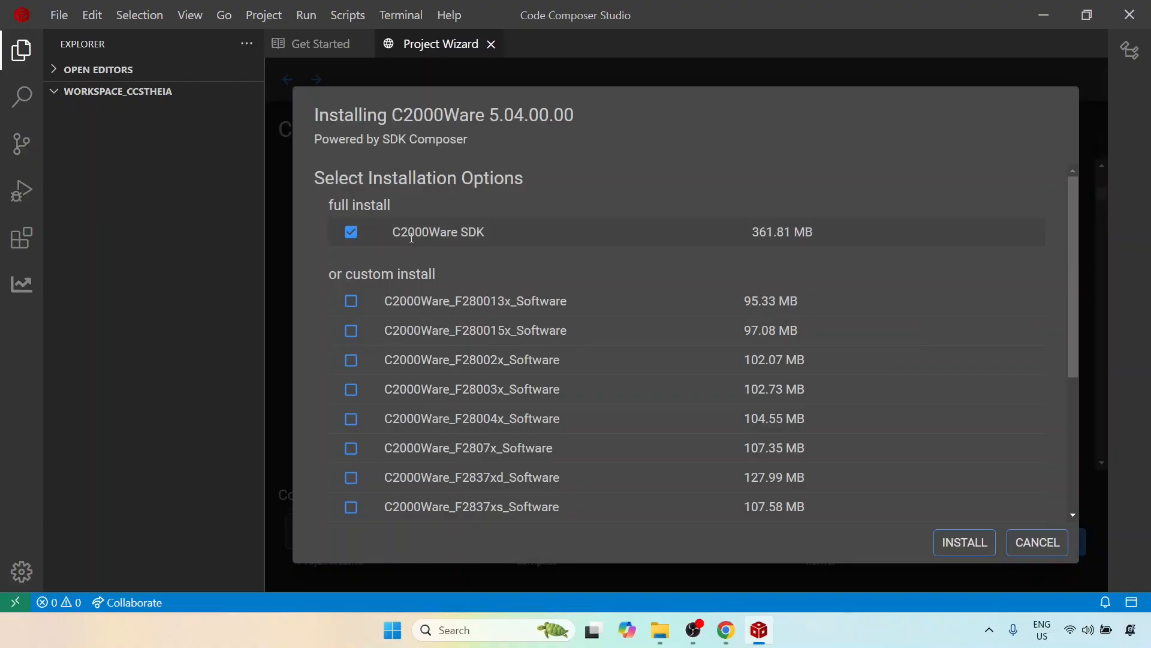
mouse_move(844, 254)
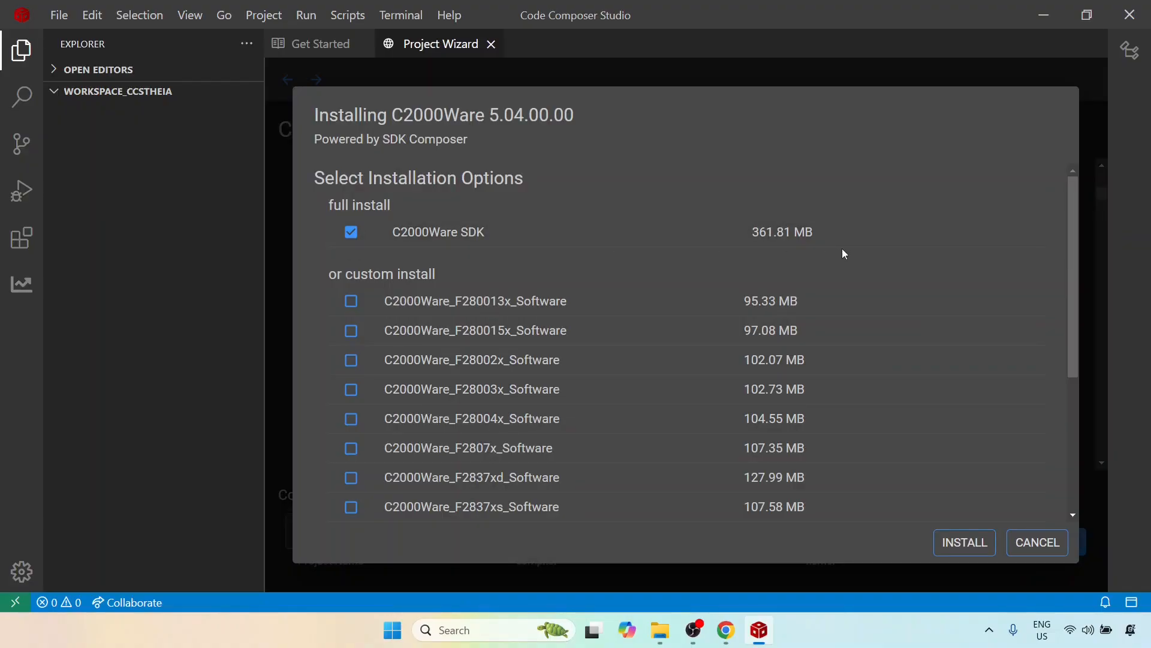
mouse_move(979, 286)
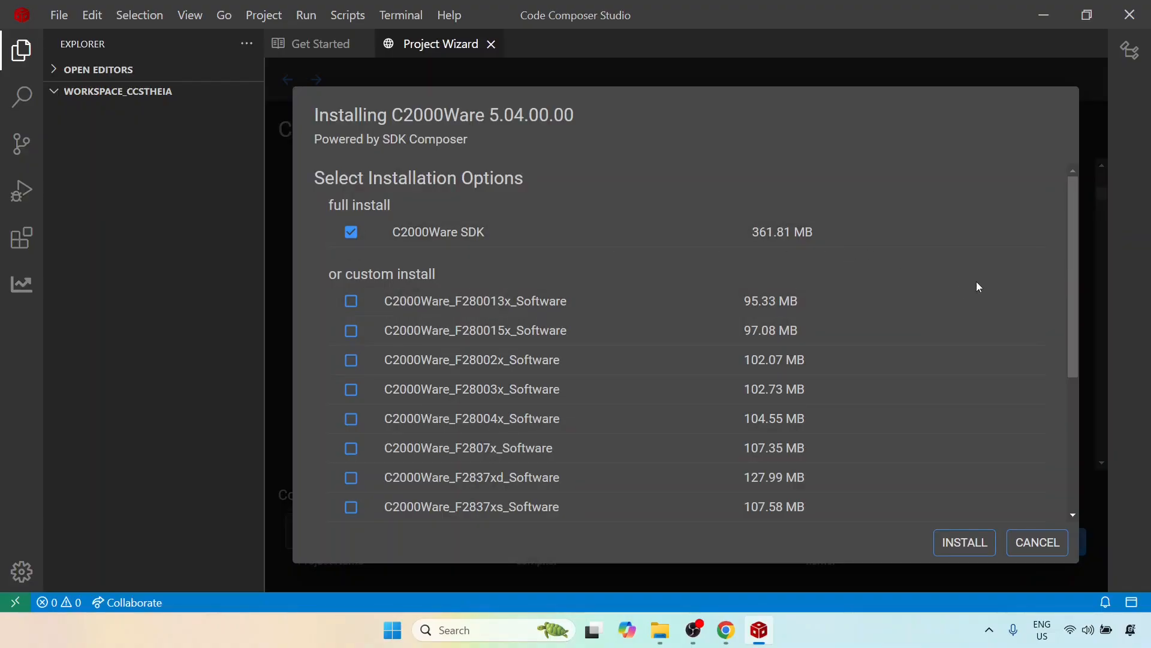
Review the install options, keep the full C2000Ware SDK checked and start the install
scroll("down", 3)
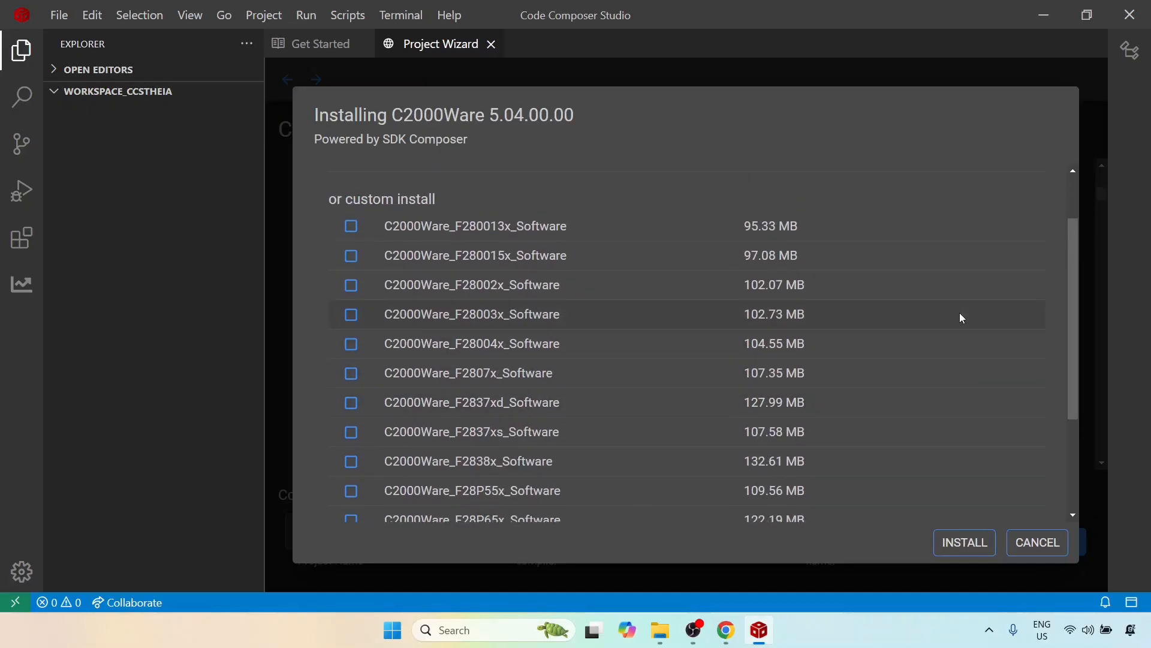
scroll("down", 3)
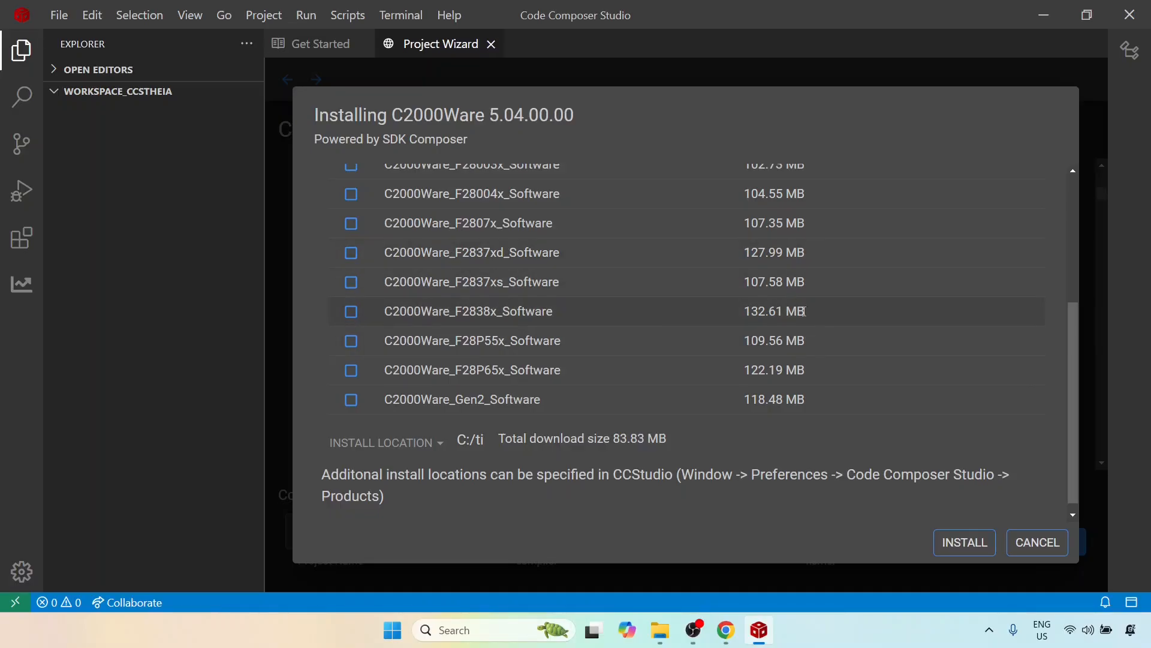
mouse_move(902, 317)
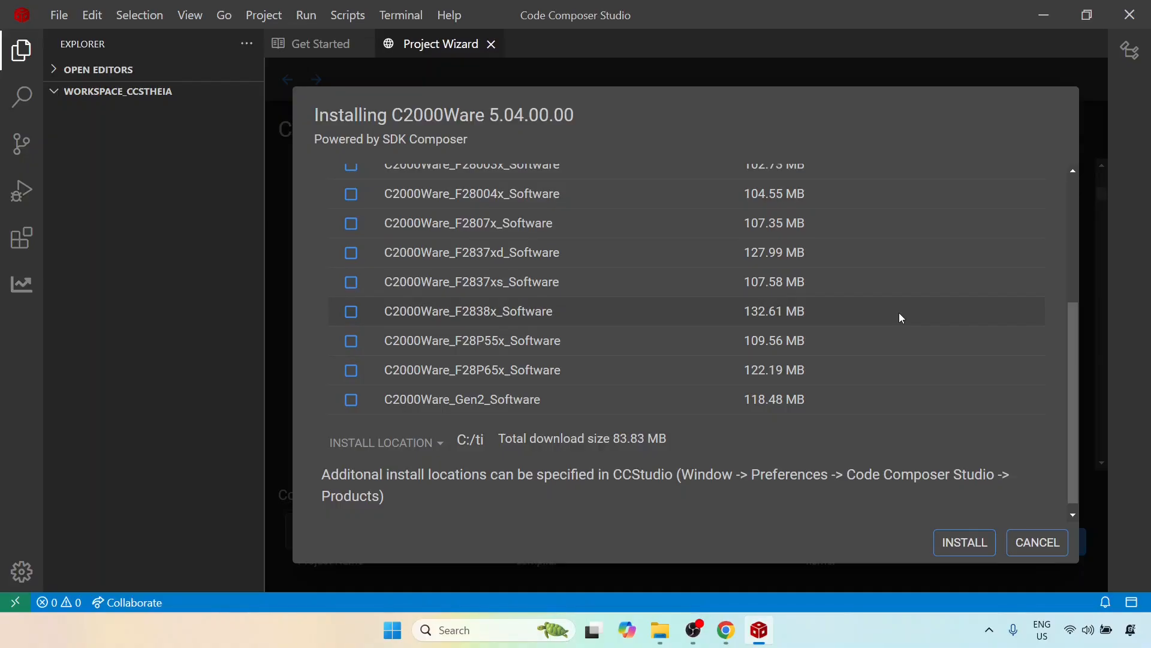
mouse_move(786, 297)
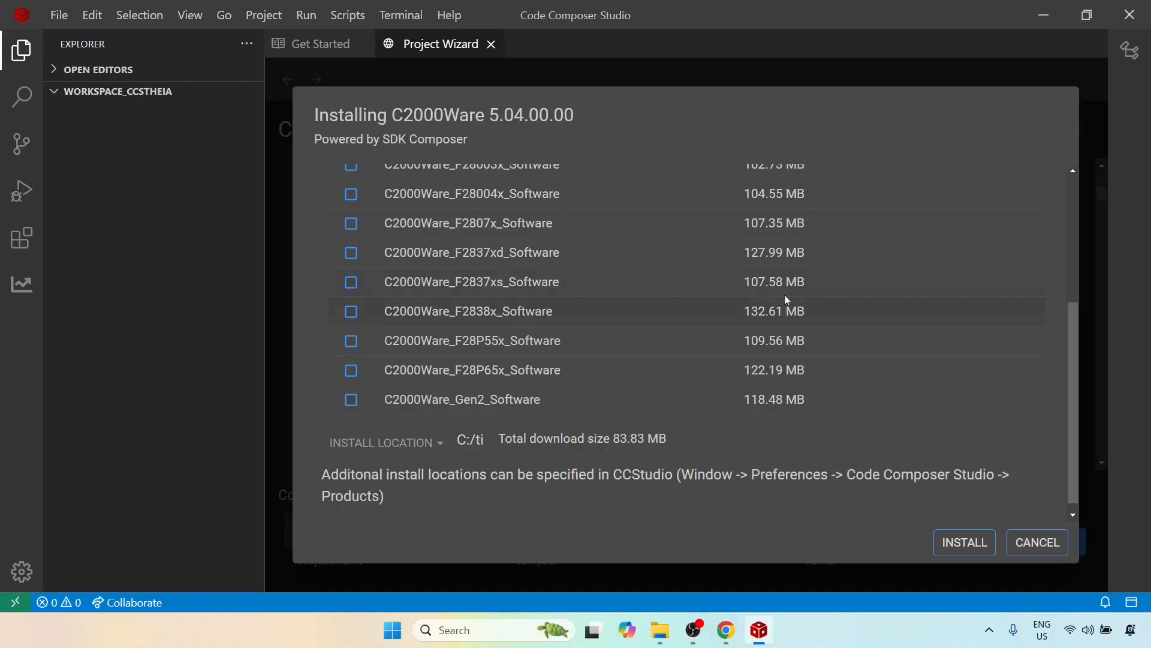
mouse_move(691, 347)
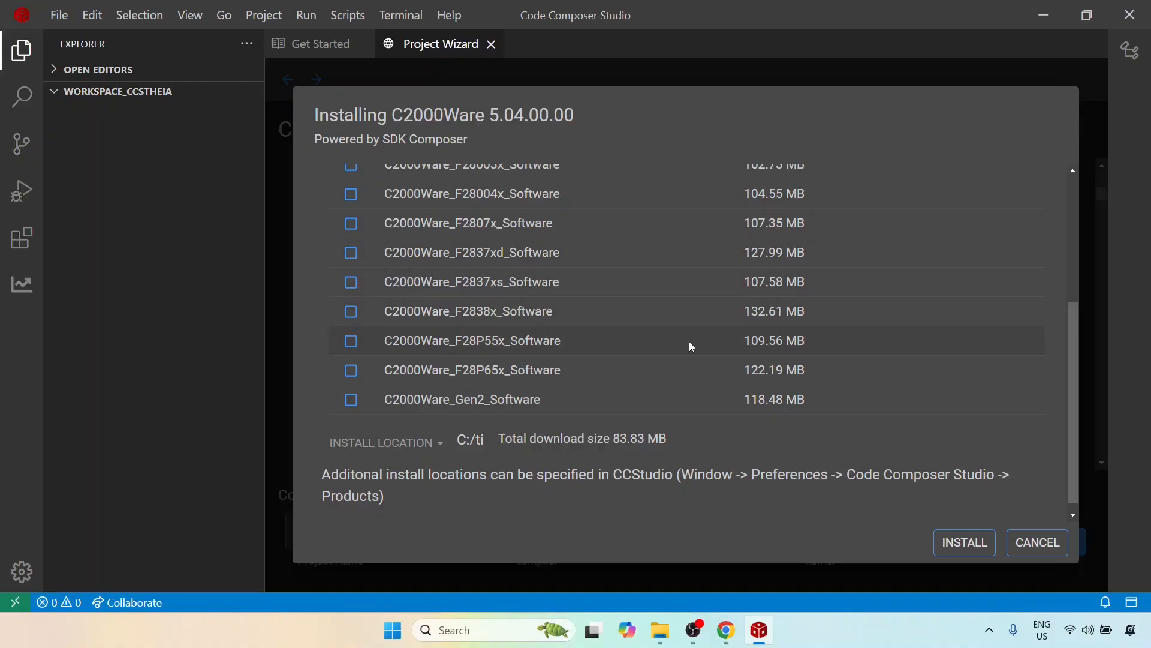
scroll("up", 3)
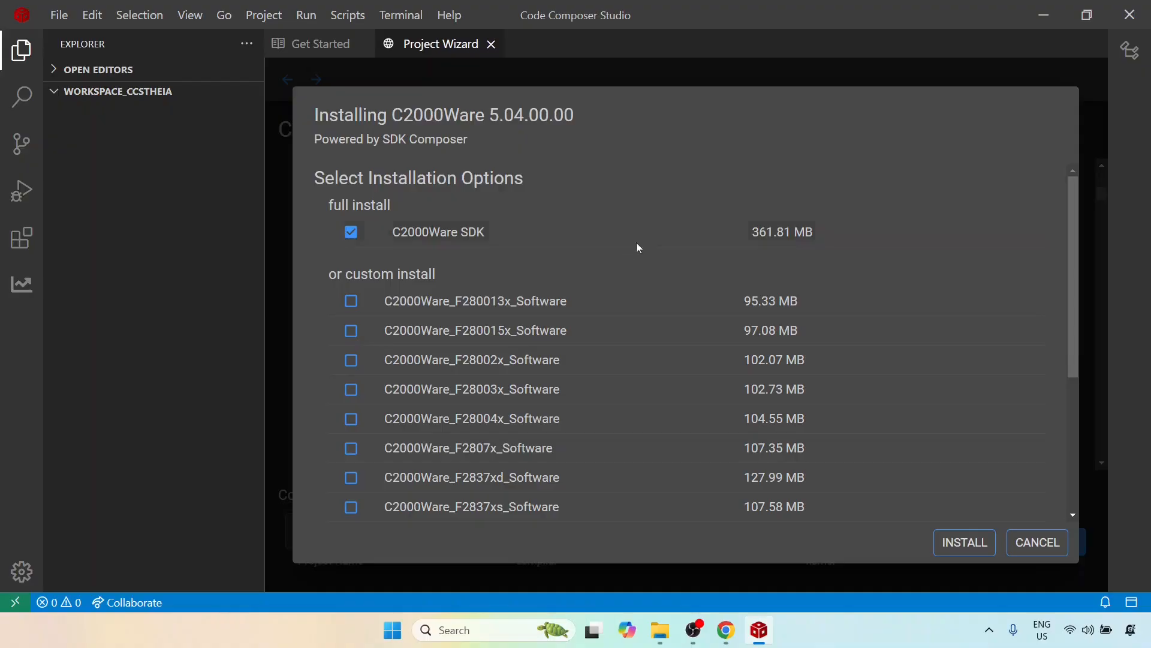
left_click(964, 542)
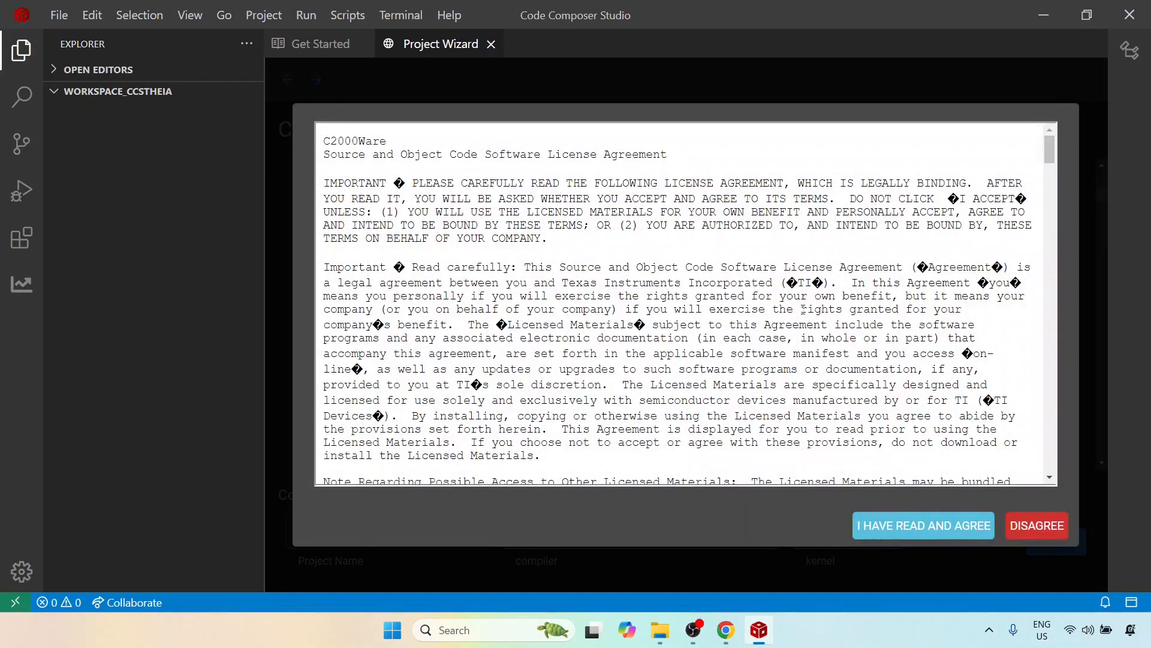
mouse_move(911, 523)
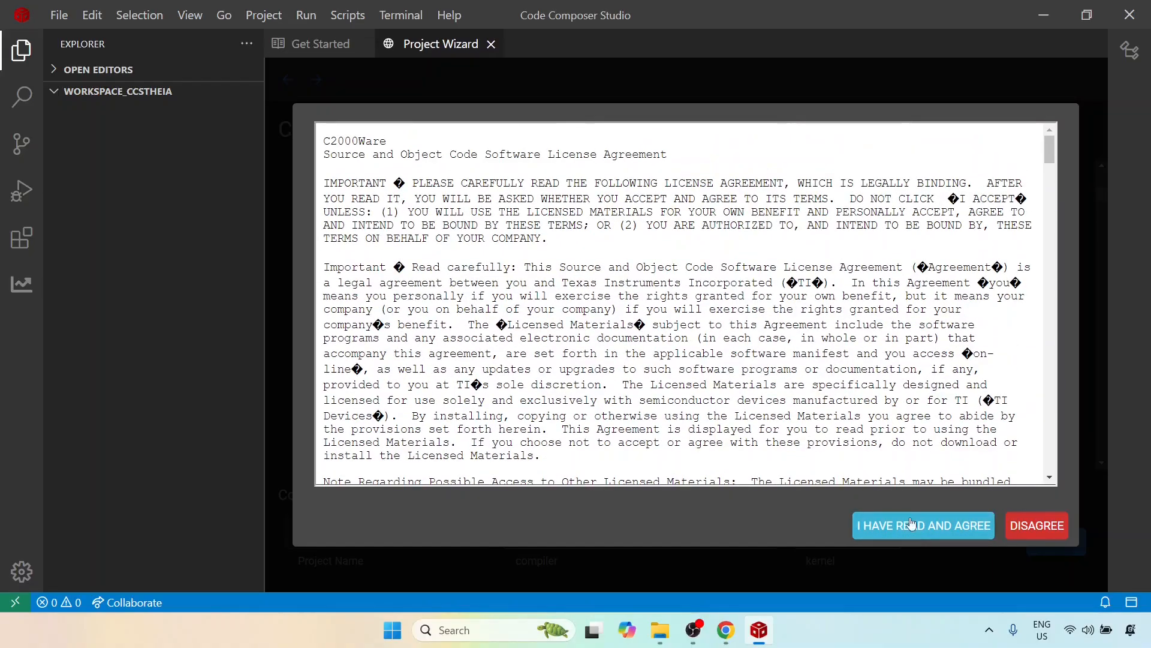
mouse_move(837, 266)
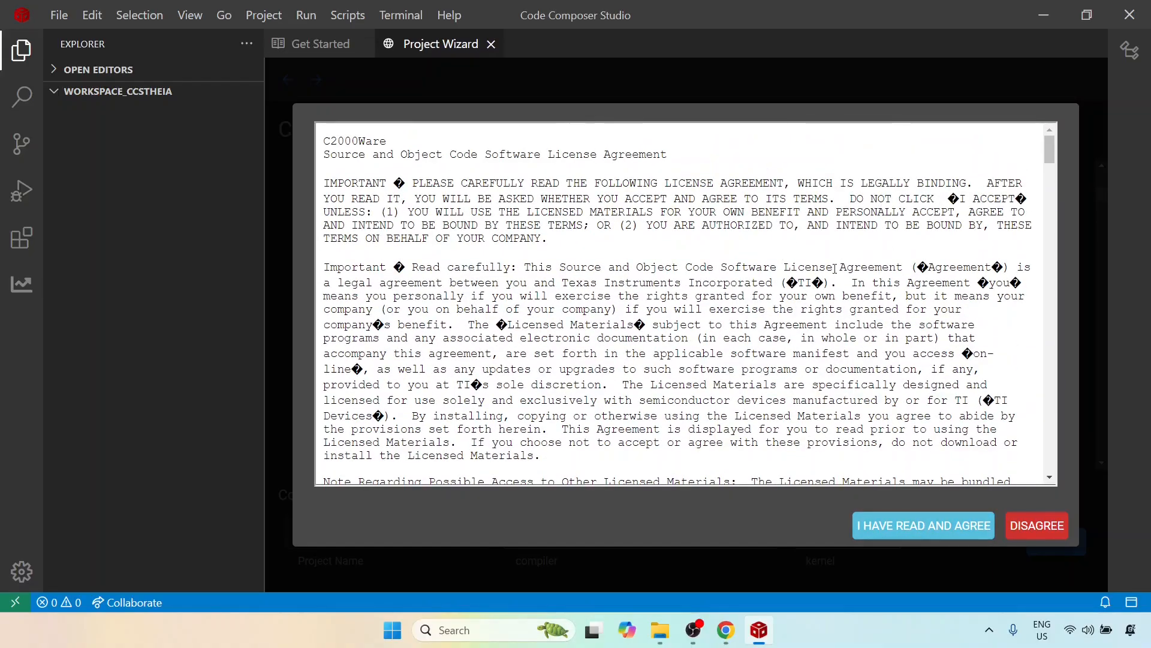
mouse_move(861, 321)
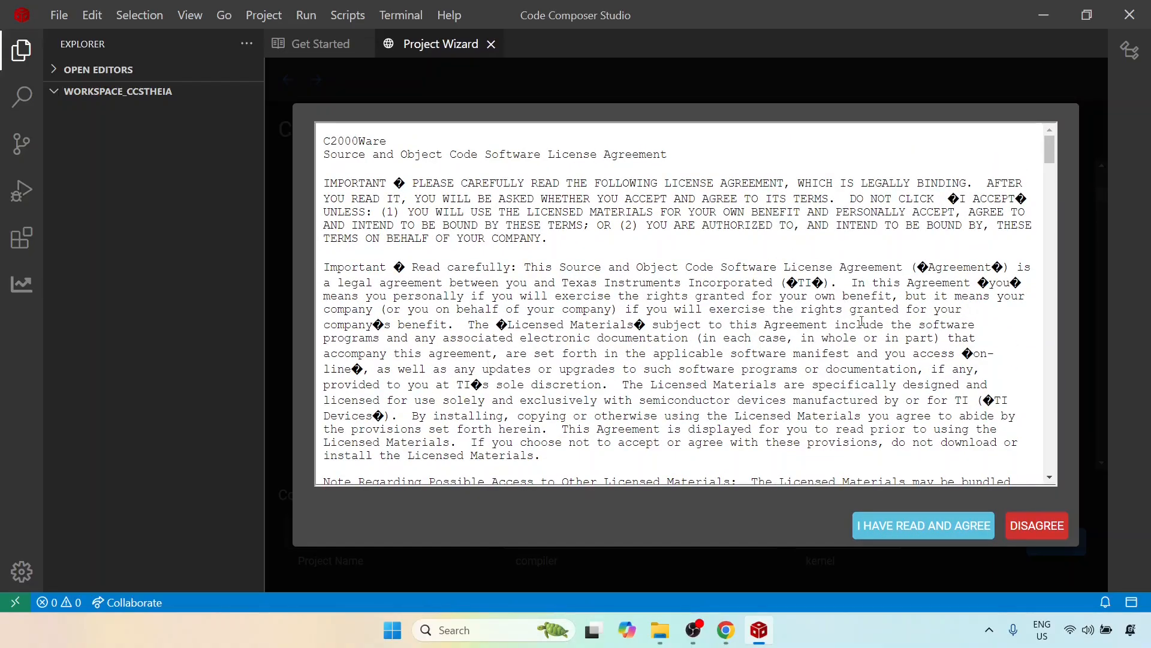
mouse_move(899, 414)
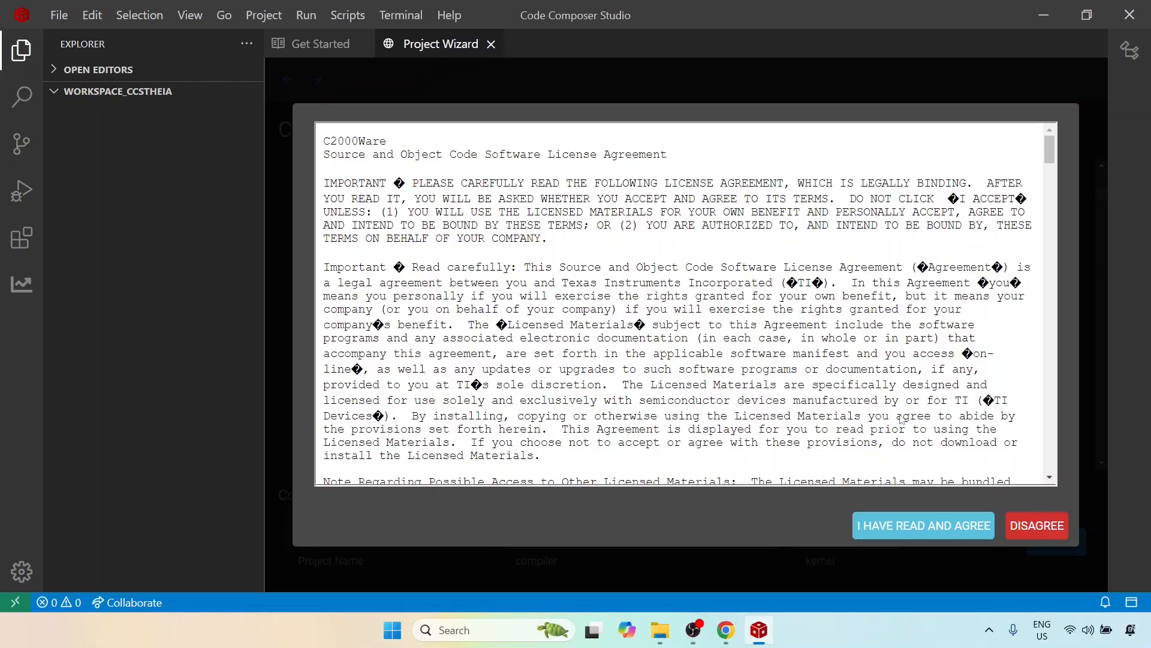
Accept the C2000Ware source and object code license agreement
left_click(924, 525)
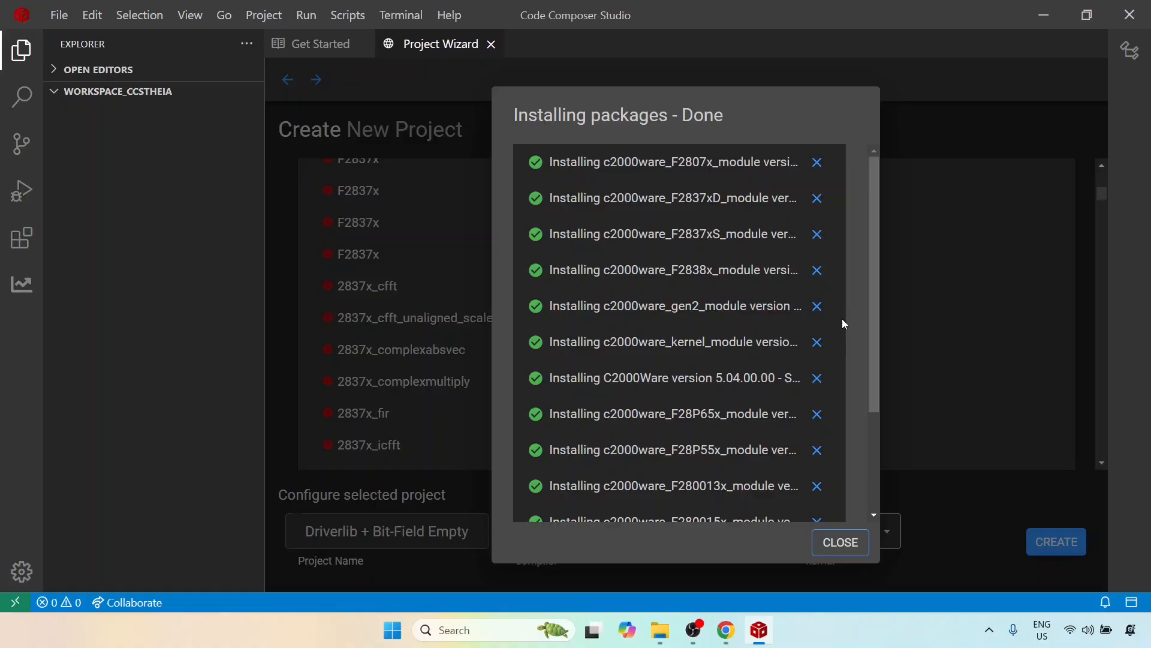
mouse_move(901, 210)
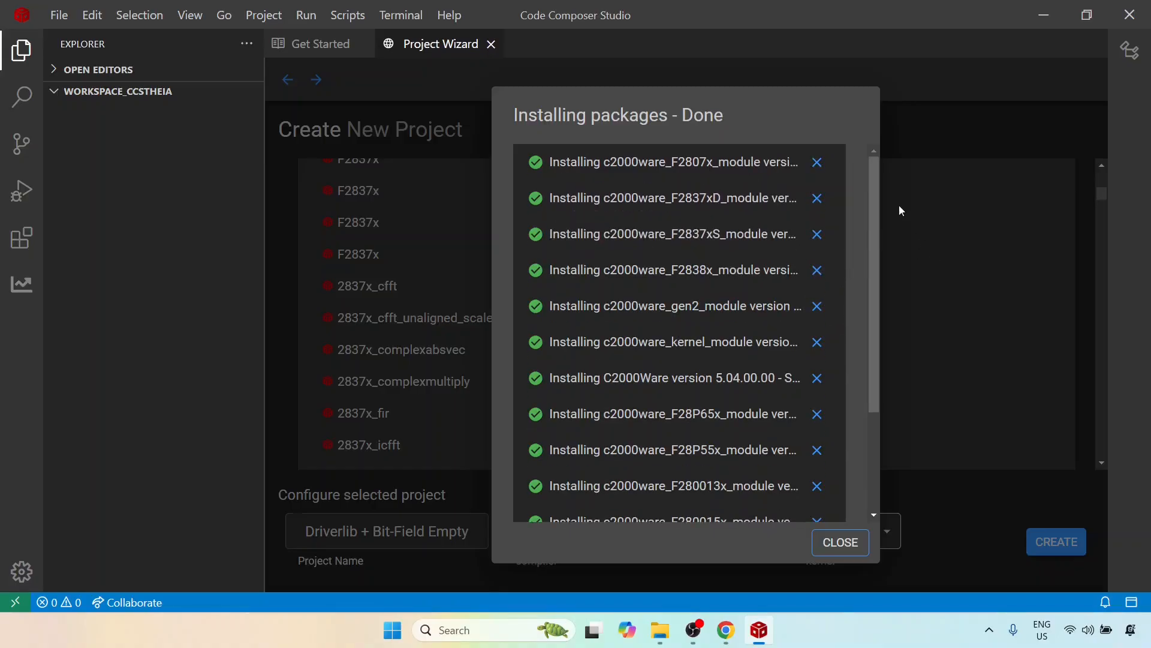
Review the completed C2000Ware package list and close the installation report
scroll("down", 3)
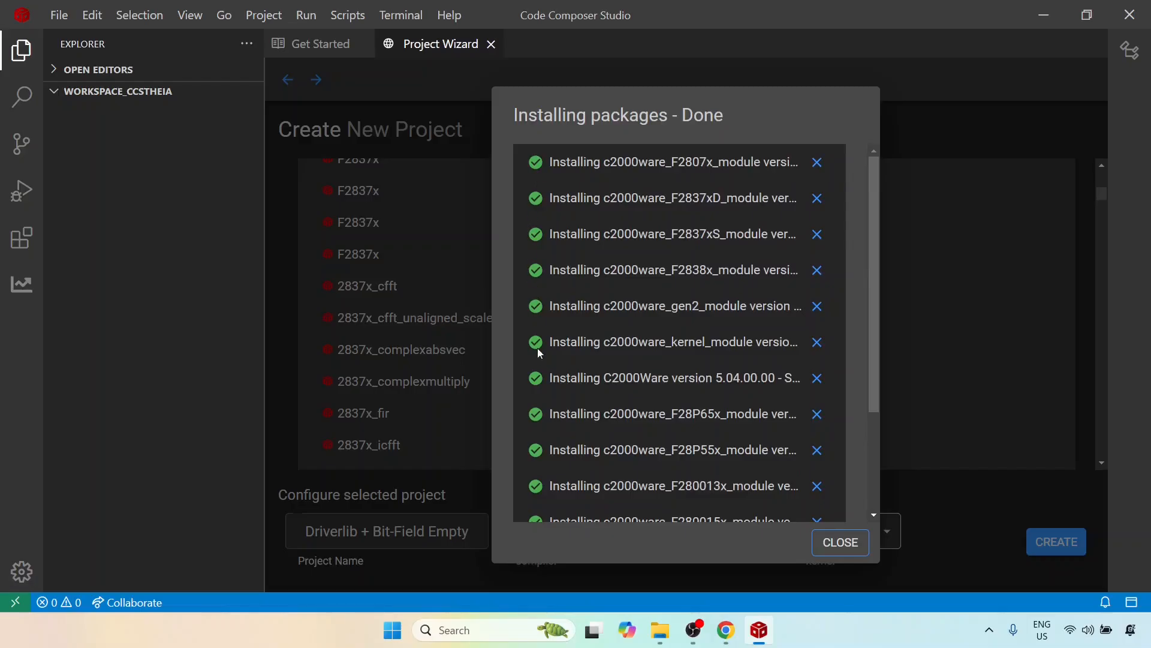
scroll("down", 3)
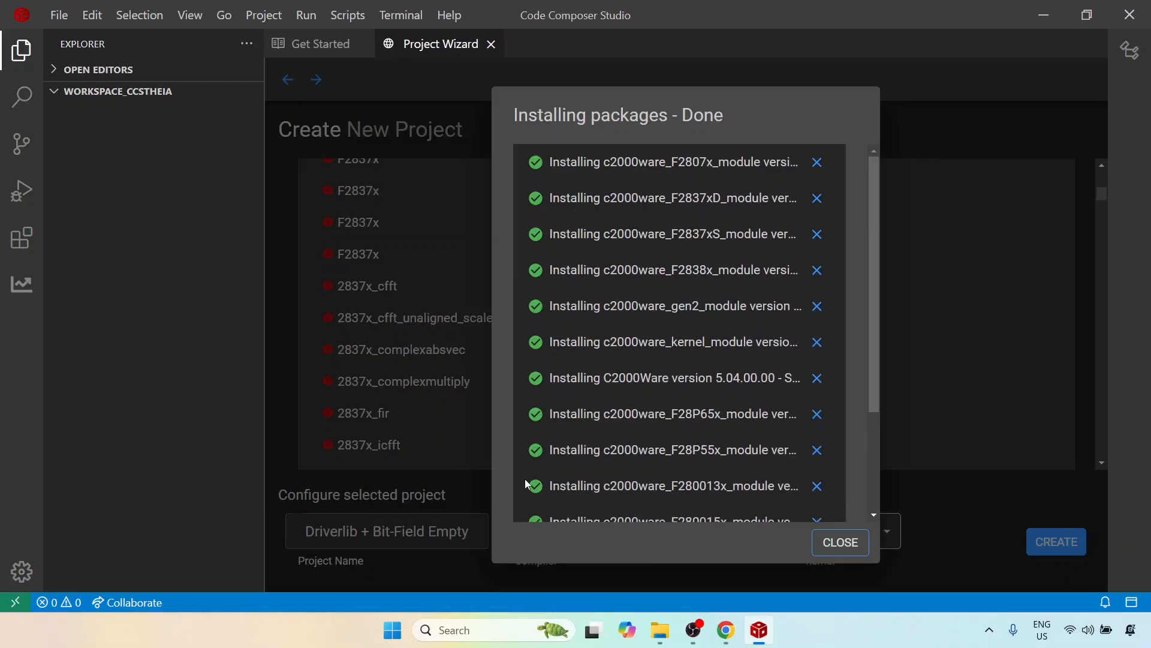
mouse_move(513, 367)
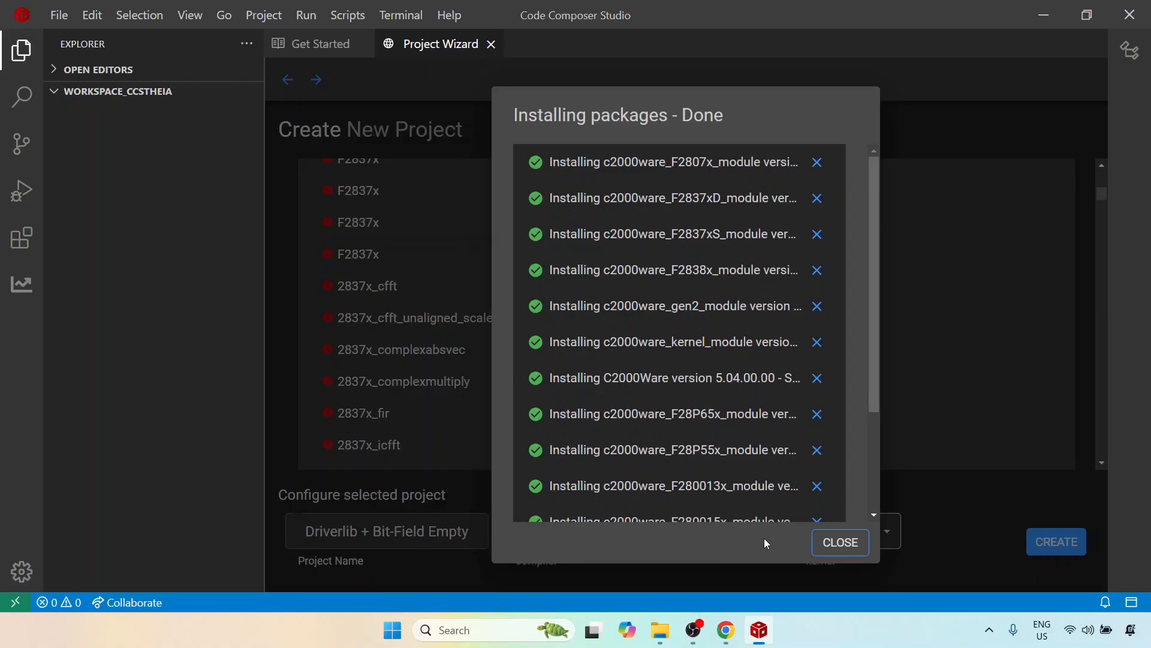
left_click(839, 542)
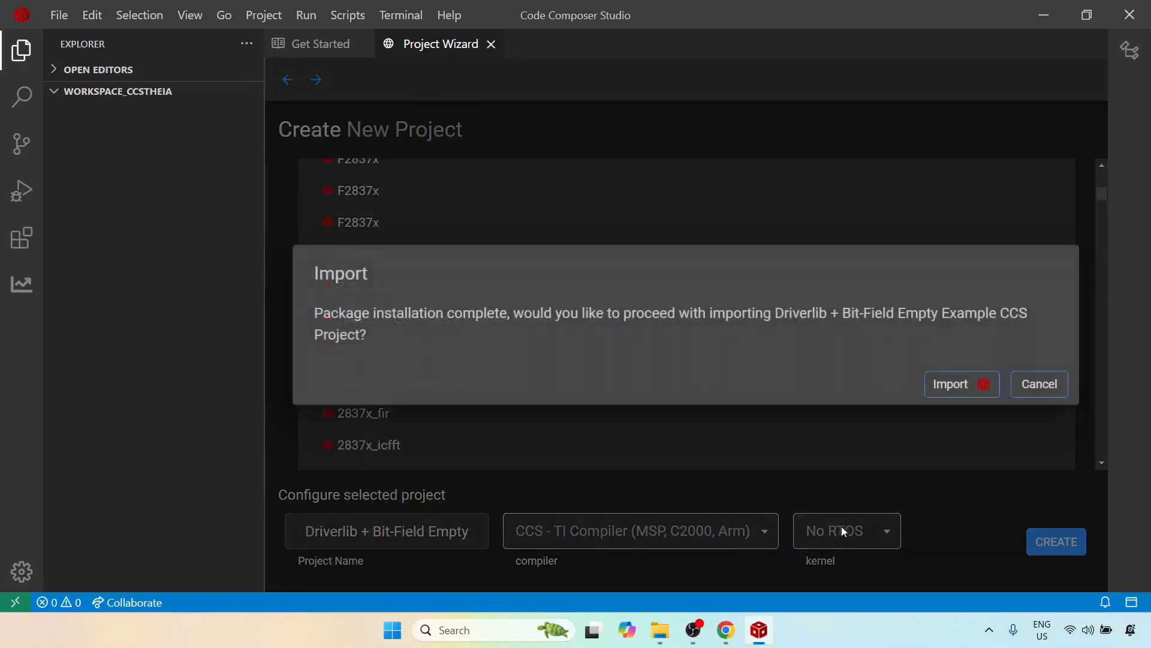
mouse_move(765, 322)
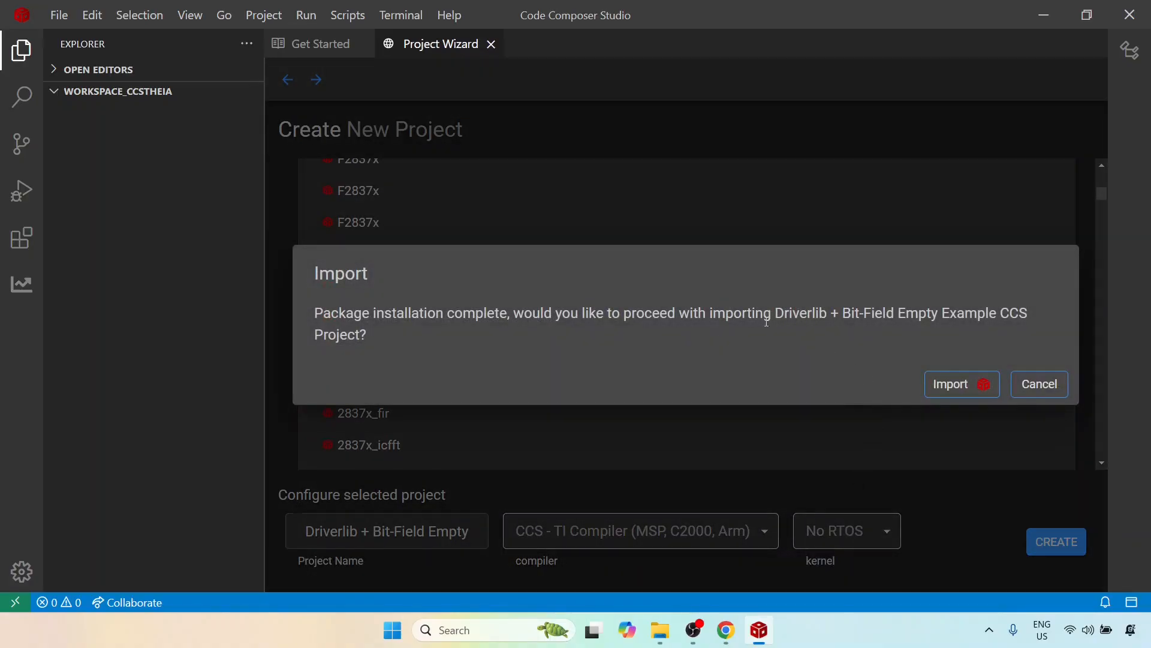
mouse_move(604, 318)
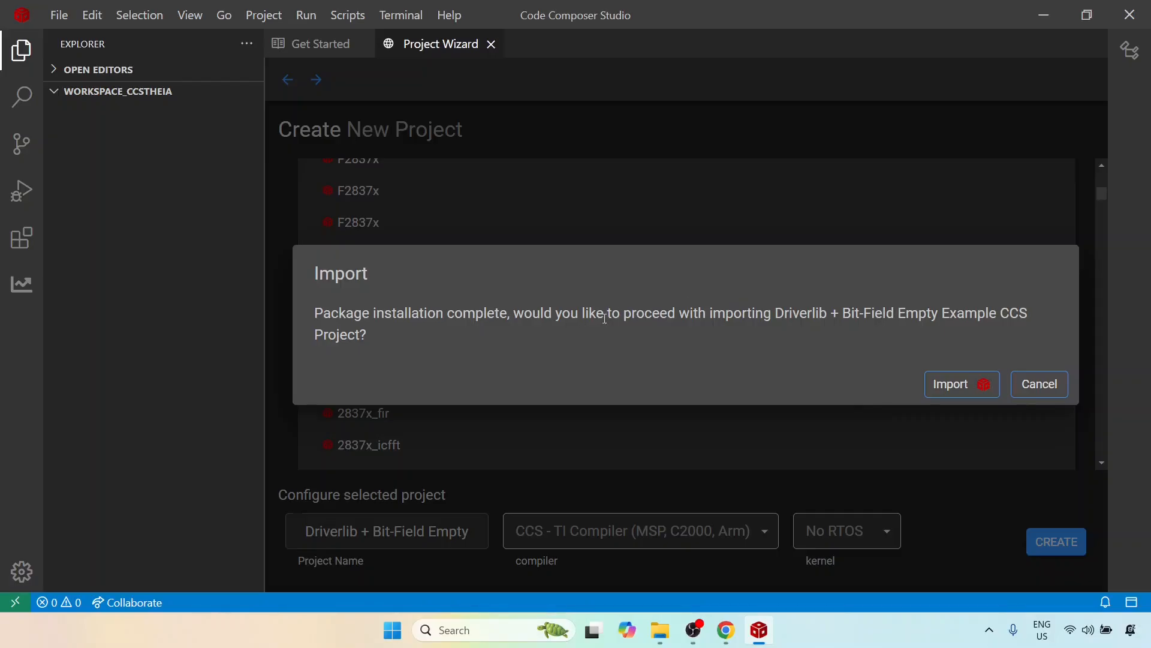
mouse_move(865, 320)
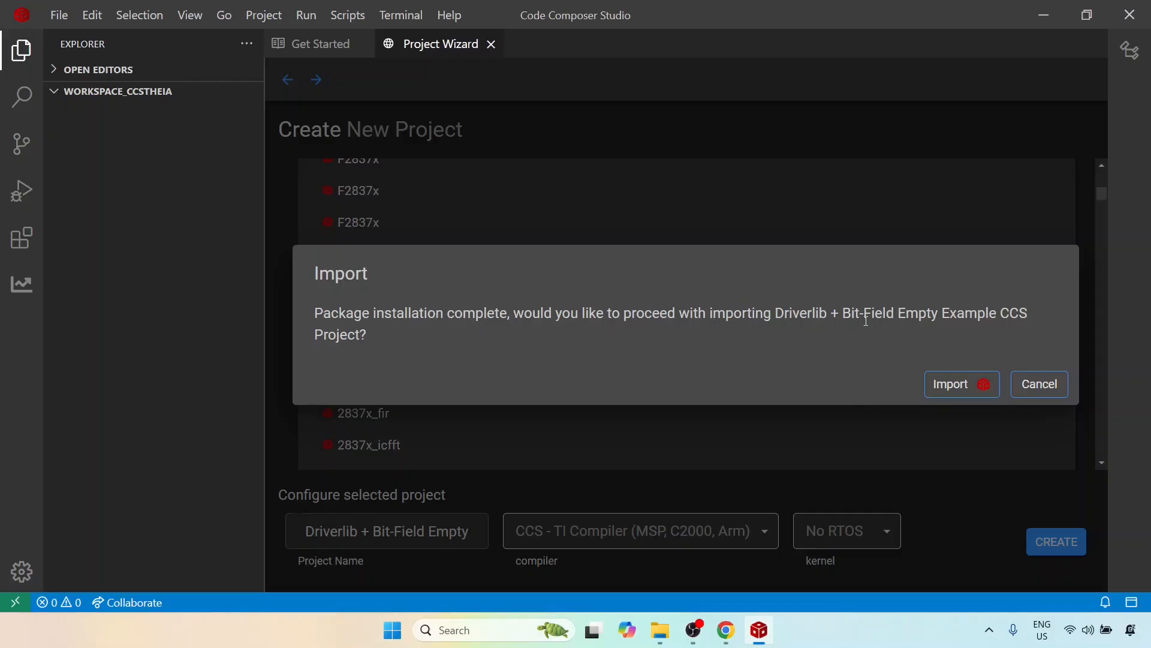
mouse_move(960, 321)
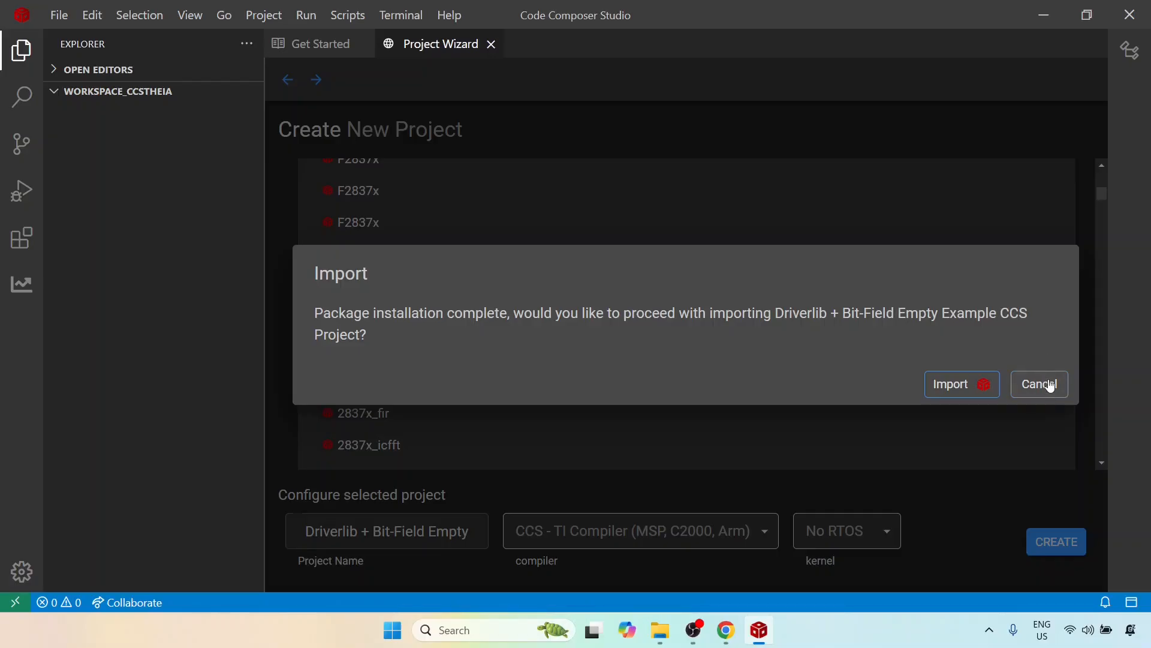
mouse_move(1044, 388)
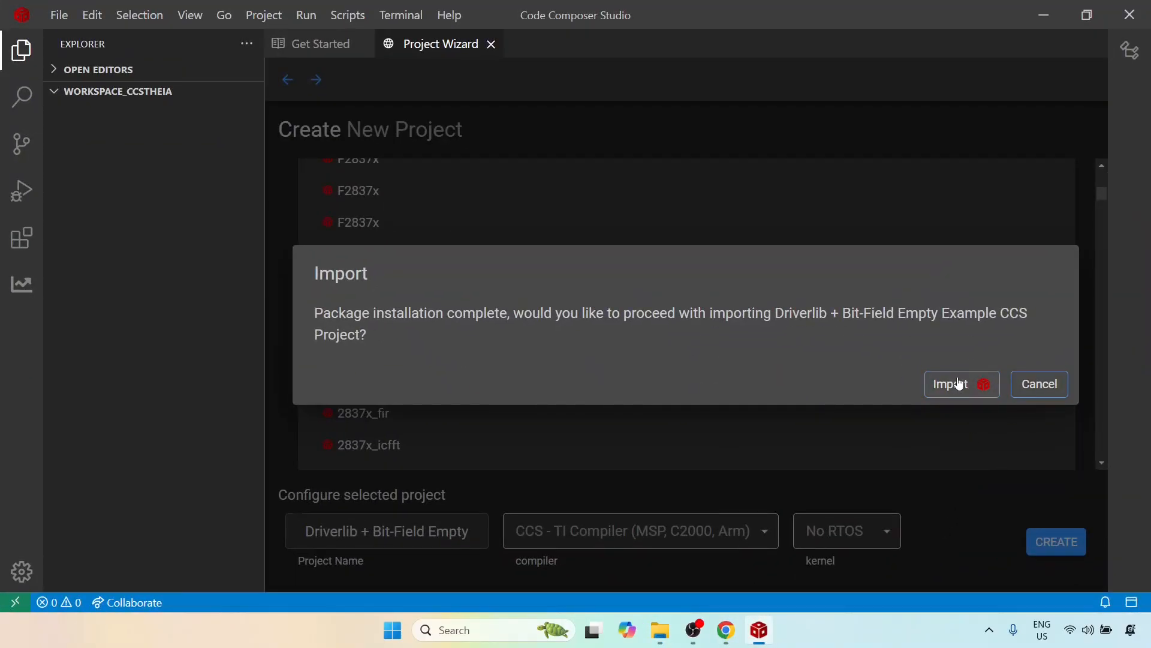
Confirm importing the Driverlib + Bit-Field Empty Example project into the workspace
left_click(950, 384)
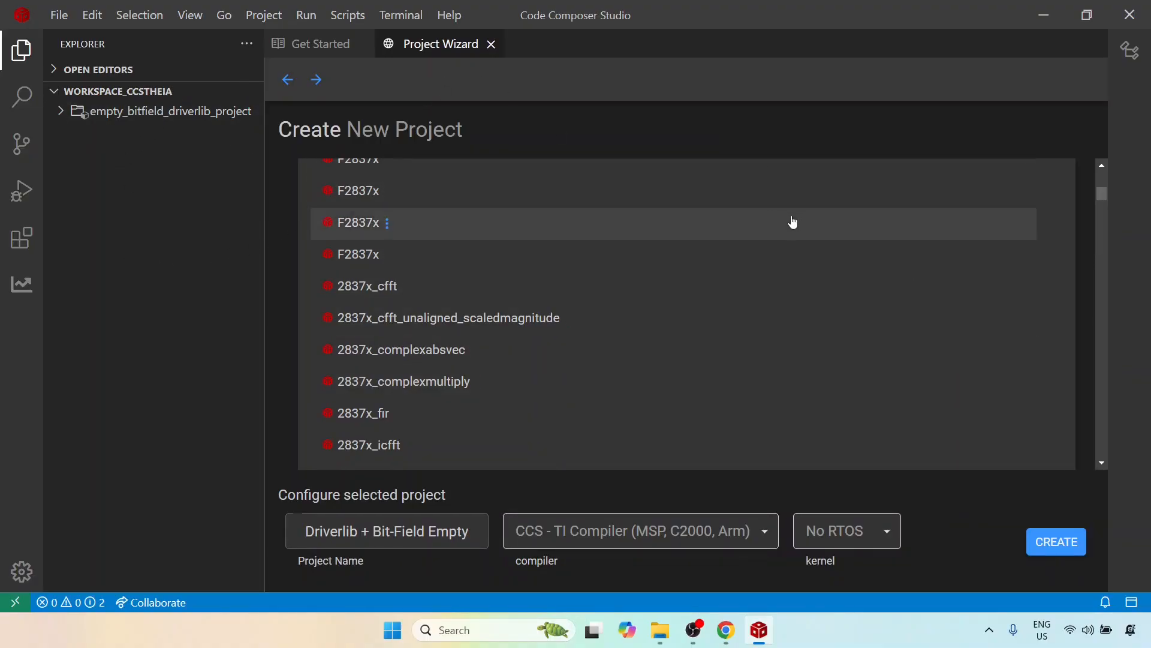
Expand empty_bitfield_driverlib_project to show its device, CPU1_RAM, targetConfigs folders and F2837xD sources
left_click(63, 110)
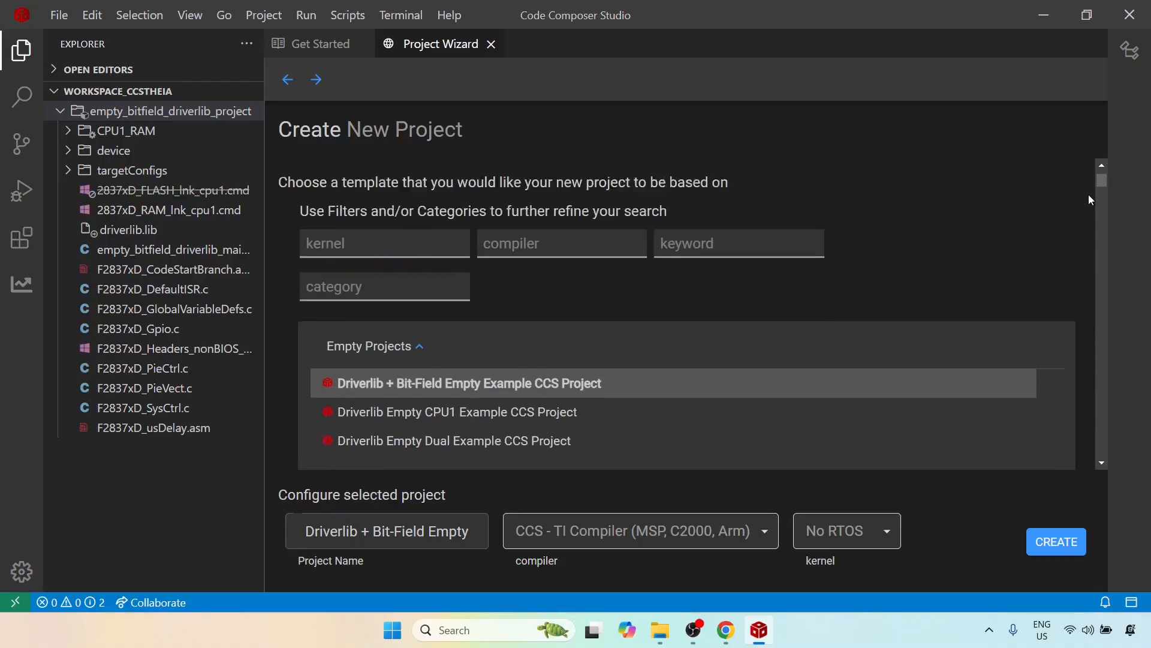
scroll("down", 3)
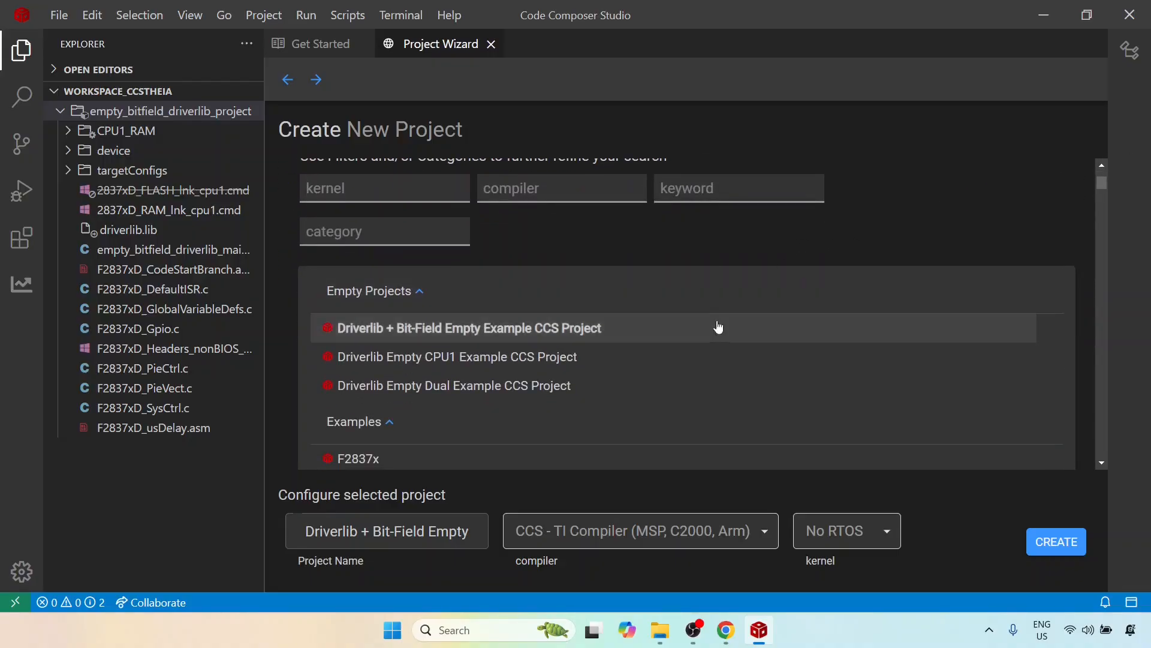
mouse_move(507, 341)
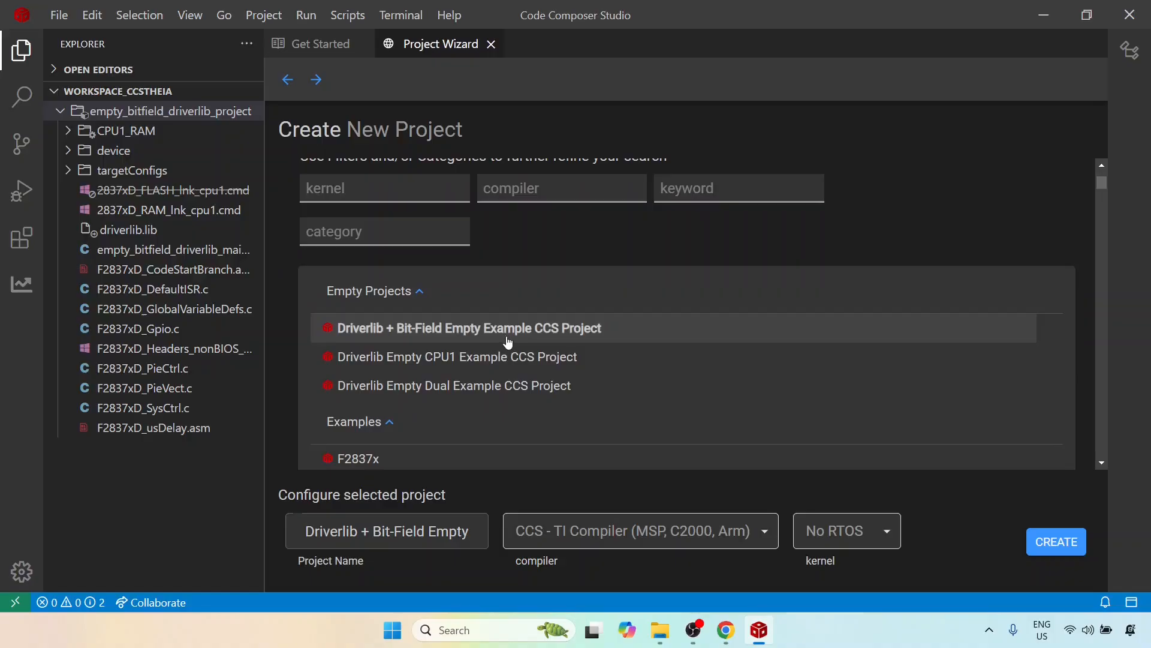
mouse_move(475, 394)
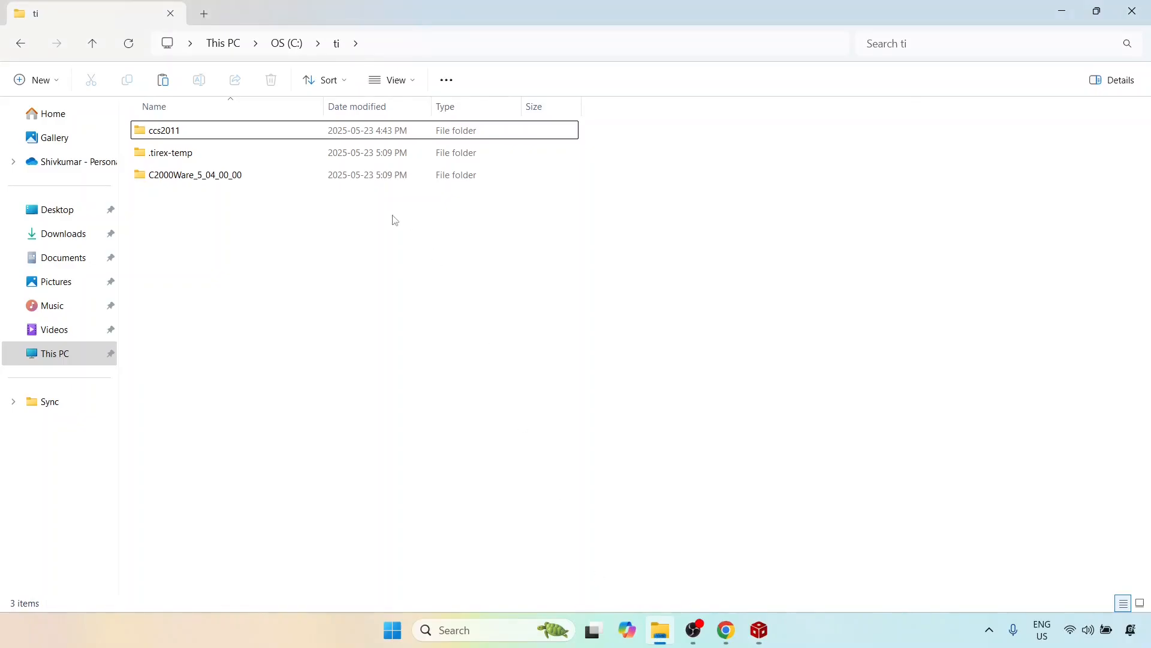
mouse_move(355, 238)
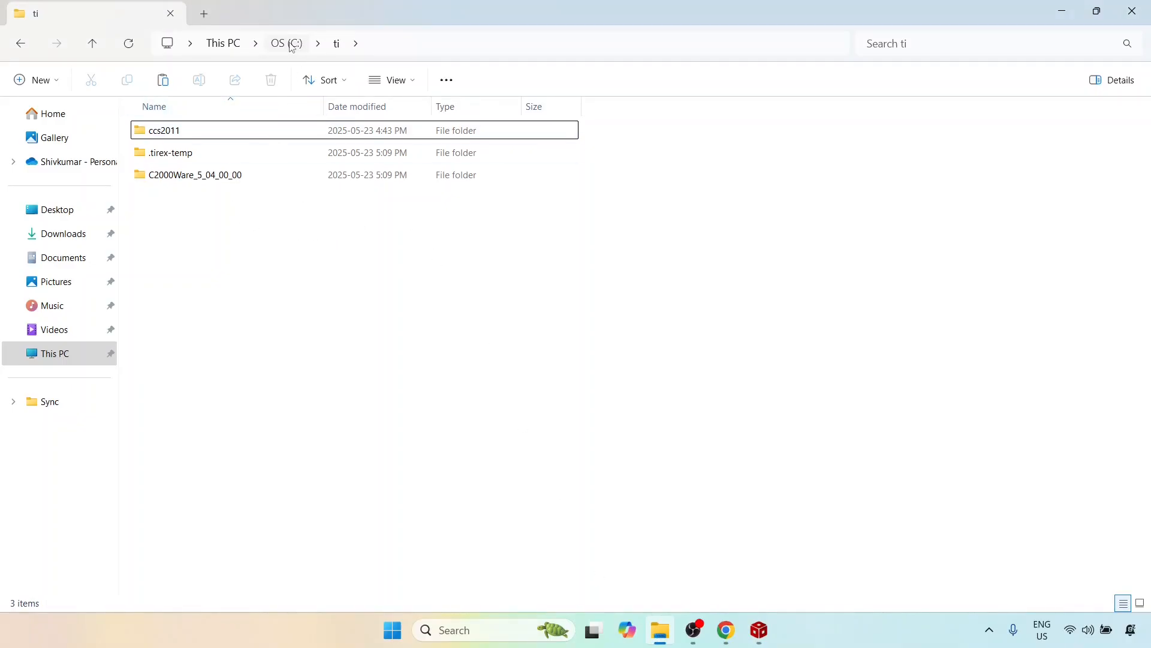
left_click(288, 43)
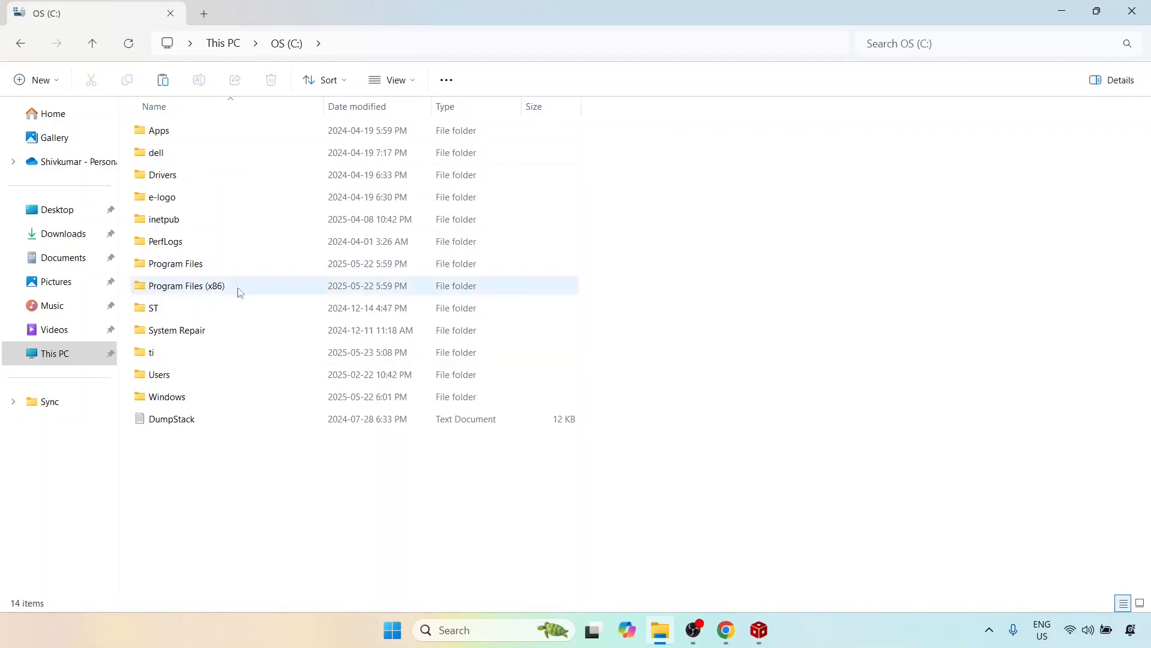
double_click(154, 353)
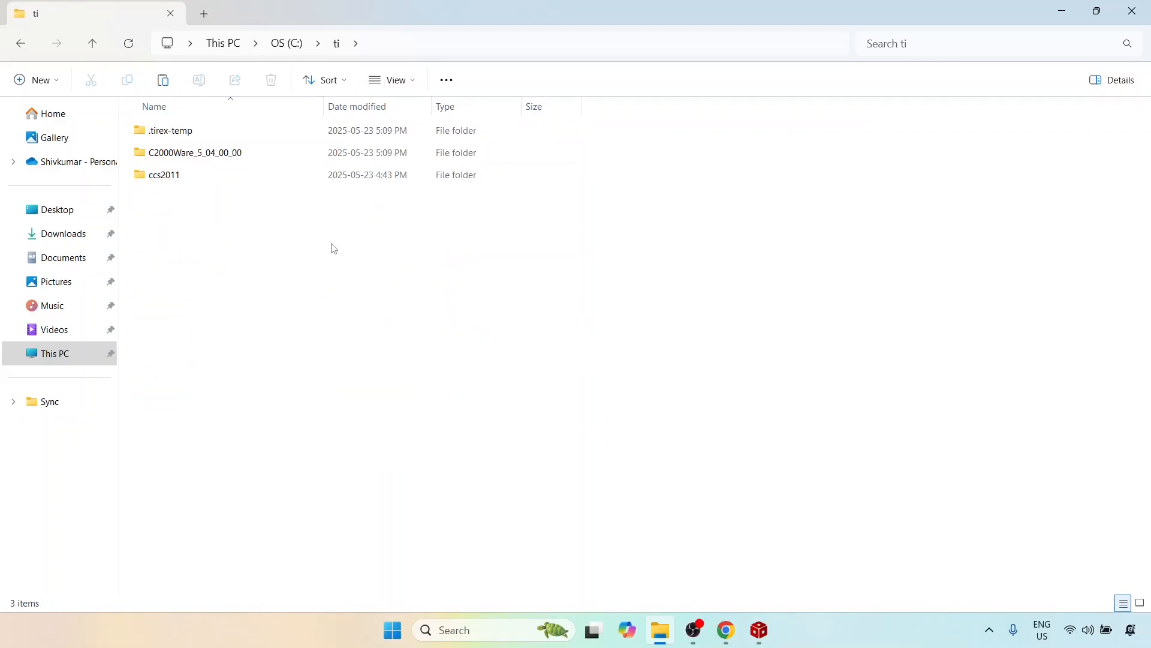
left_click(164, 176)
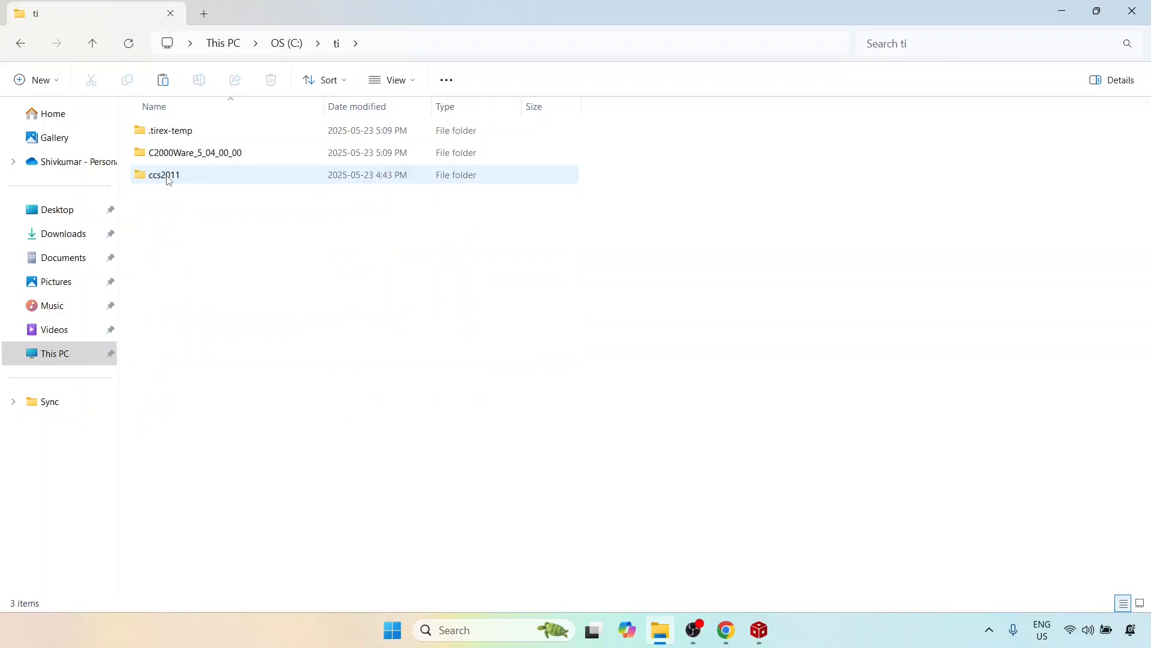
mouse_move(175, 183)
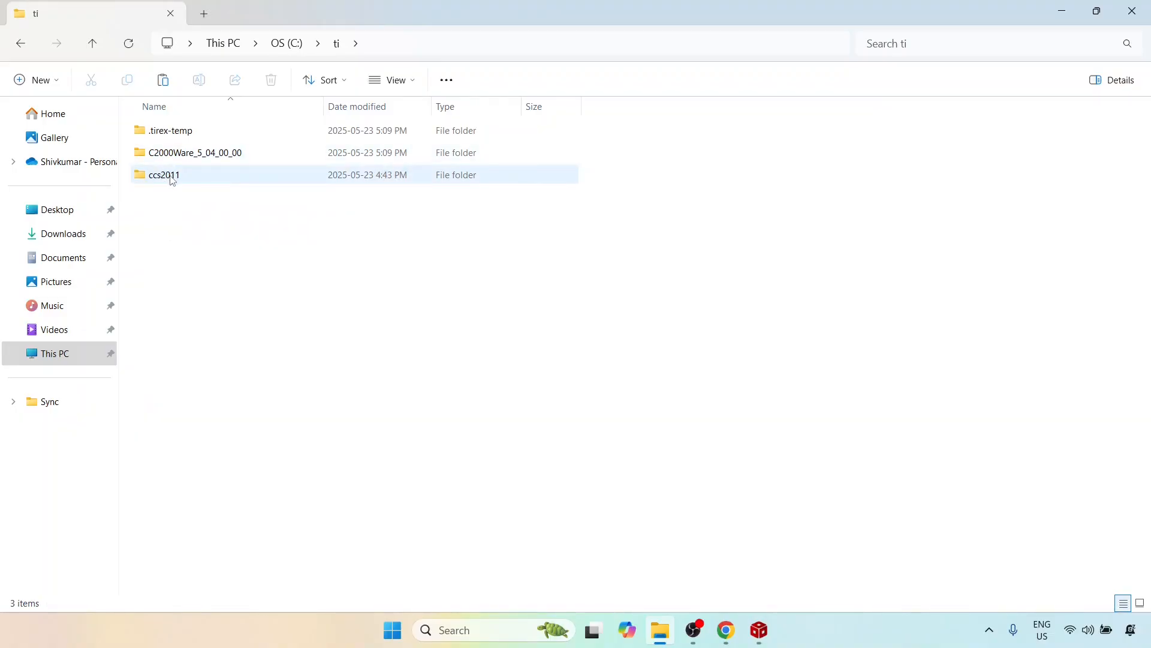
mouse_move(170, 180)
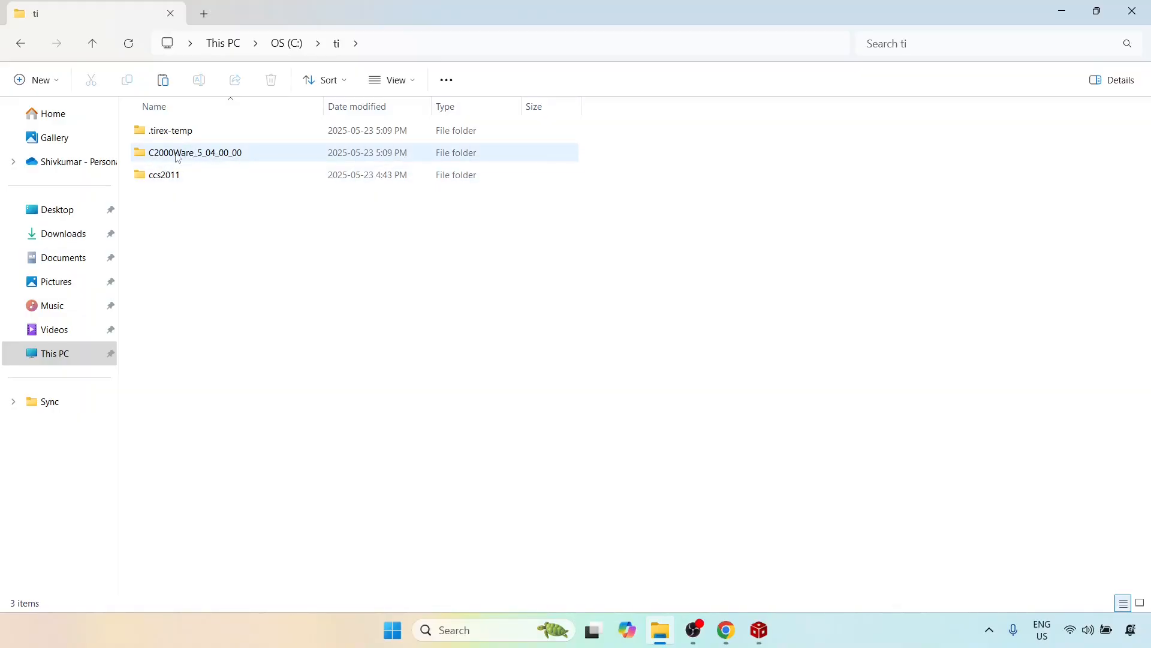
mouse_move(182, 160)
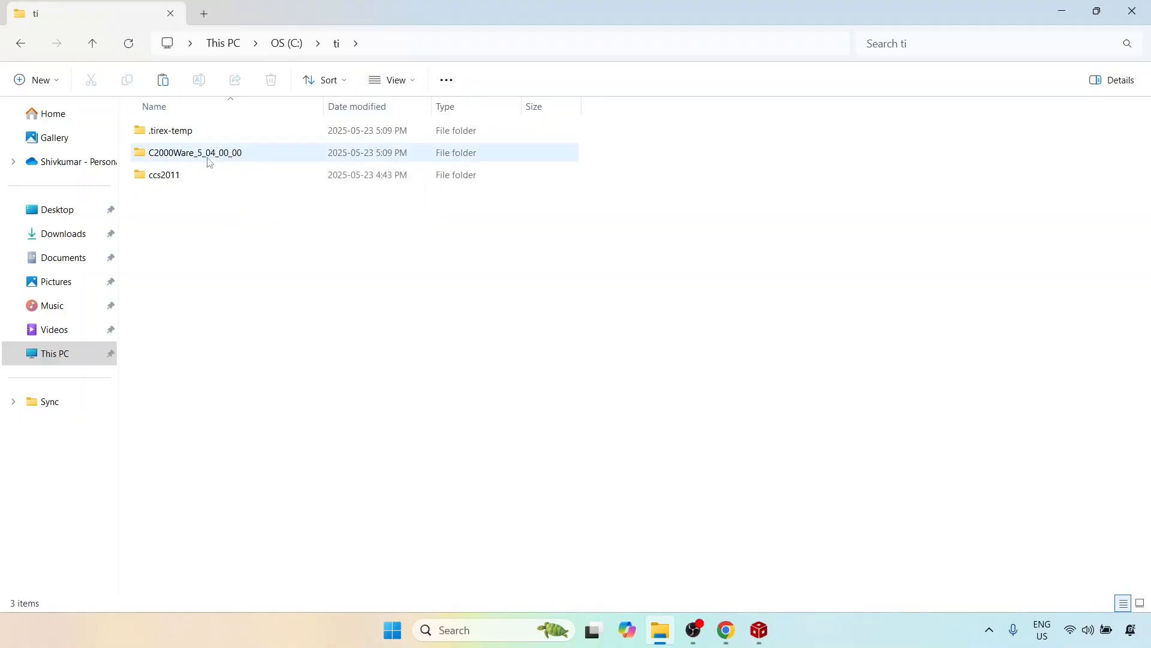
left_click(226, 273)
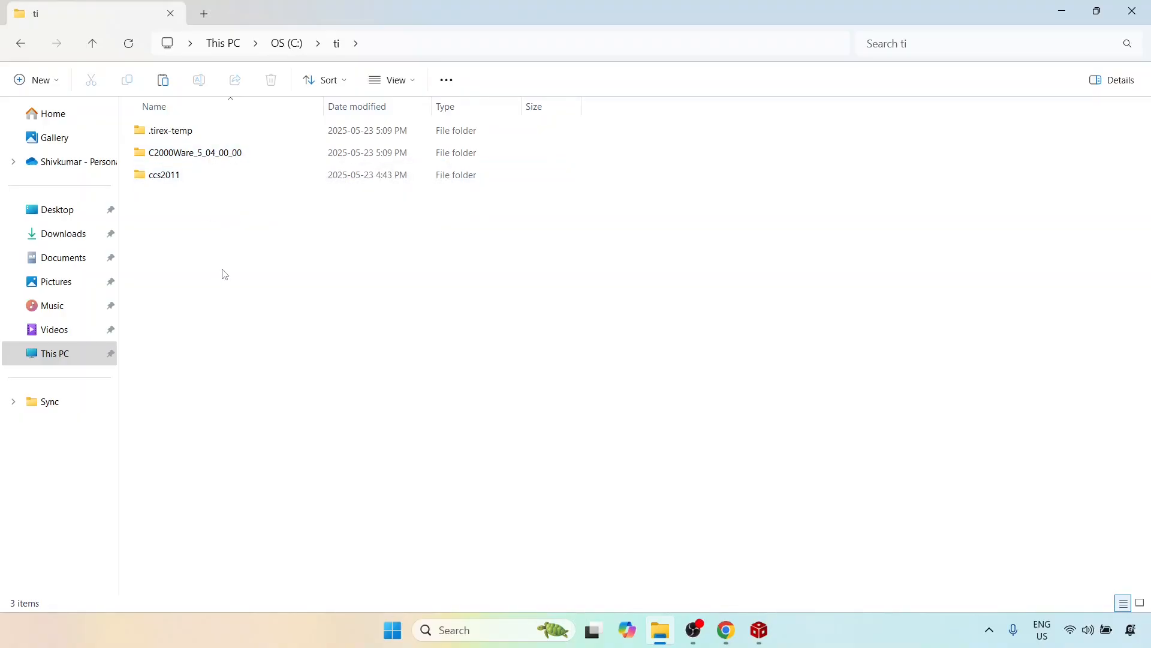
left_click(195, 153)
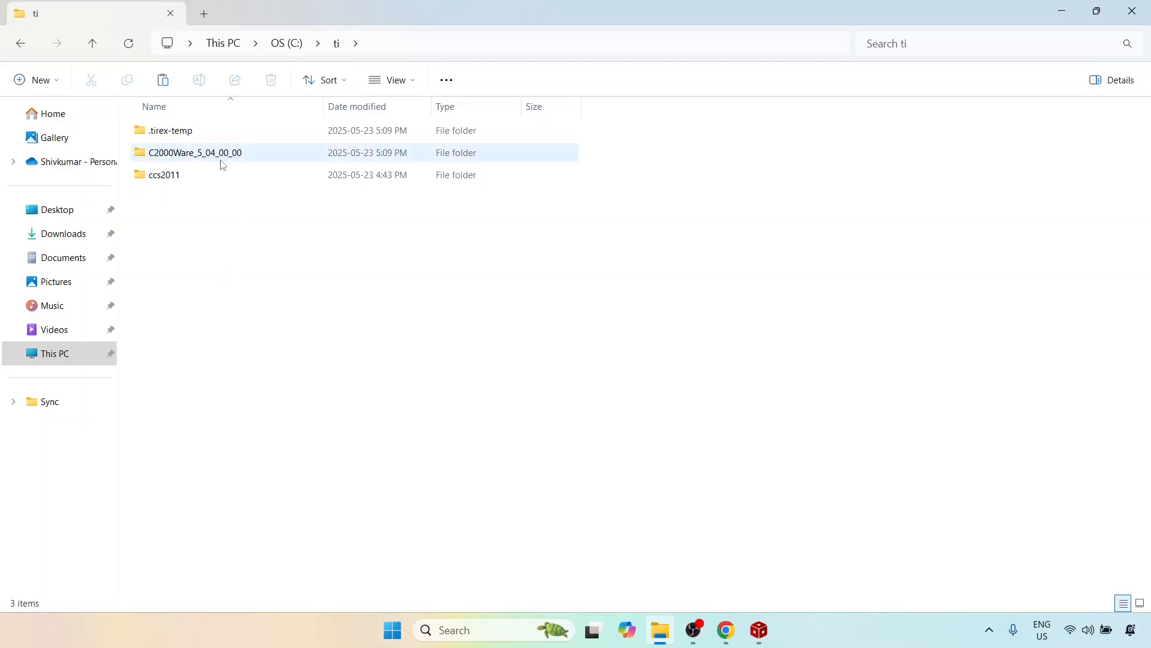
mouse_move(222, 166)
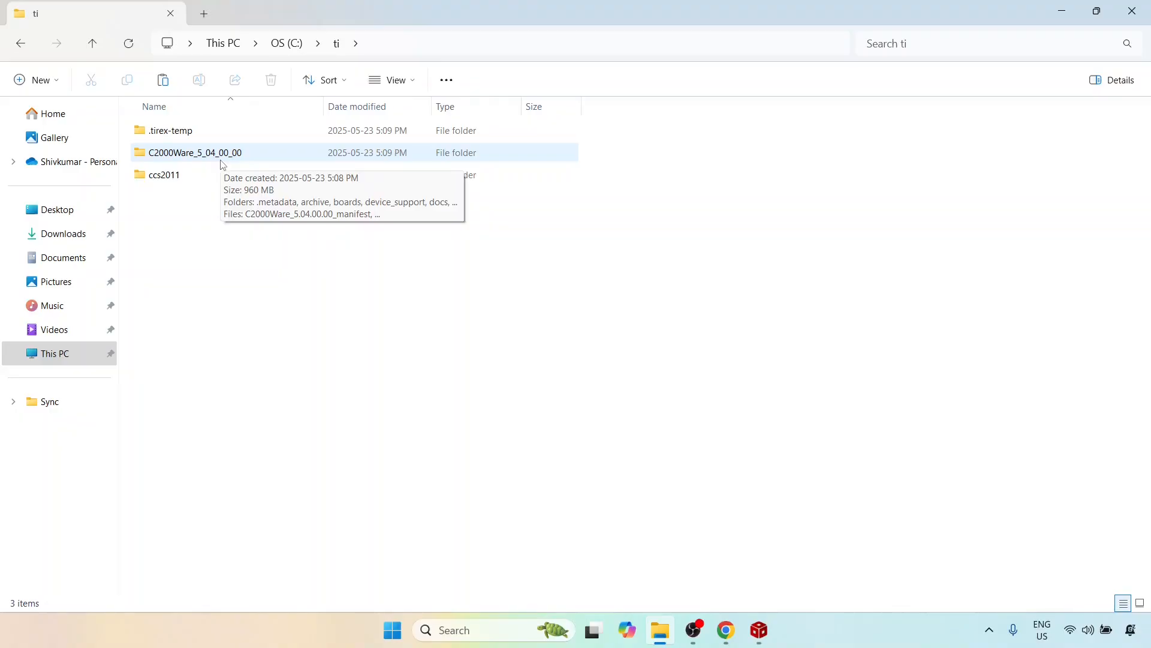
mouse_move(206, 155)
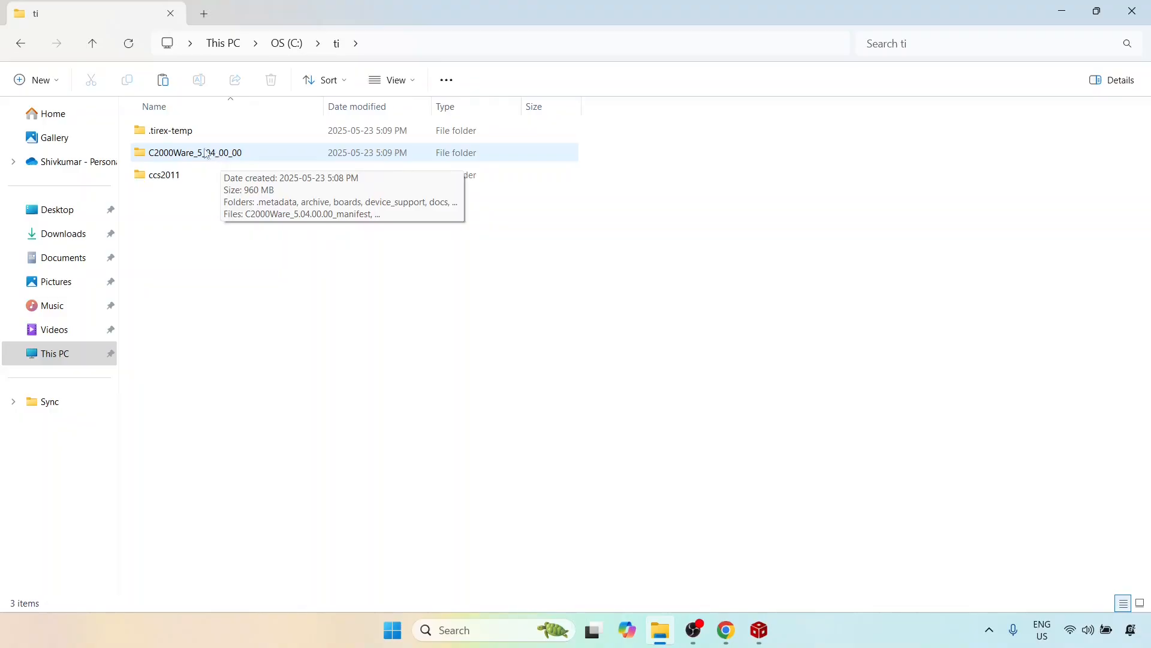
Enter C:\ti\C2000Ware_5_04_00_00 and select the boards folder among its top-level folders
double_click(193, 153)
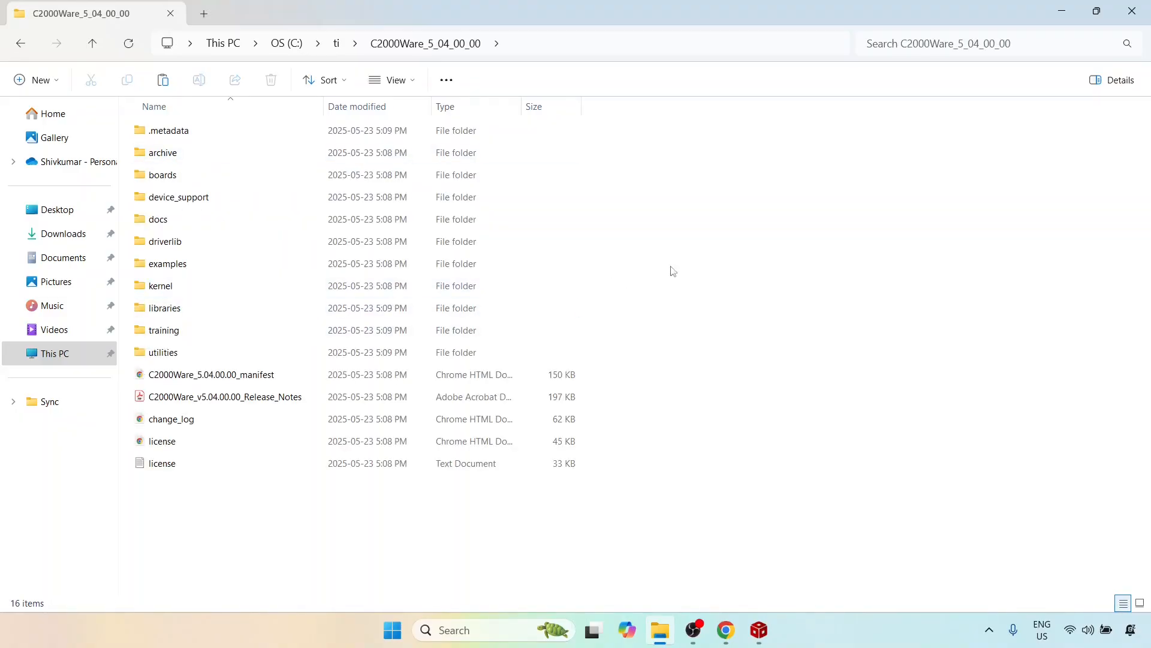
mouse_move(427, 77)
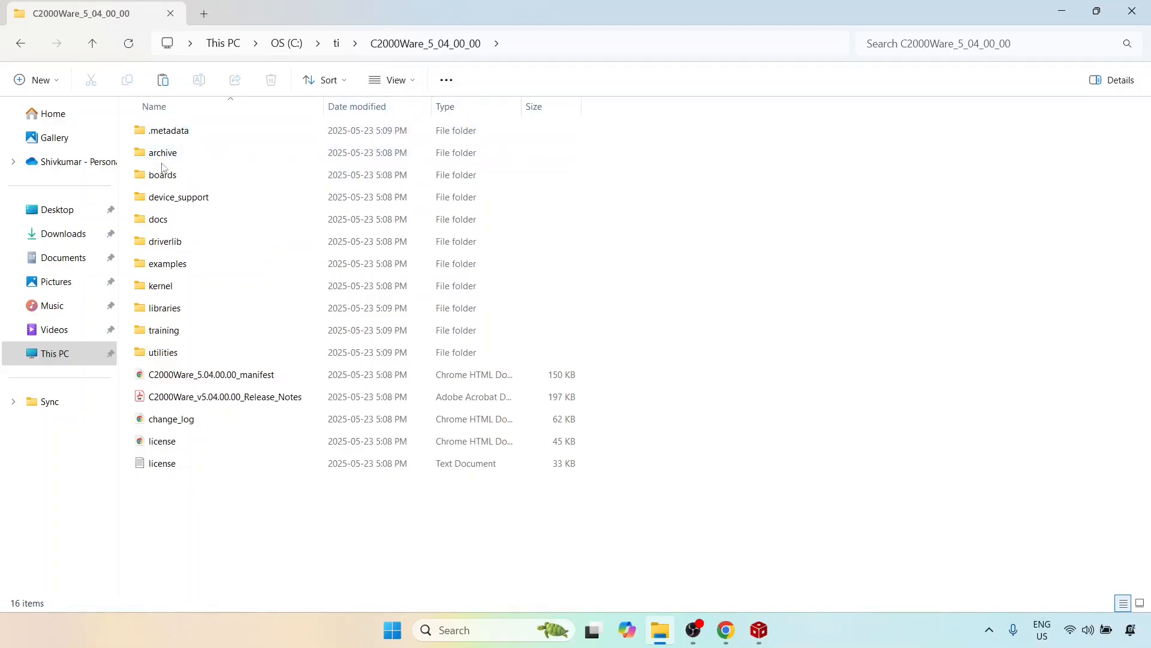
left_click(163, 175)
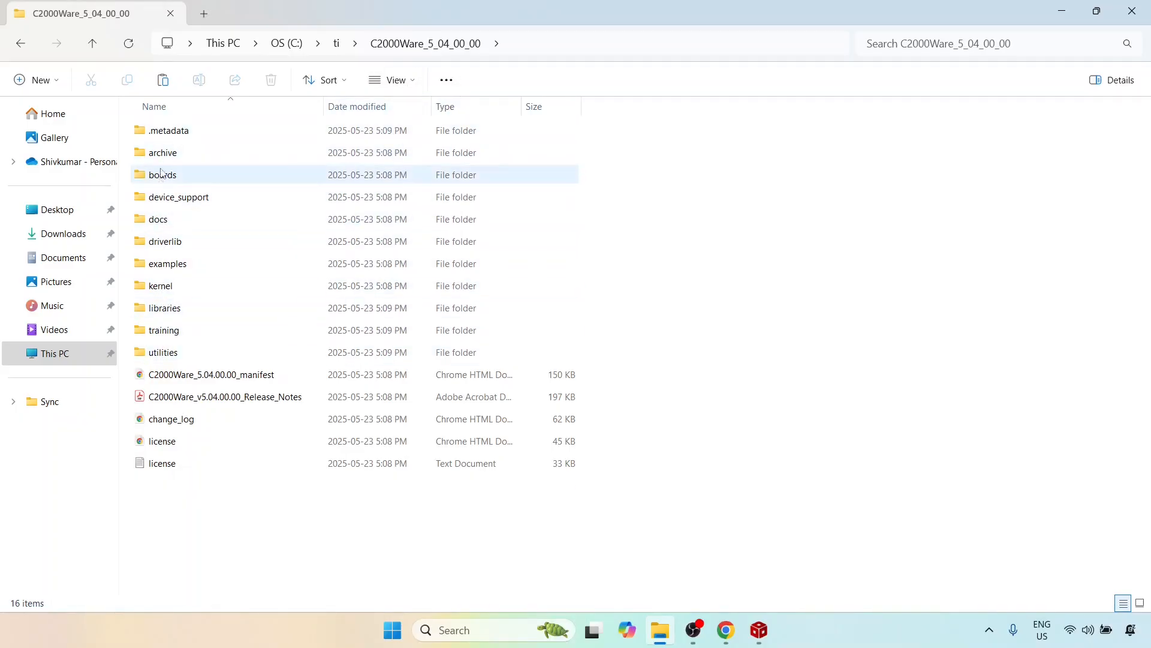
mouse_move(180, 346)
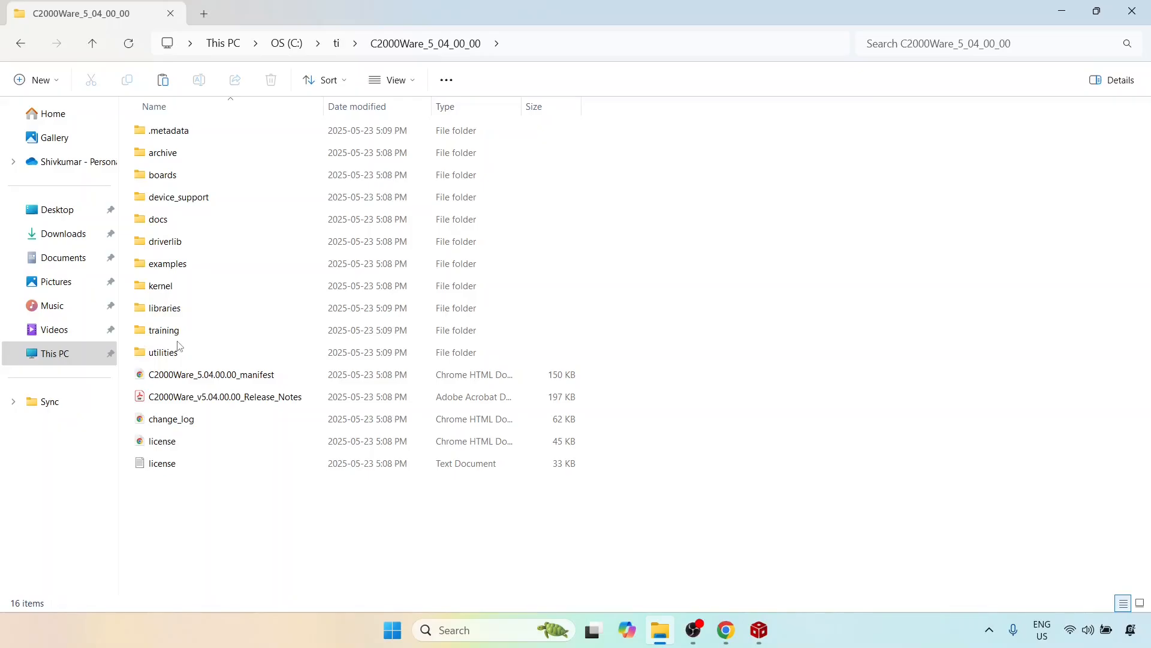
mouse_move(698, 221)
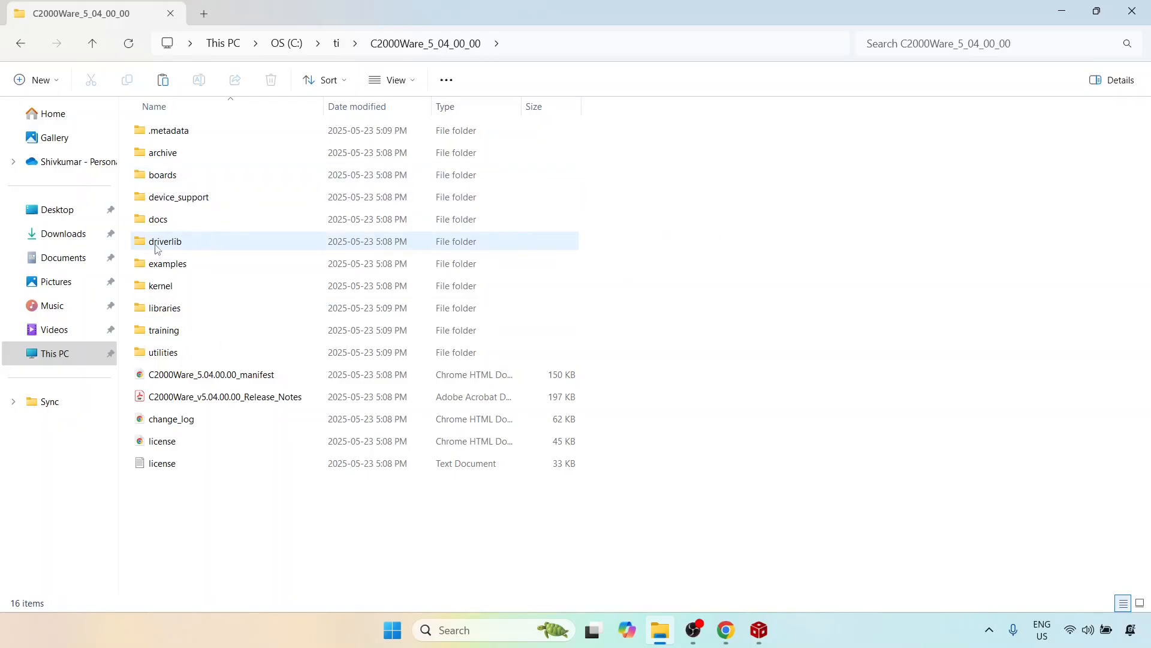
Browse into driverlib to see the per-device folders including f2837xd
double_click(166, 241)
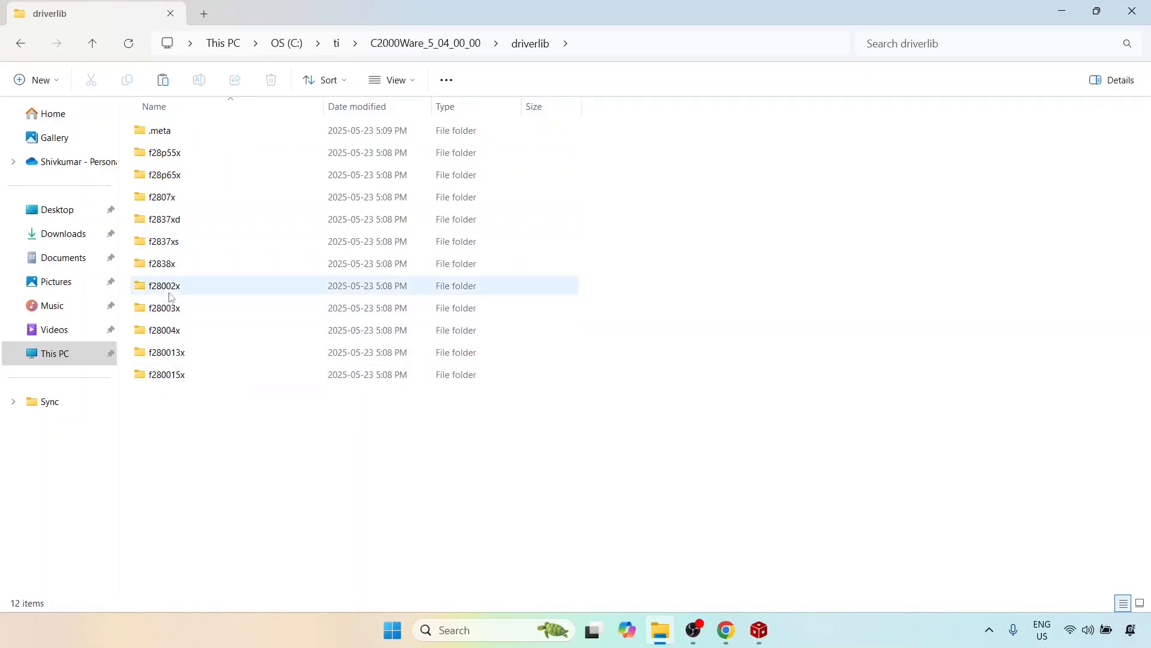
left_click(827, 233)
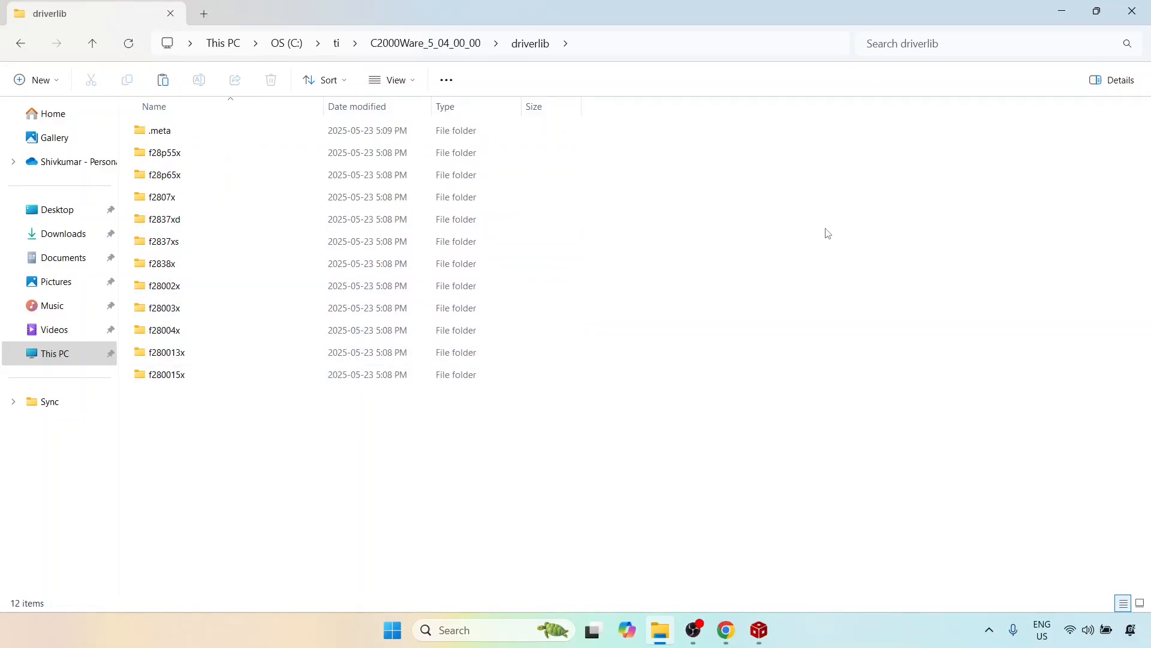
mouse_move(803, 233)
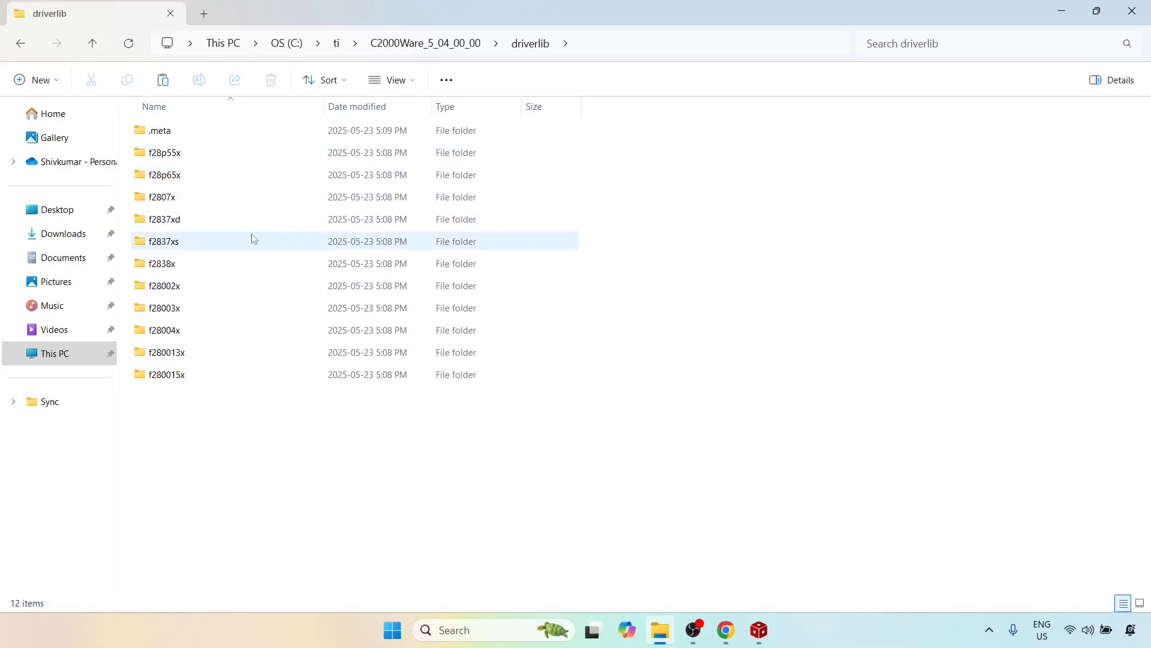
mouse_move(177, 252)
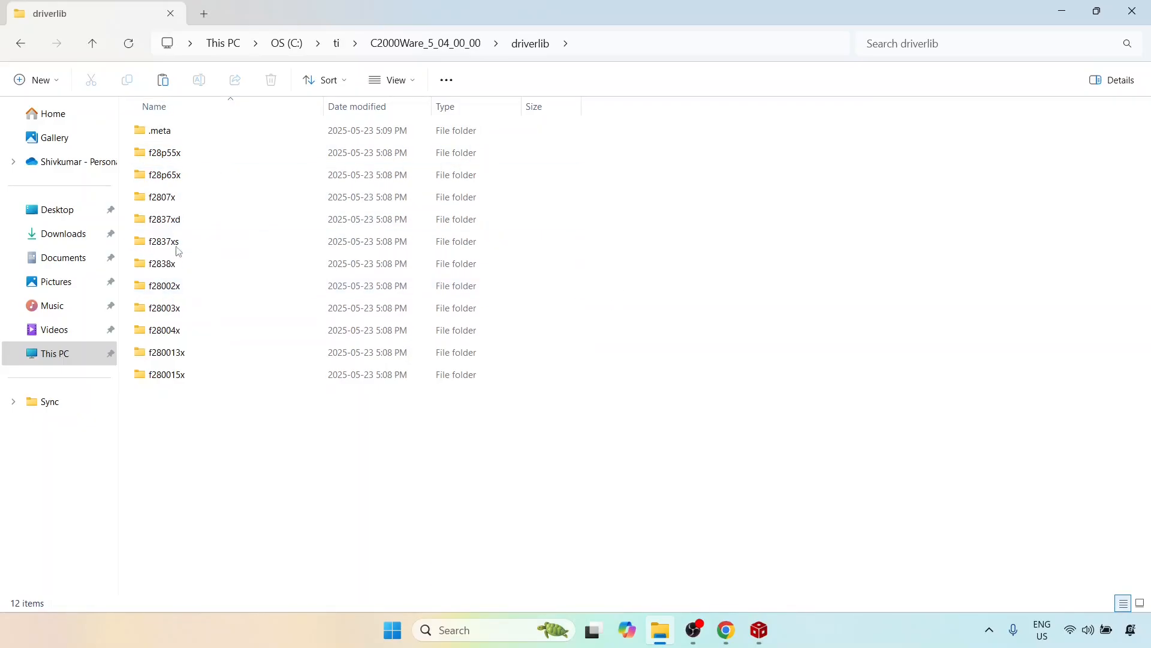
mouse_move(178, 237)
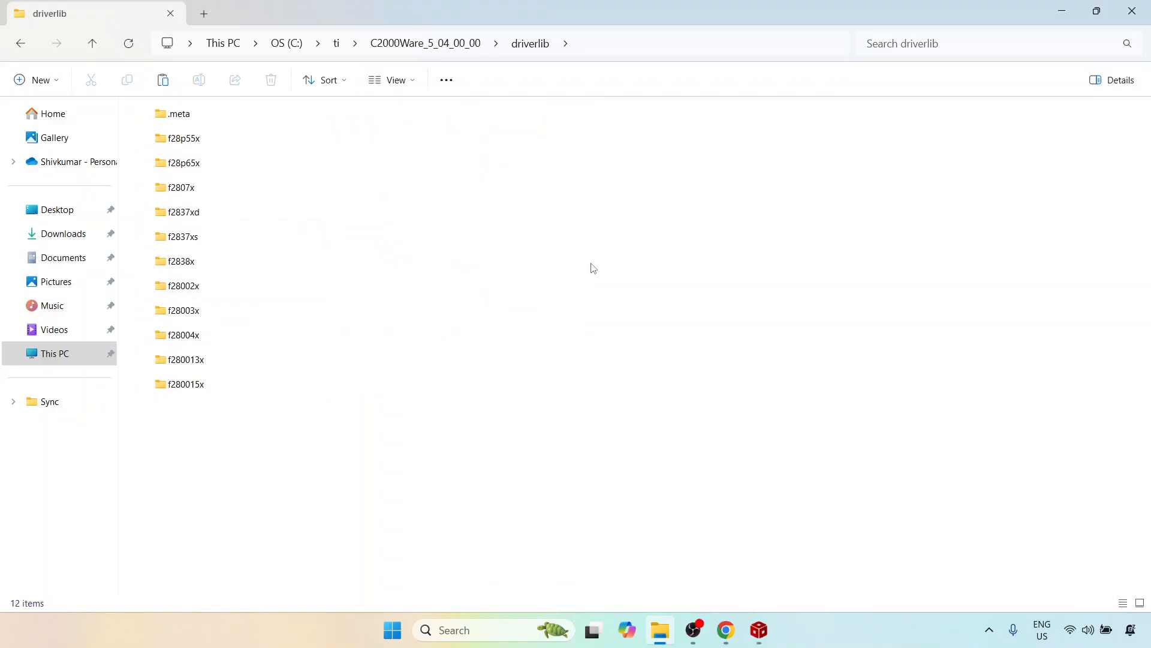
mouse_move(304, 295)
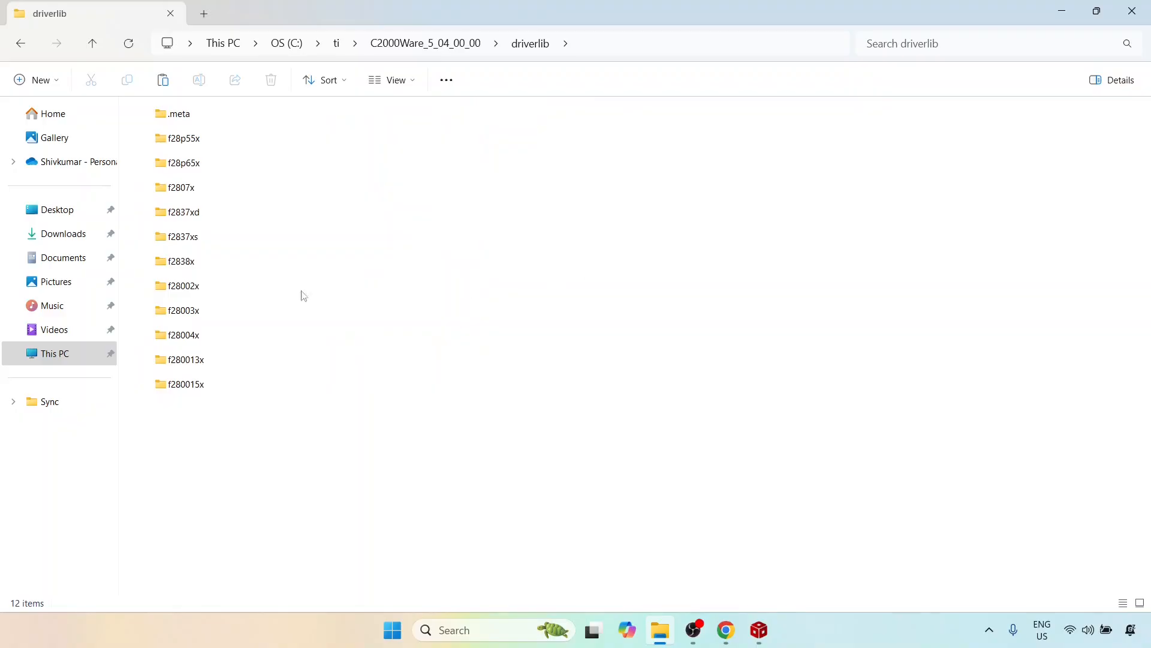
mouse_move(183, 212)
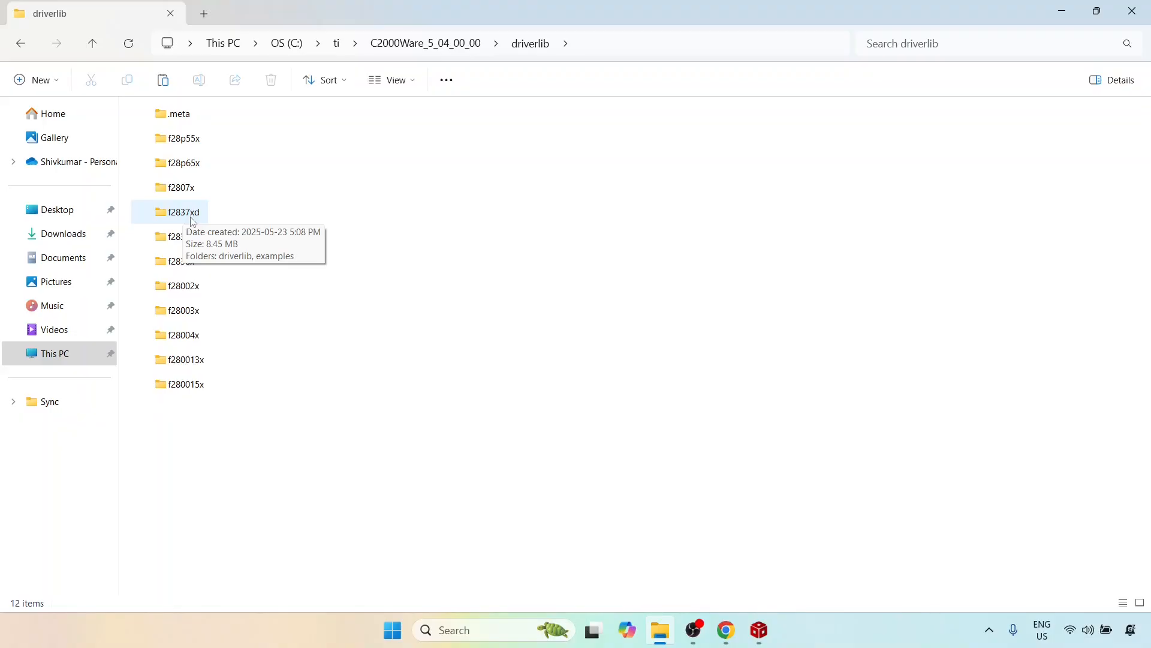
Navigate into f2837xd > examples under driverlib
double_click(183, 211)
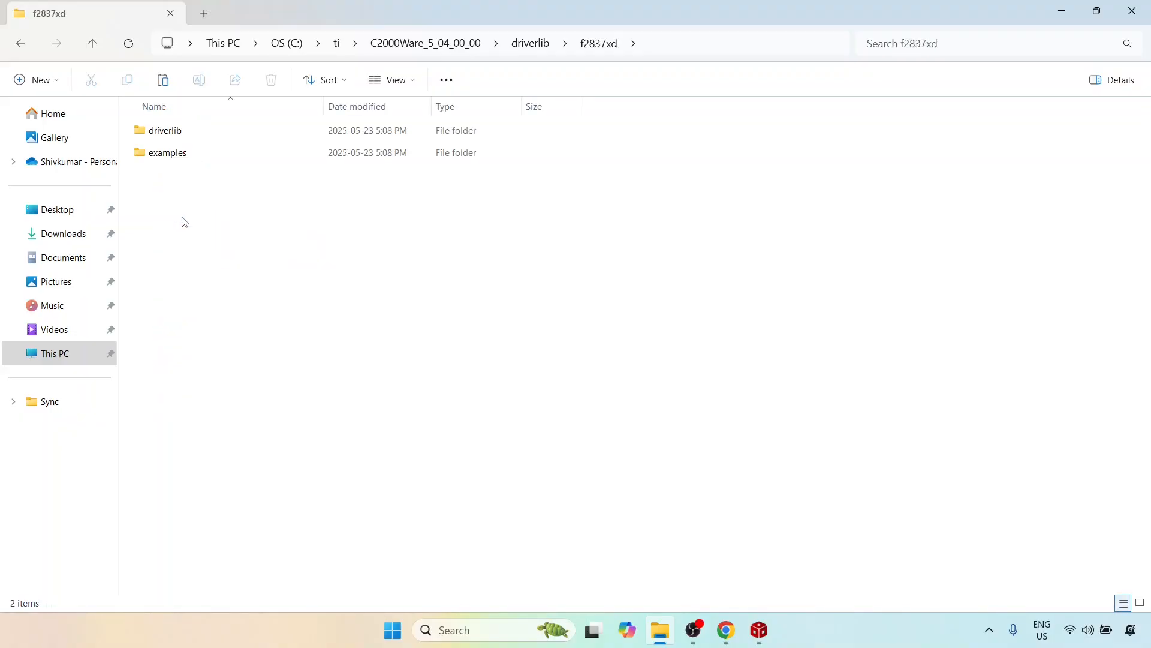
mouse_move(182, 122)
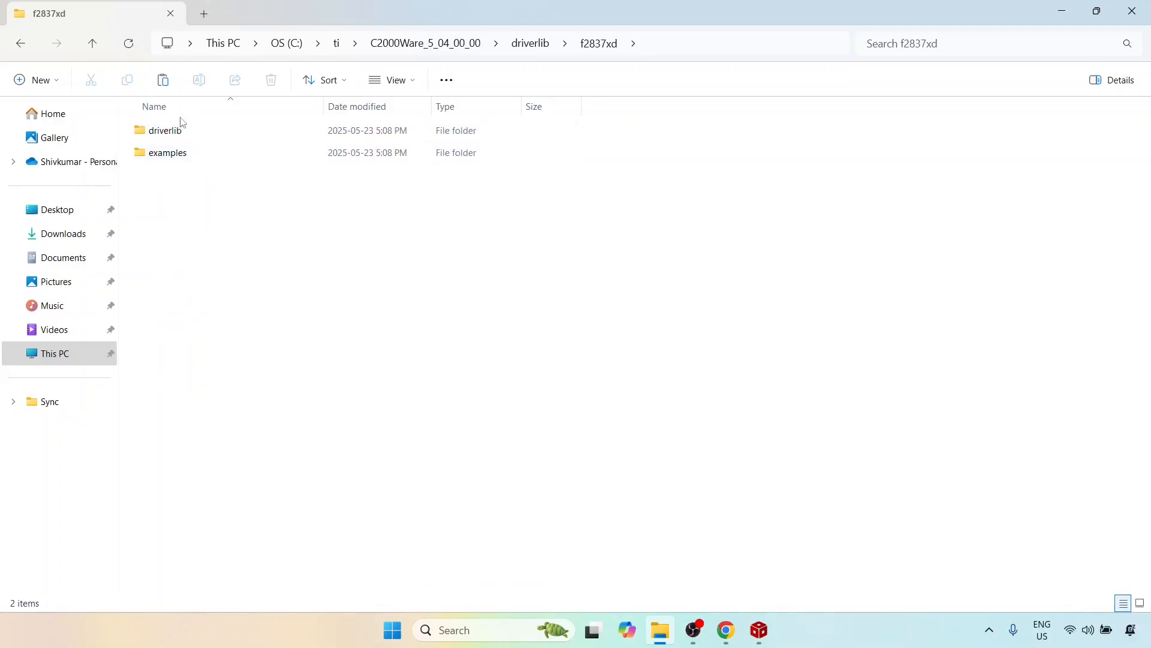
left_click(168, 152)
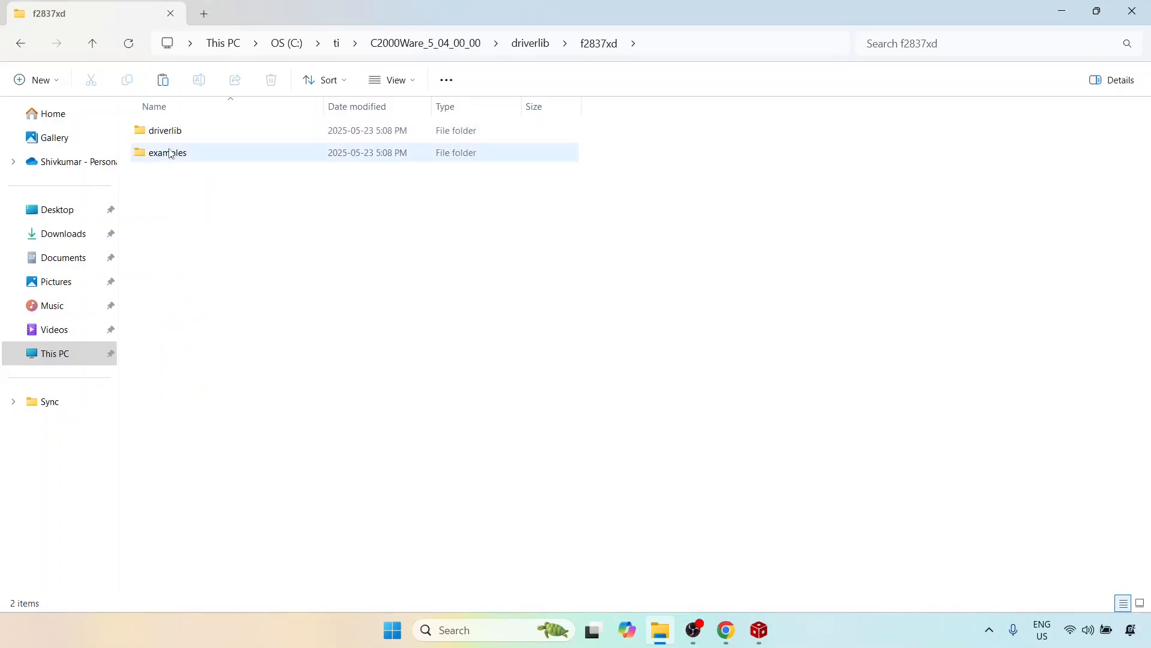
double_click(168, 152)
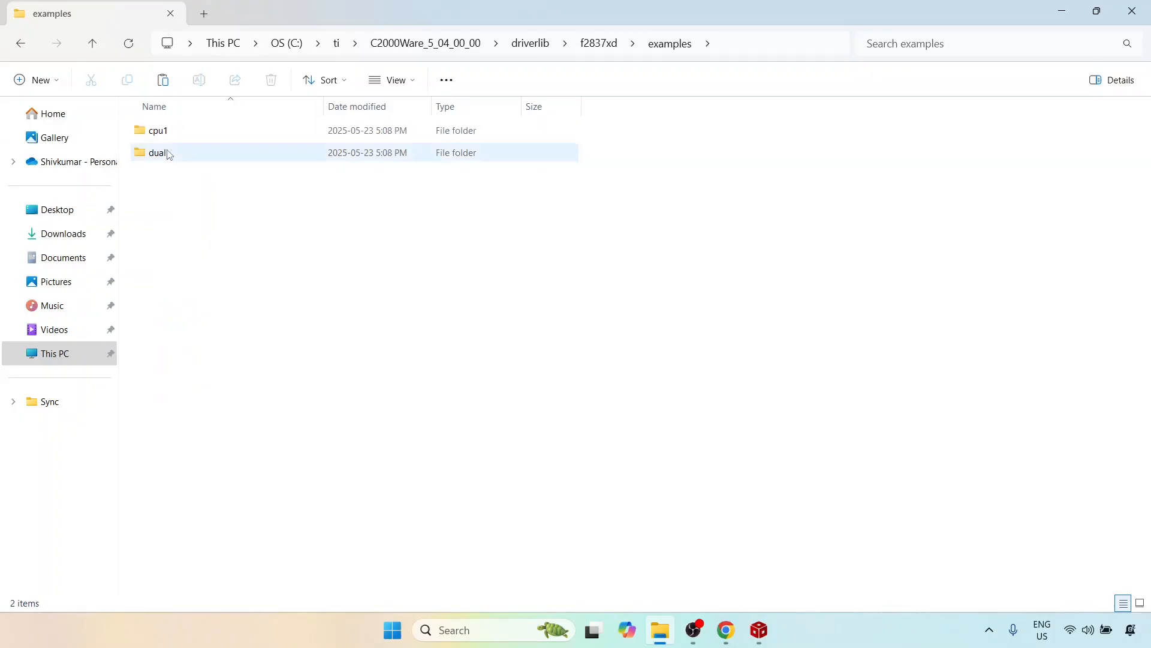
left_click(639, 146)
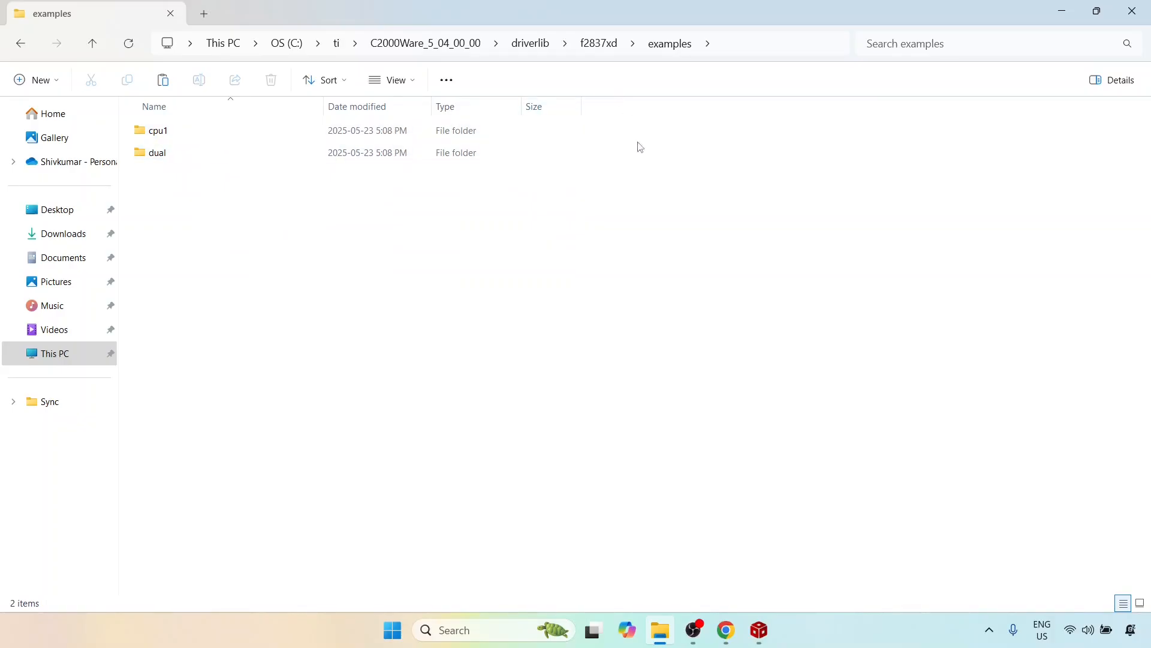
mouse_move(244, 235)
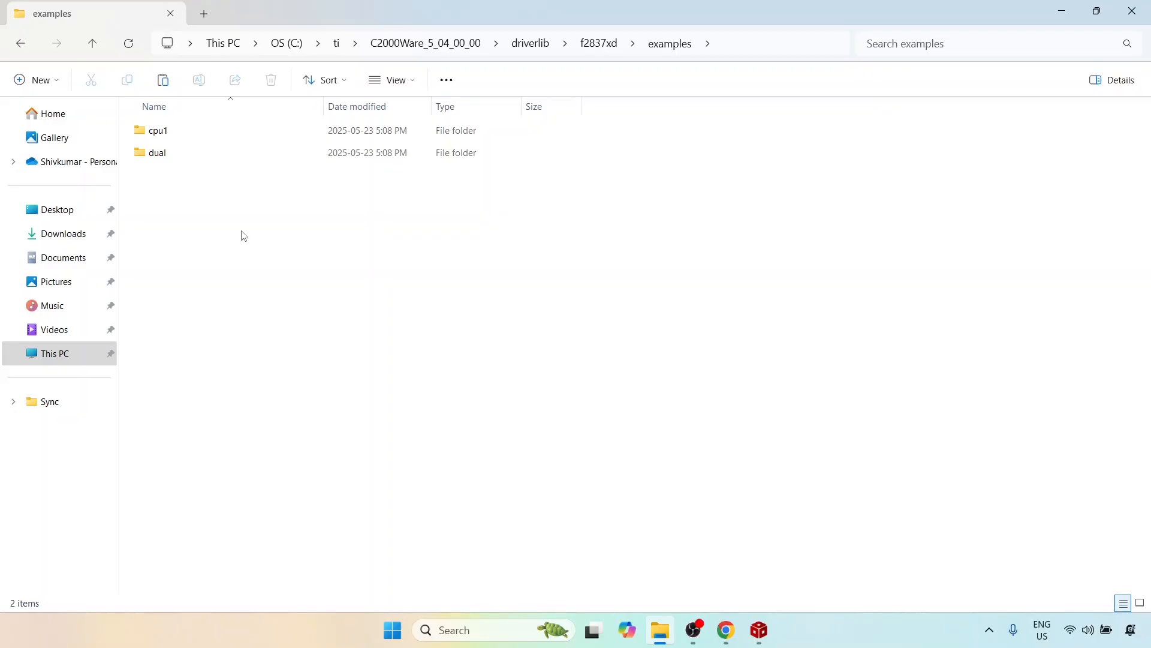
Look through the cpu1 examples, then enter the dual-core examples folder
left_click(158, 132)
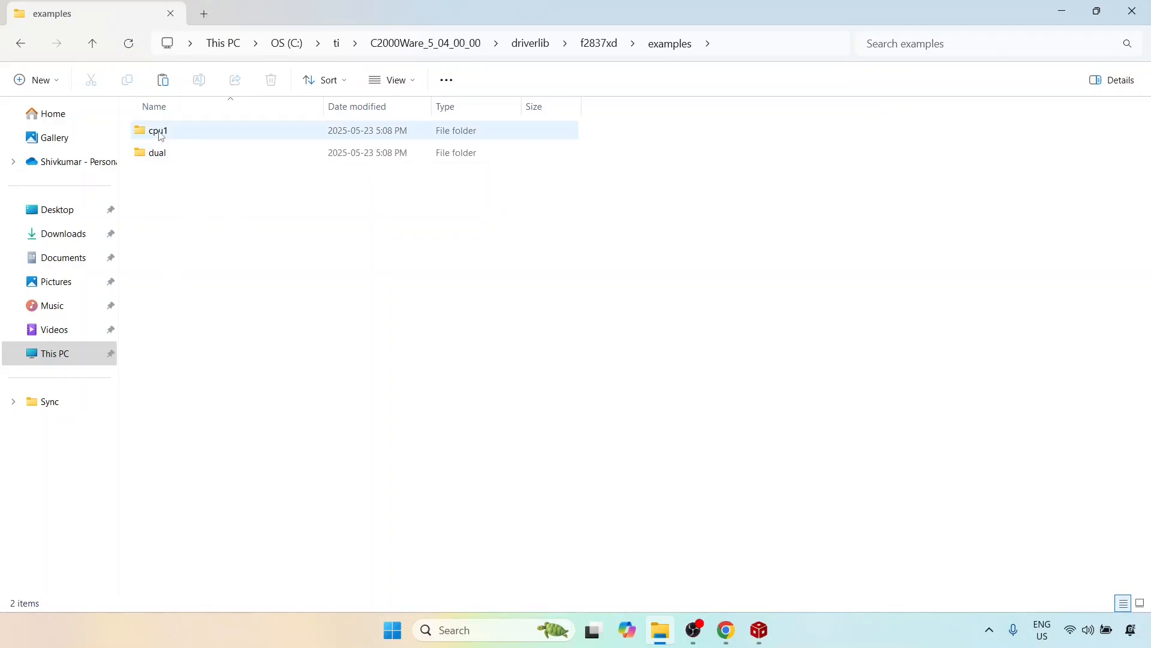
double_click(156, 131)
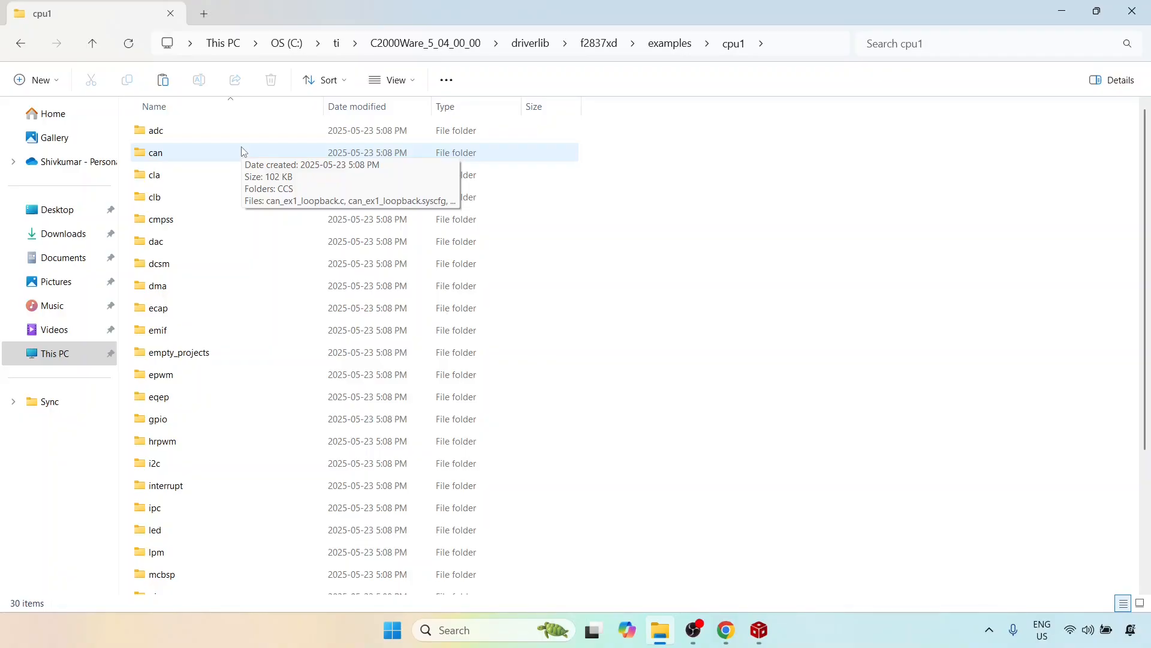
mouse_move(703, 87)
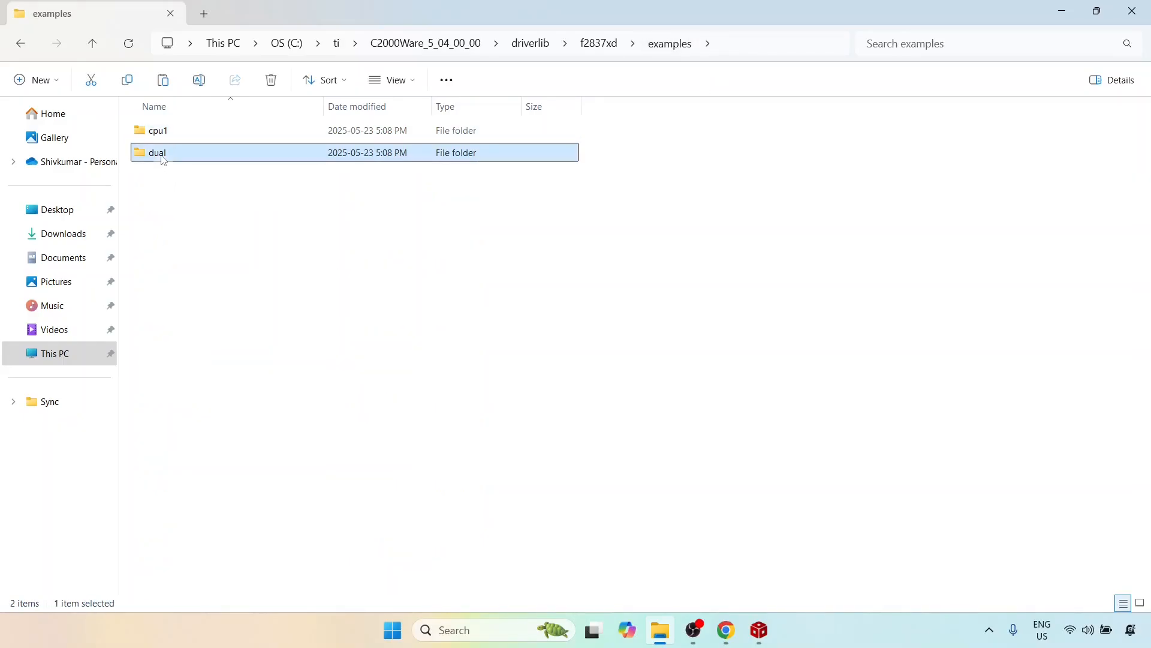
double_click(158, 153)
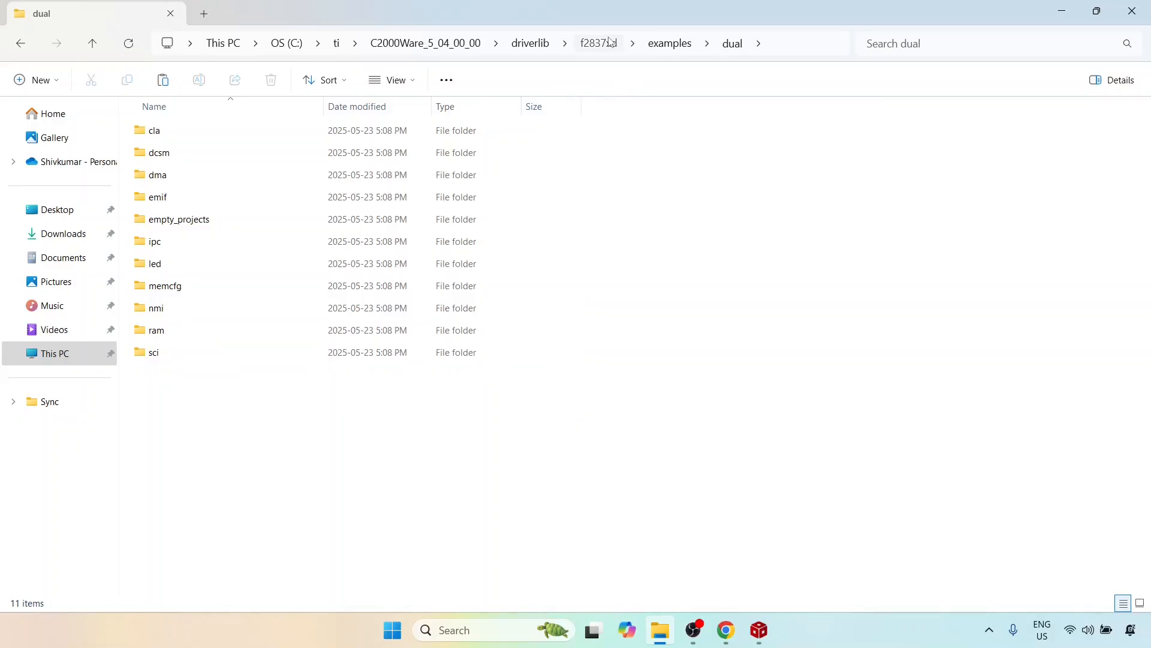
From the C2000Ware root, navigate to driverlib > f2837xd > driverlib source folder
left_click(424, 43)
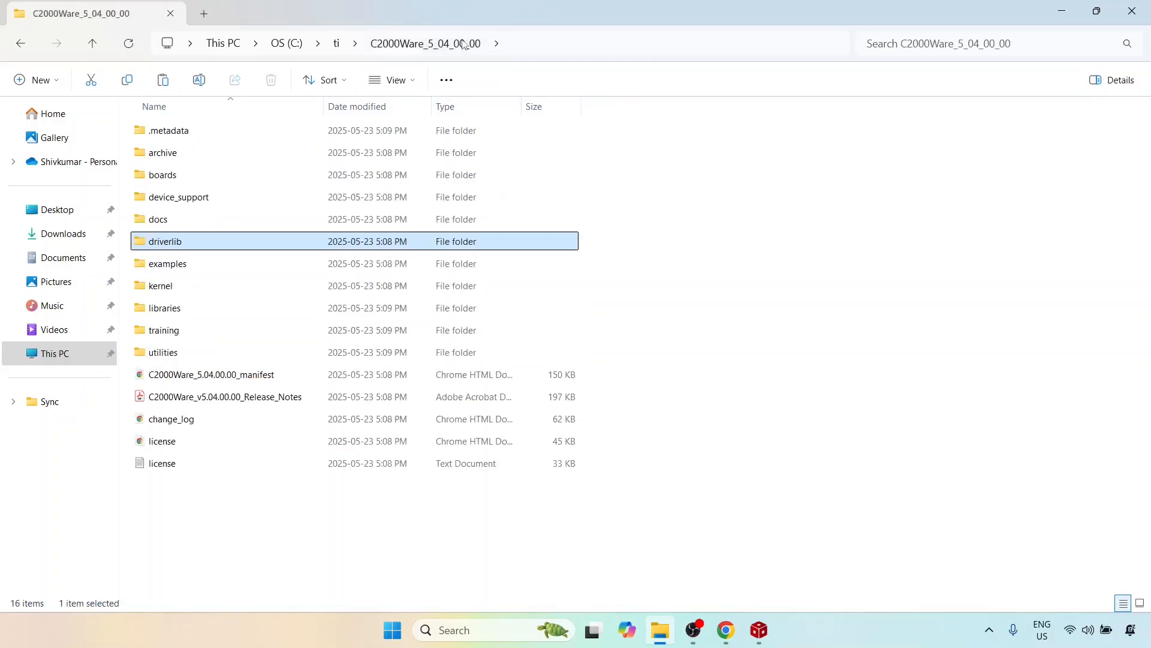
mouse_move(768, 228)
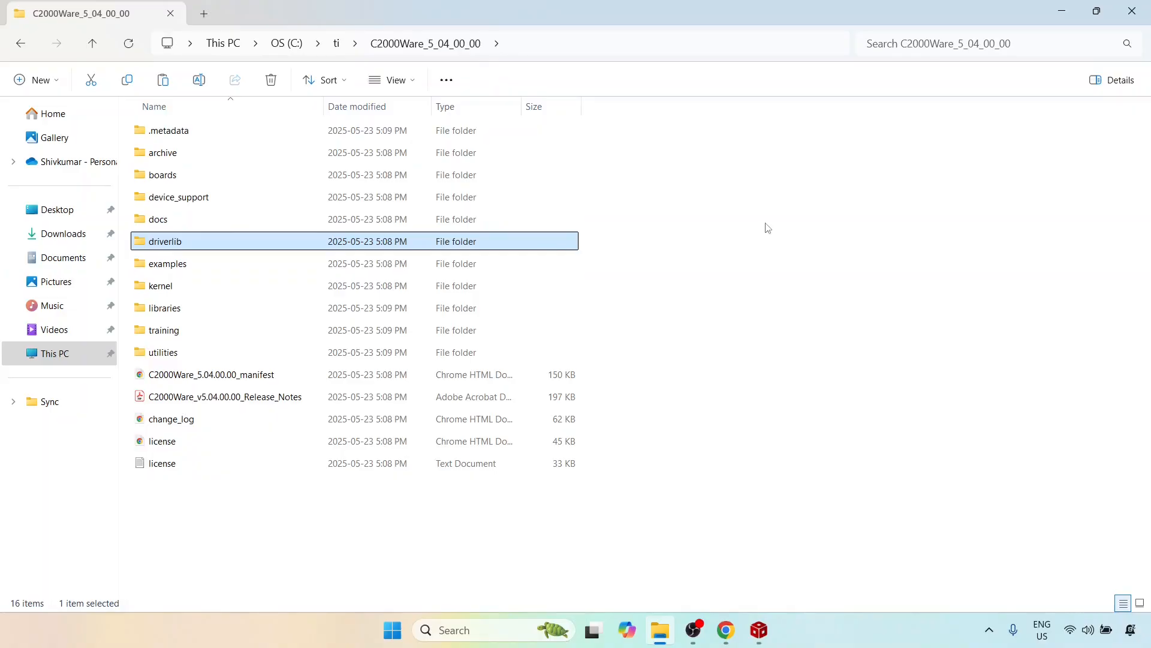
mouse_move(168, 250)
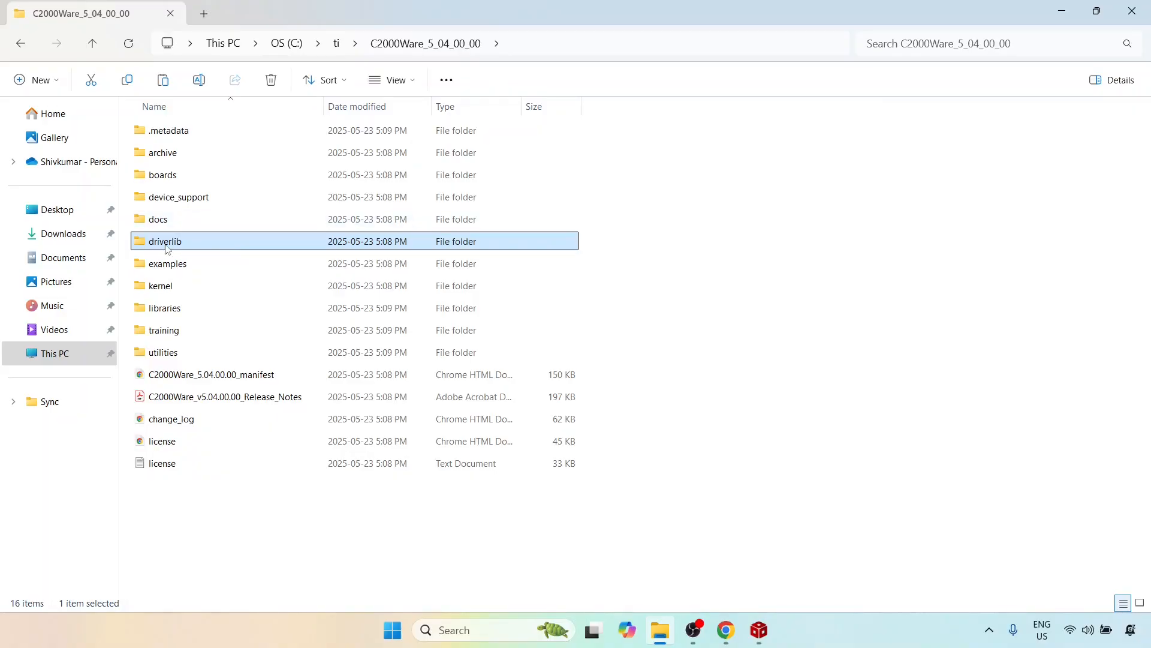
double_click(165, 242)
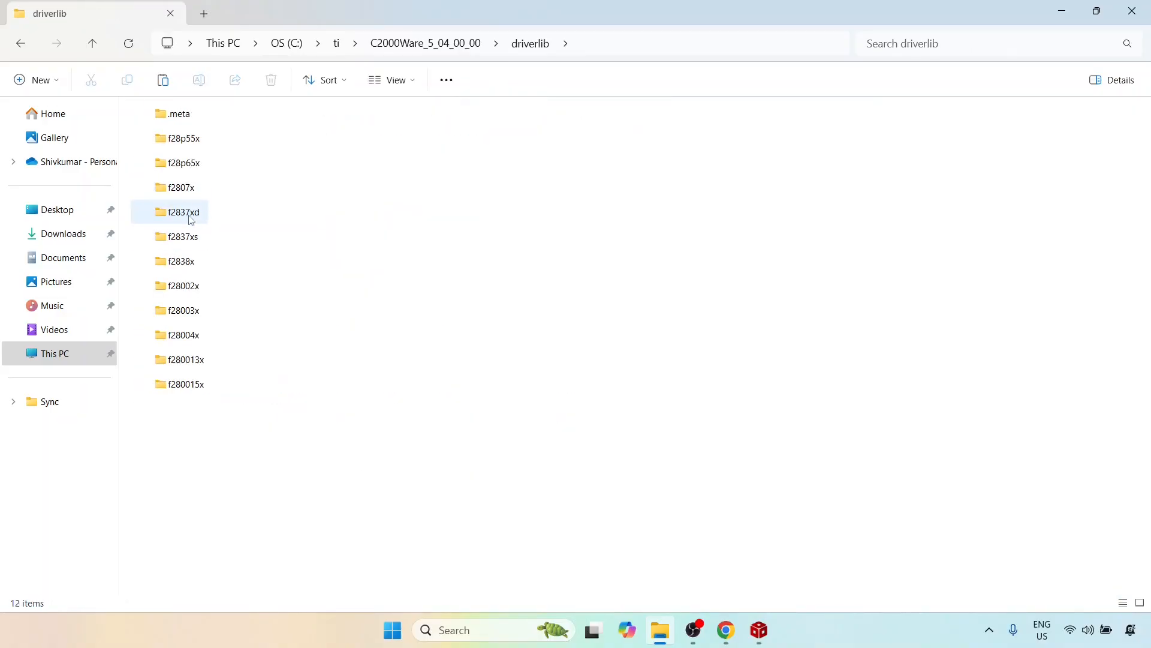
double_click(182, 211)
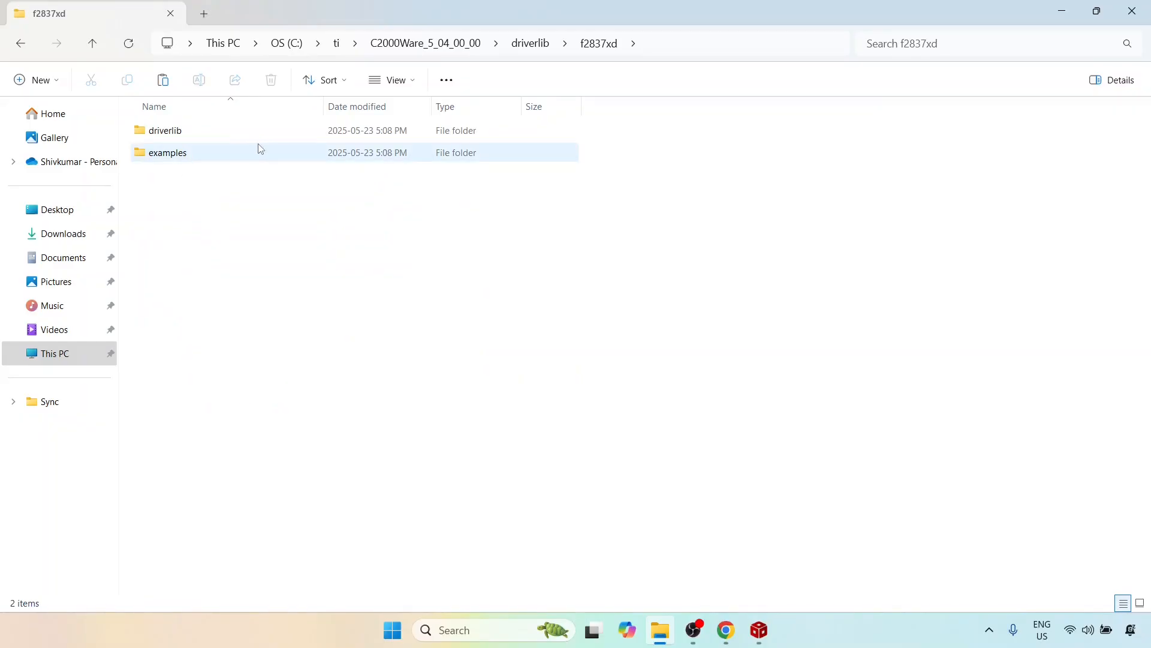
left_click(165, 130)
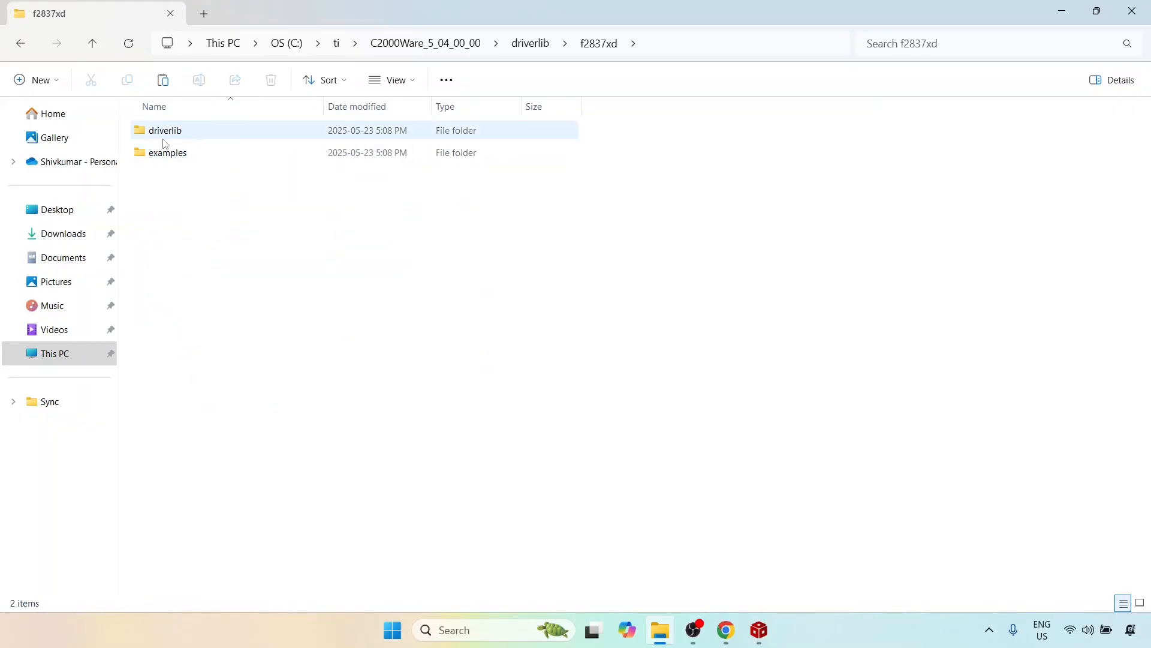
double_click(166, 130)
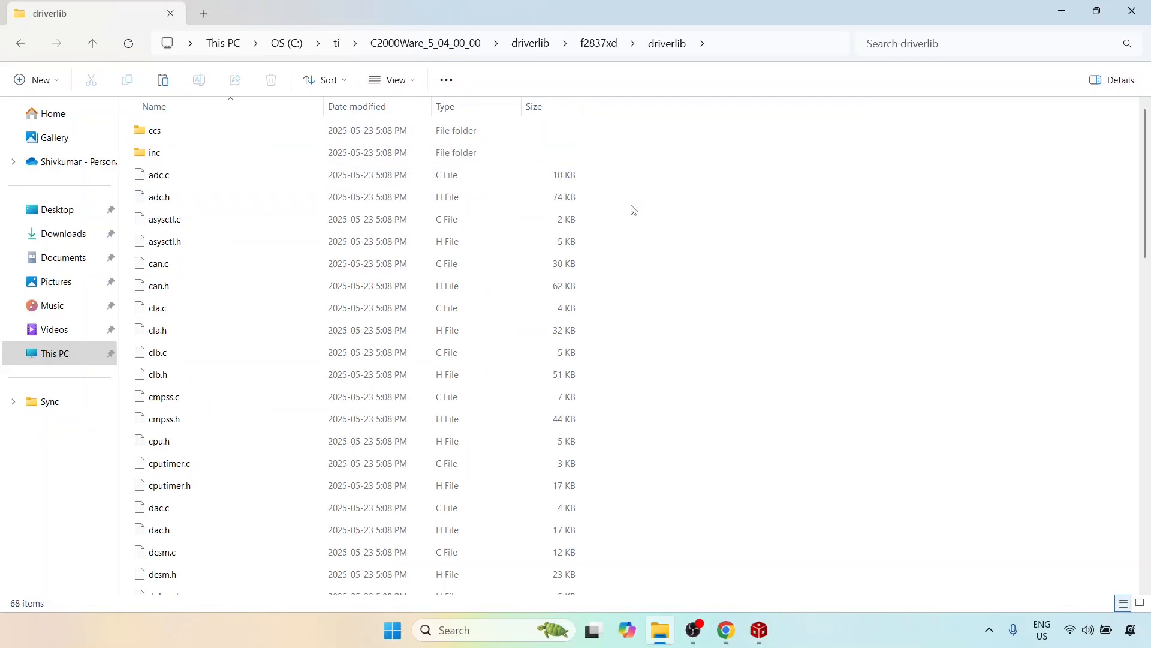
Look over the ccs and inc folders and driver source files like adc.c
left_click(153, 129)
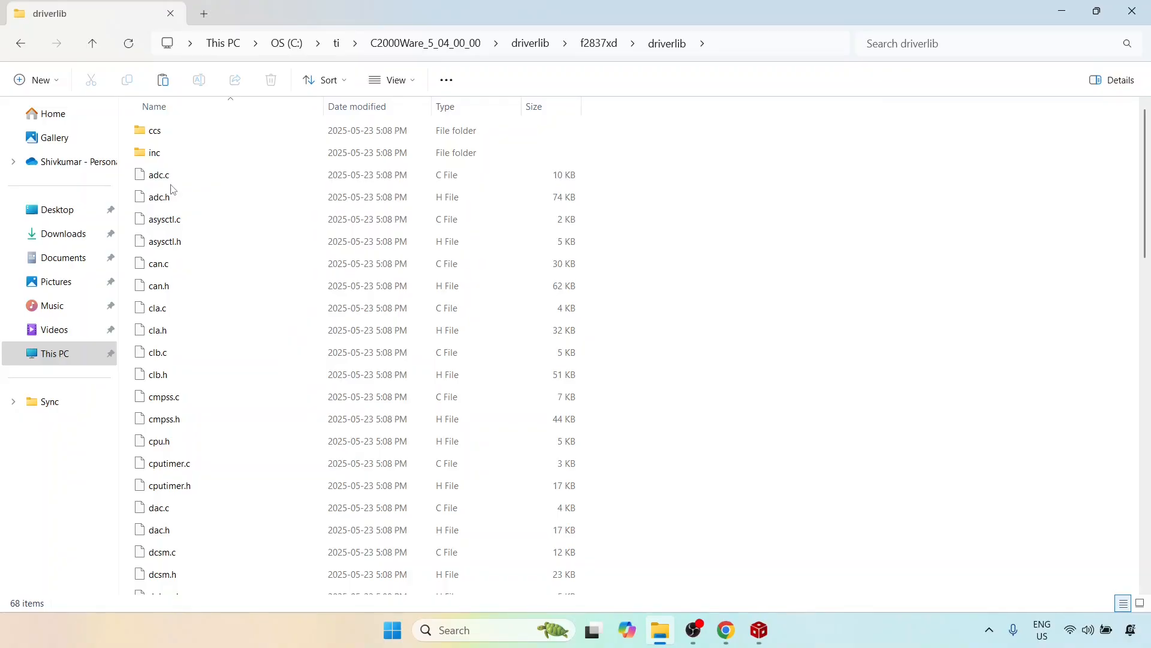
left_click(159, 197)
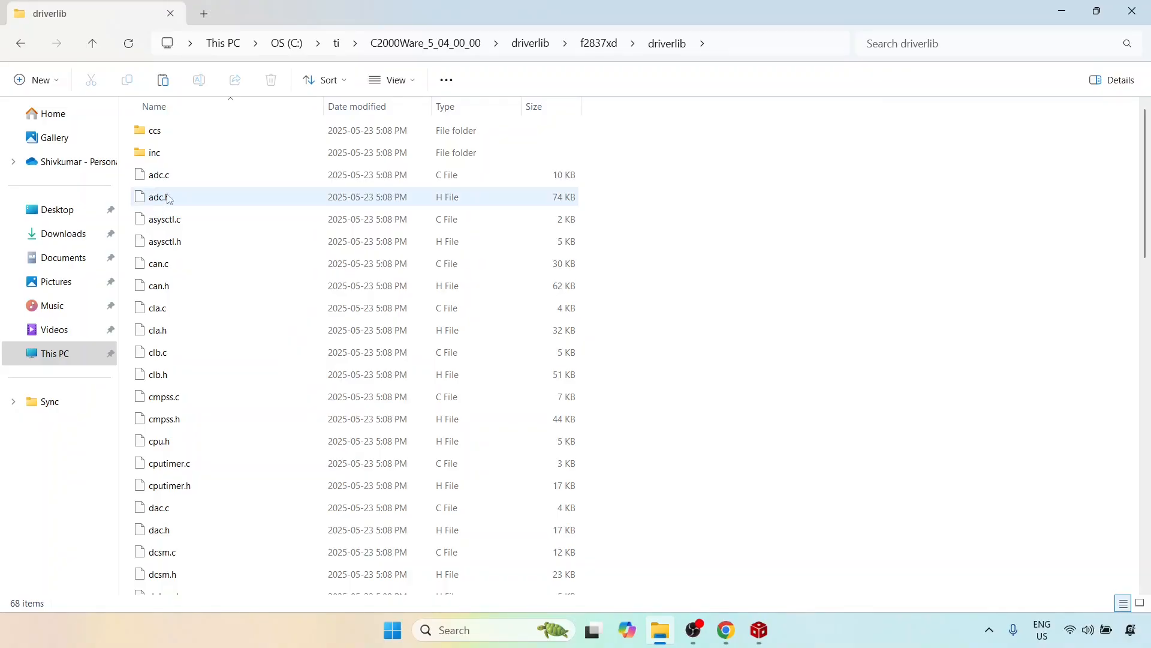
left_click(733, 238)
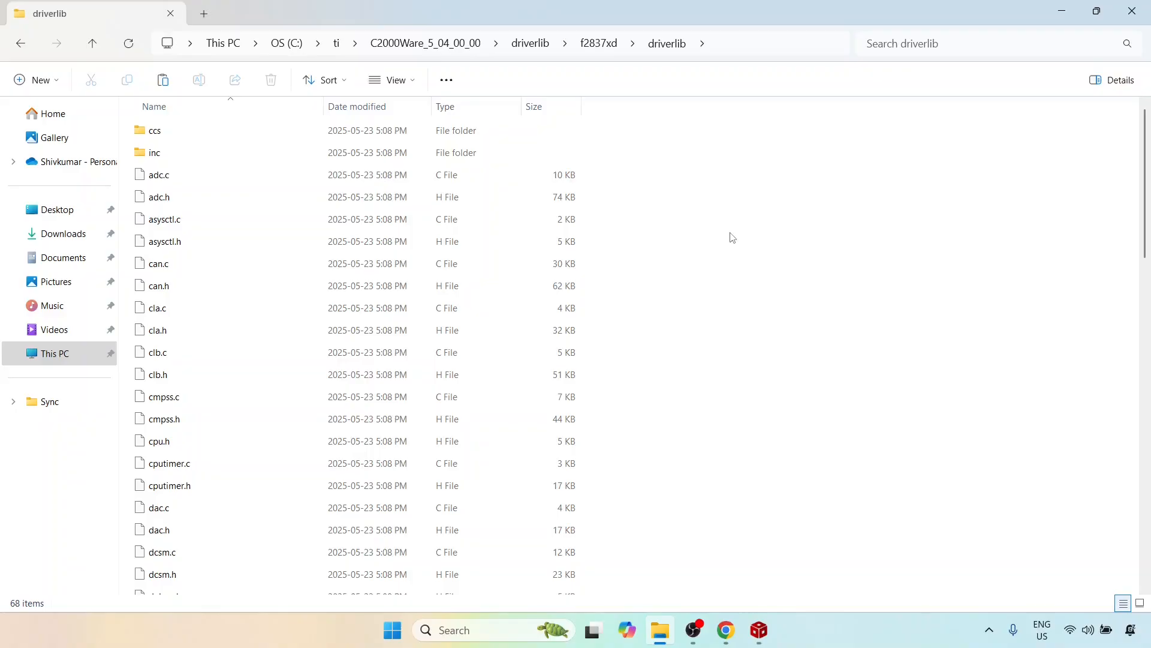
mouse_move(257, 281)
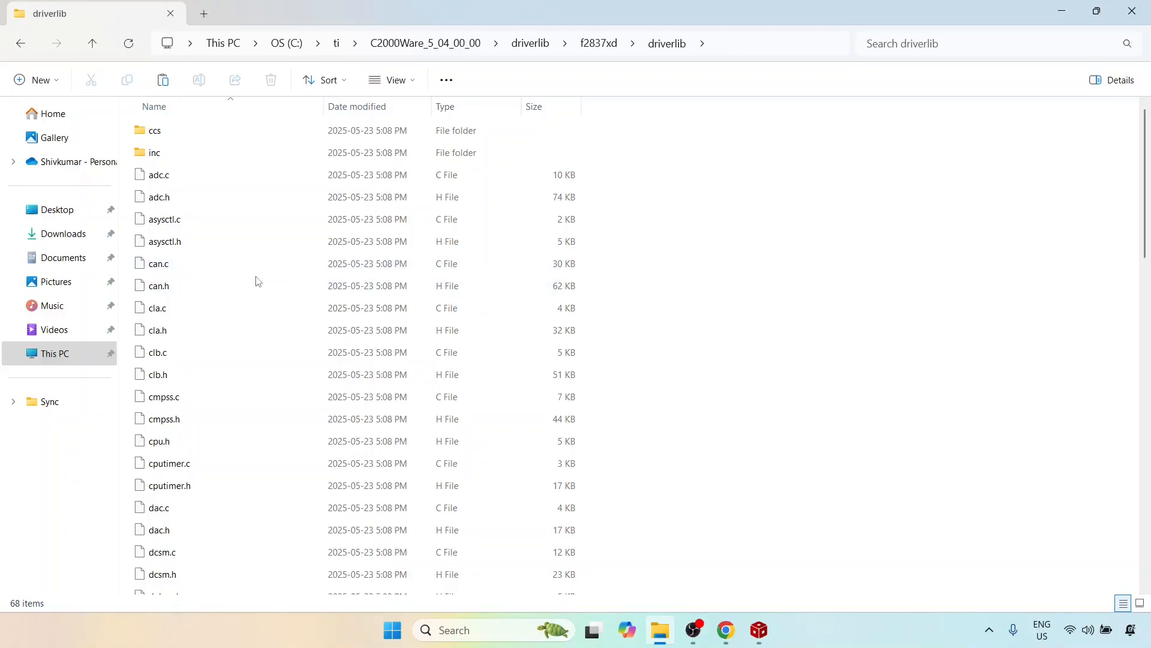
left_click(155, 152)
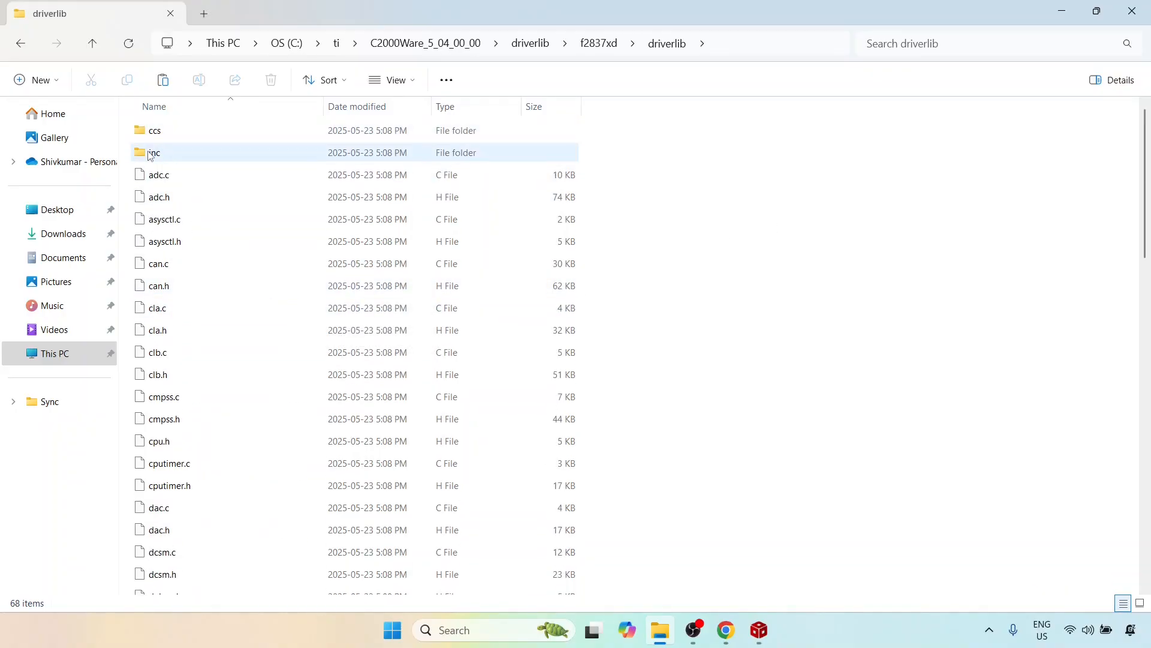
Browse the inc hardware headers, then view the ccs folder with Debug, Release and driverlib.projectspec
double_click(155, 153)
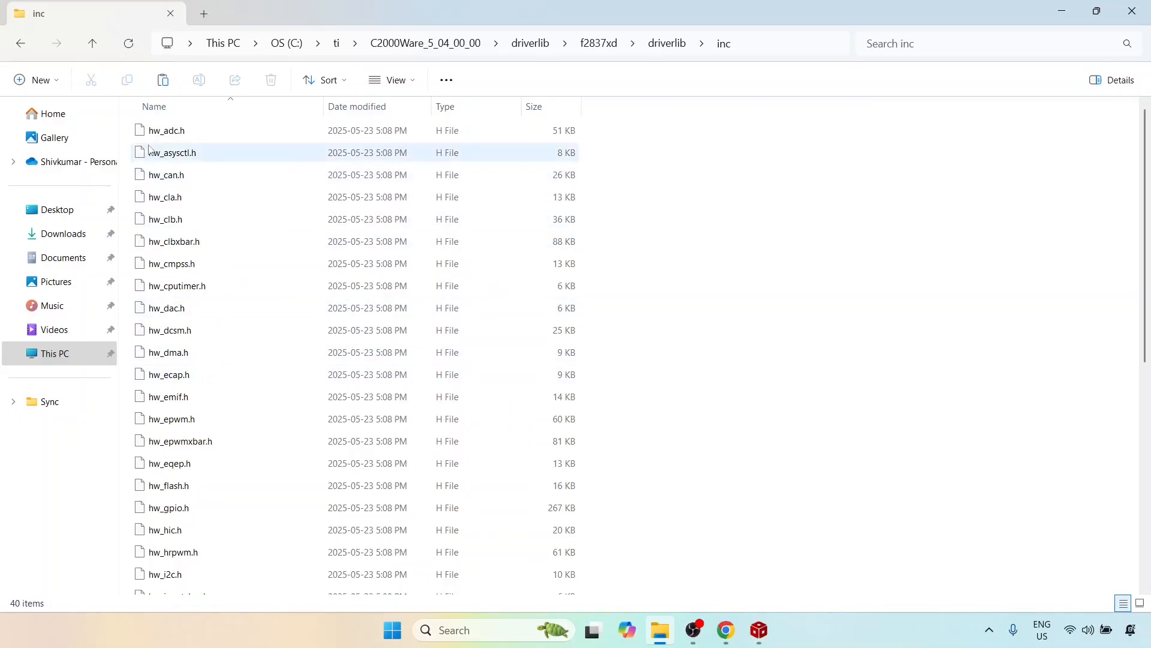
mouse_move(159, 136)
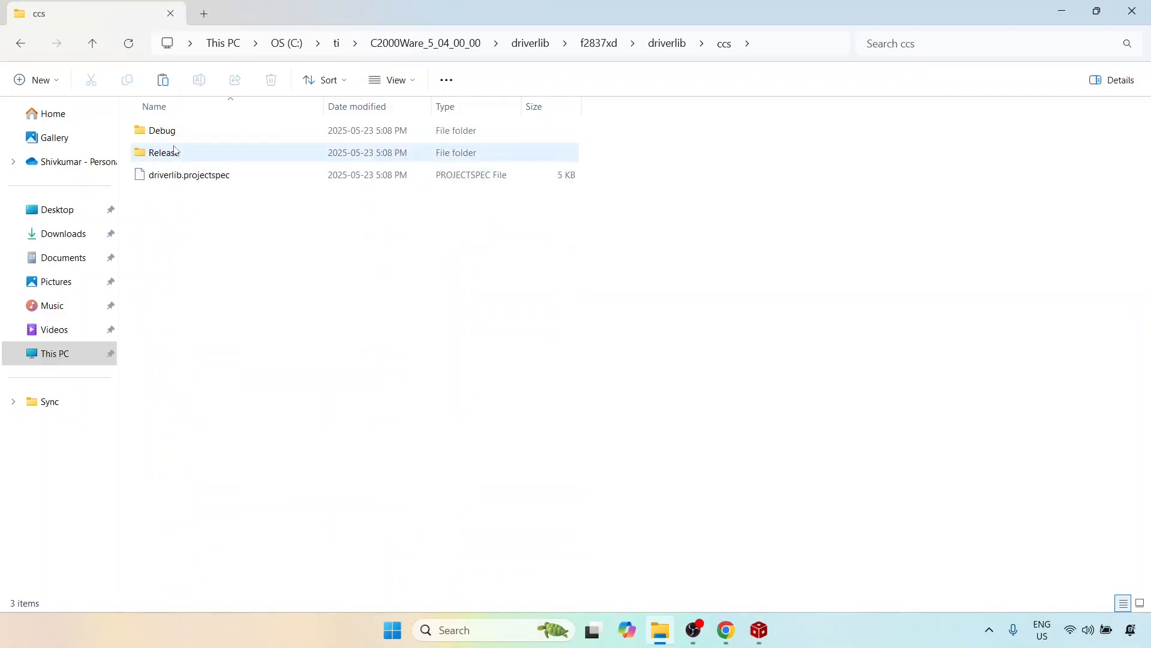
left_click(162, 130)
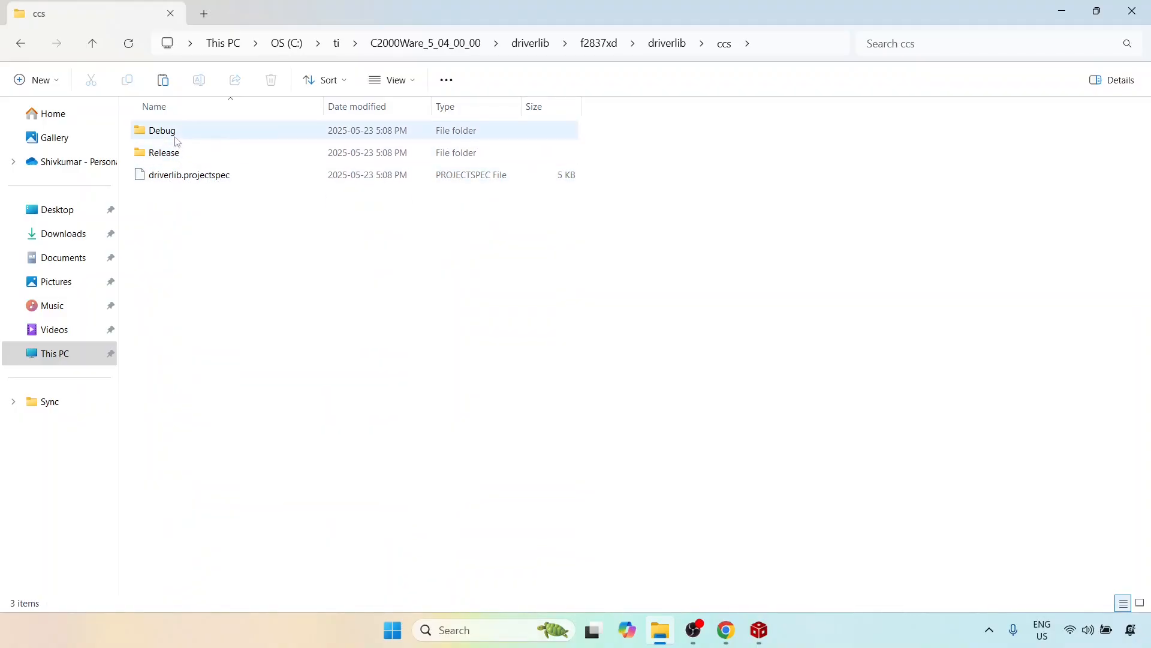
left_click(515, 400)
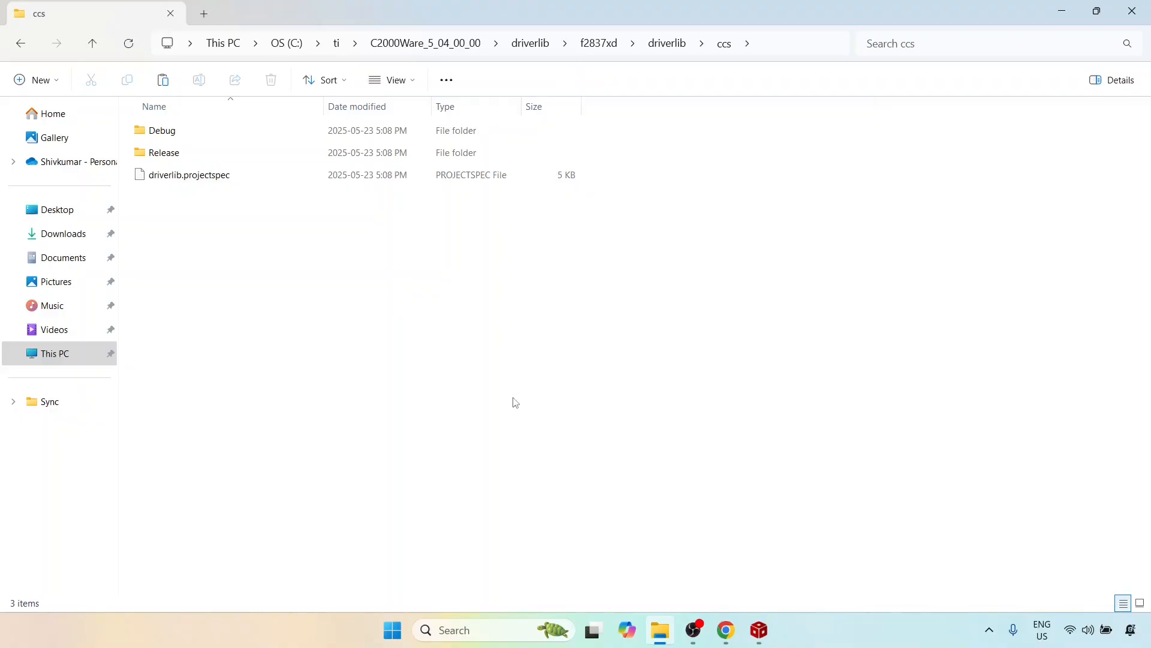
mouse_move(519, 396)
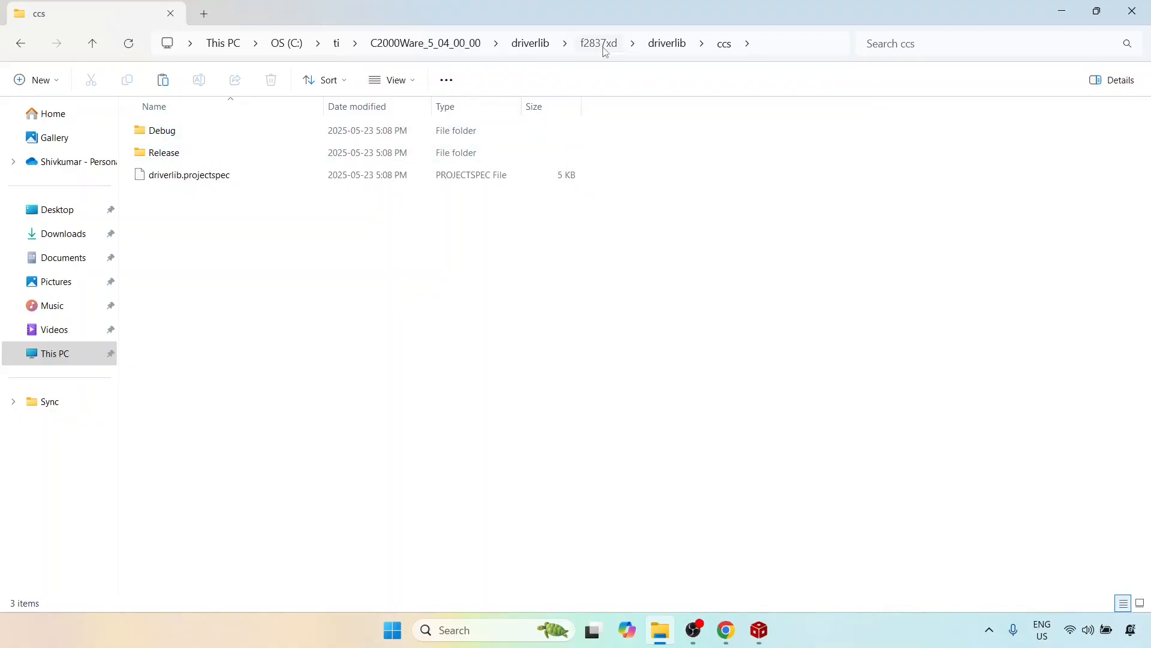
Return to the C2000Ware_5_04_00_00 root and highlight device_support
left_click(667, 44)
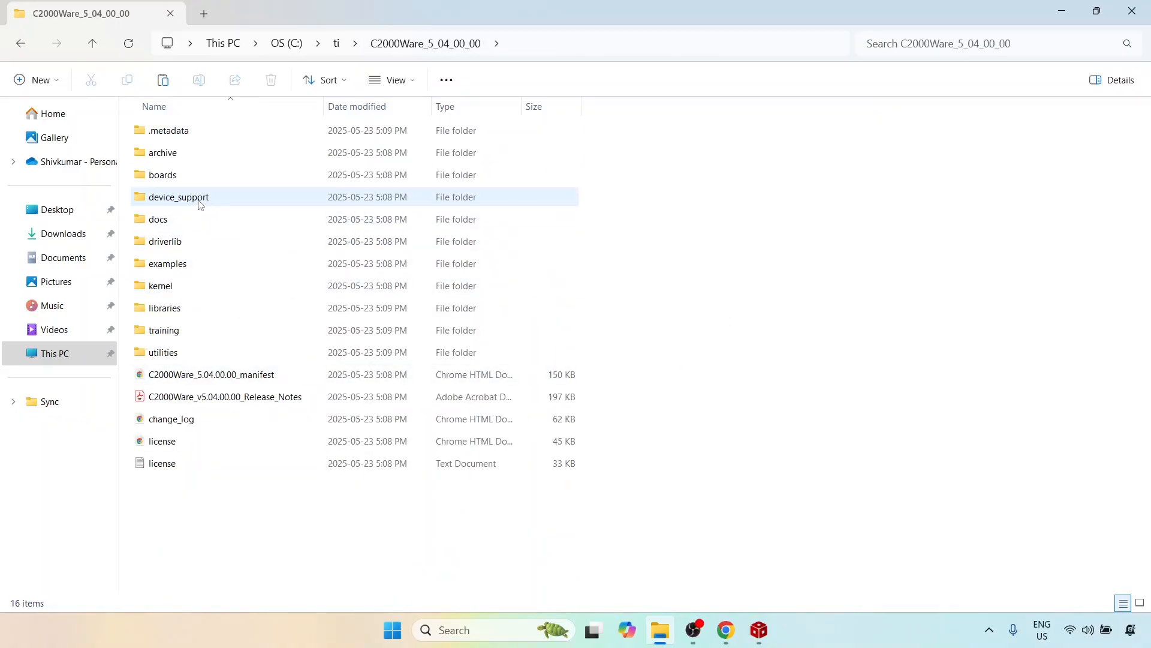
mouse_move(170, 204)
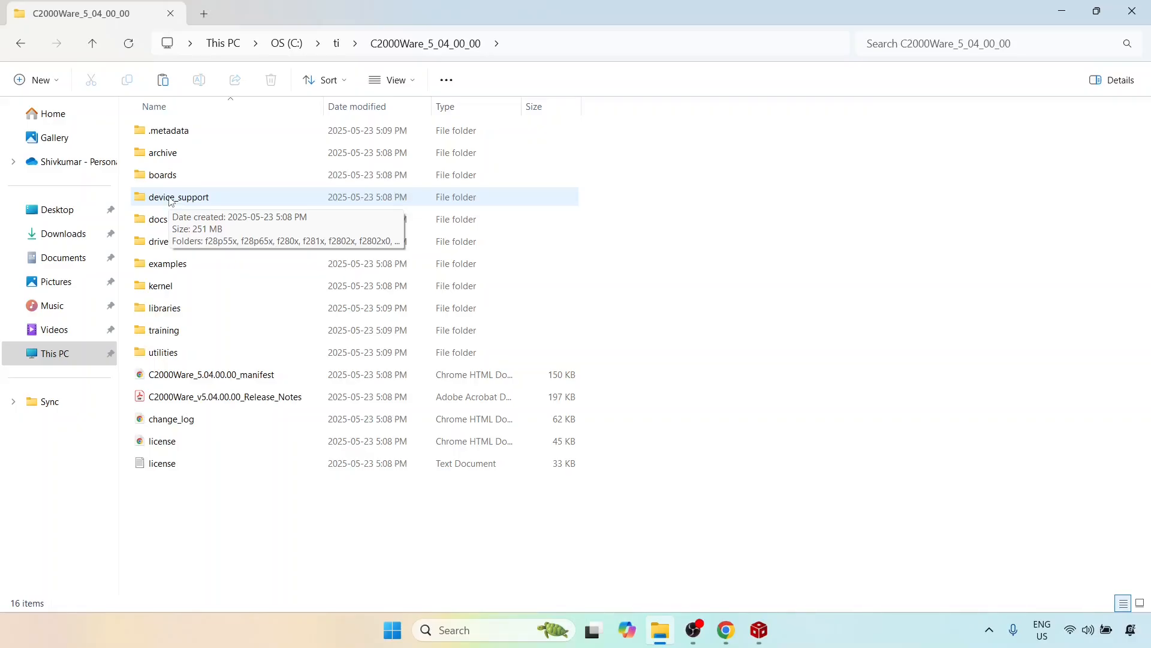
left_click(177, 197)
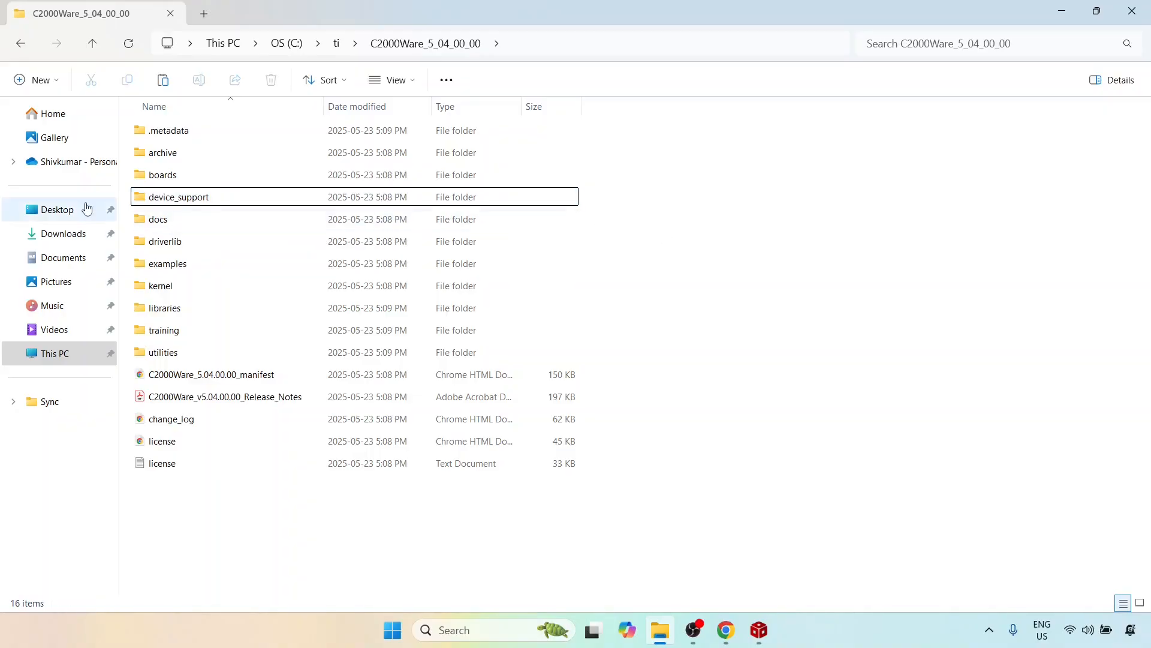
Navigate device_support > f2837xd > common to see cmd, include, source and targetConfigs
double_click(178, 197)
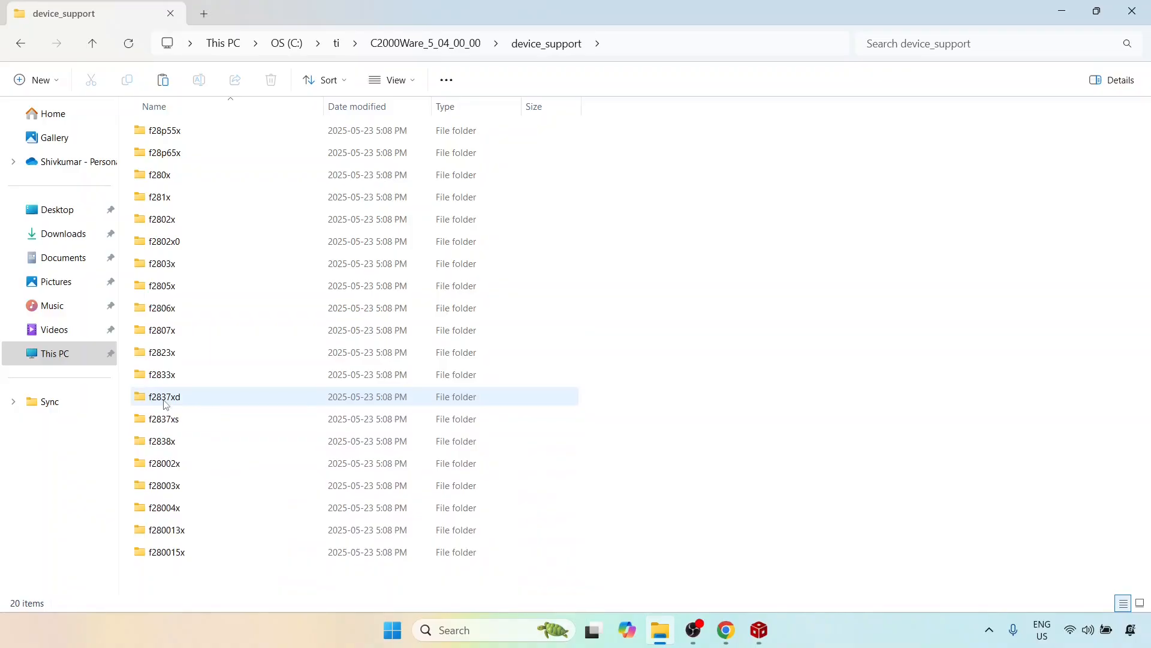
mouse_move(174, 396)
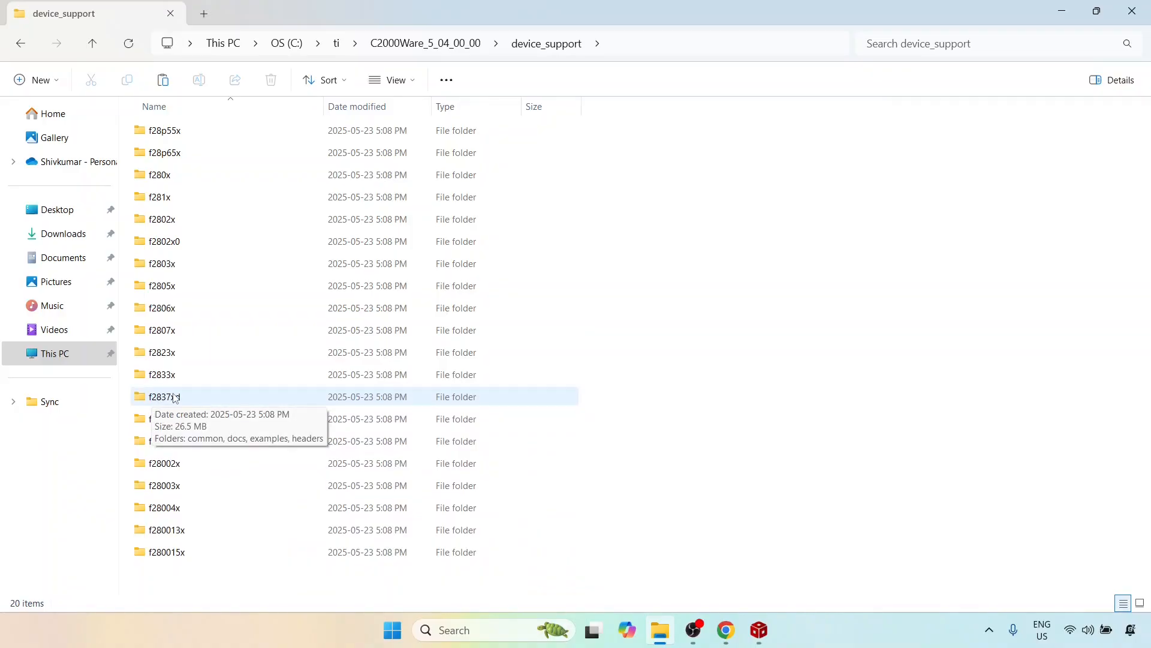
double_click(162, 395)
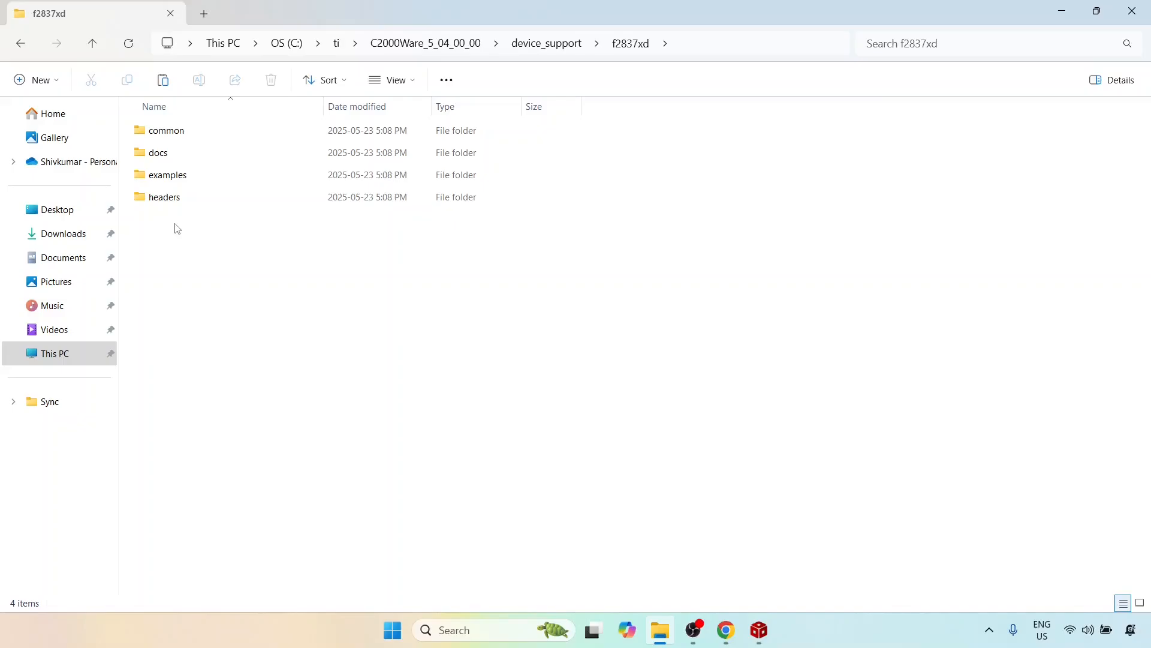
mouse_move(176, 147)
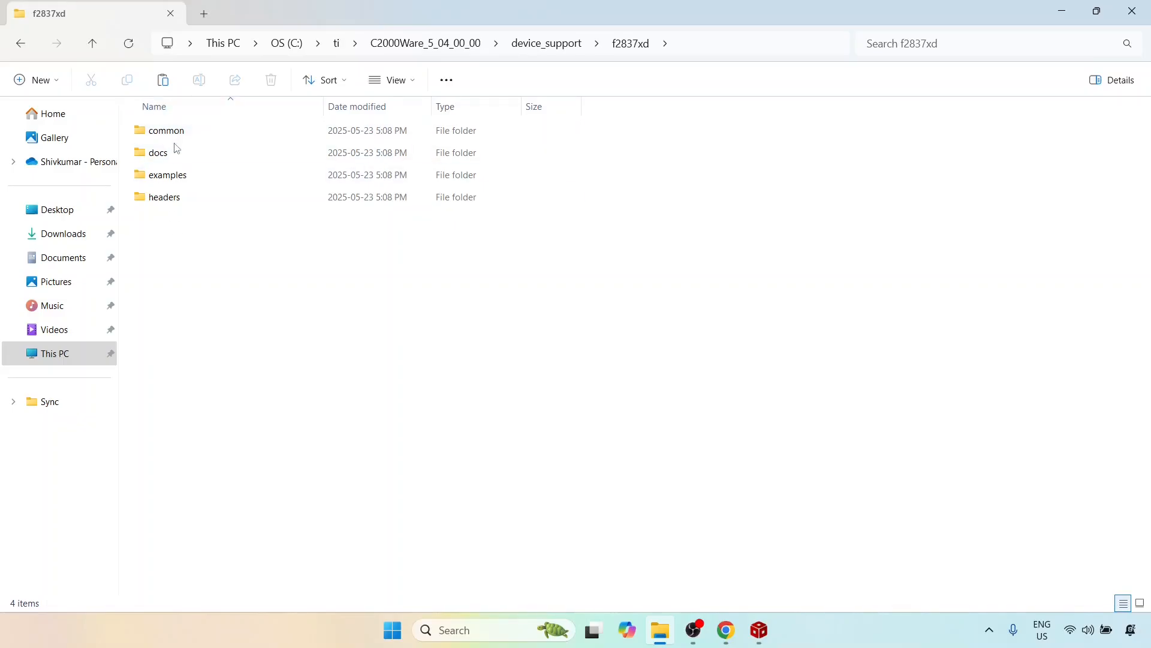
left_click(167, 130)
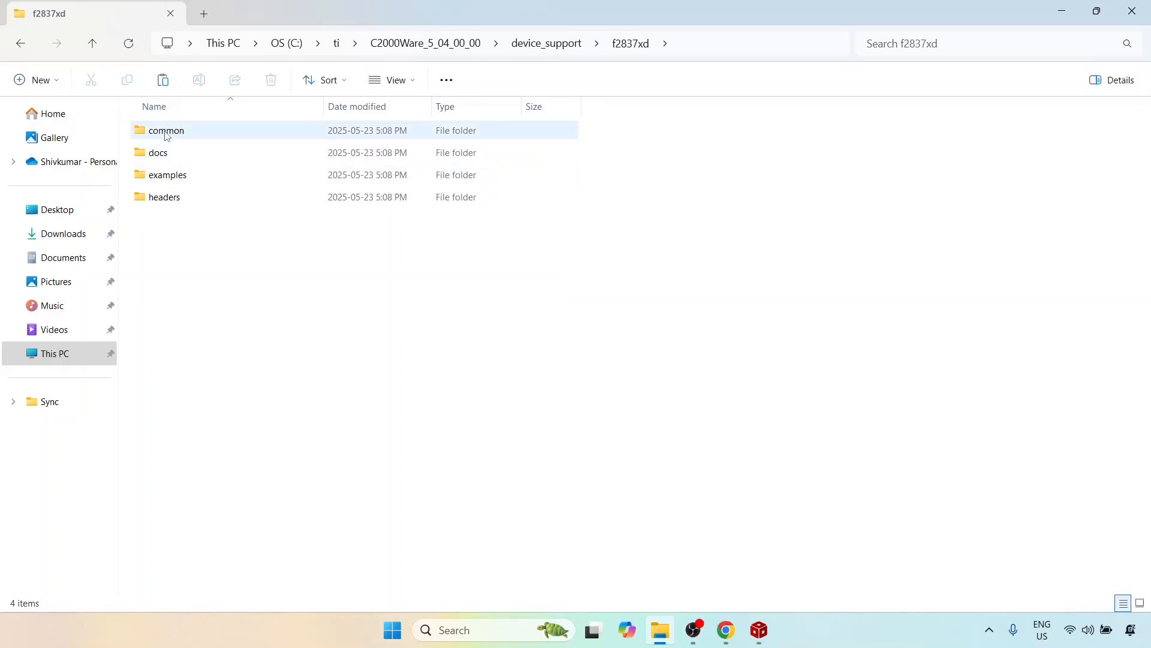
double_click(166, 130)
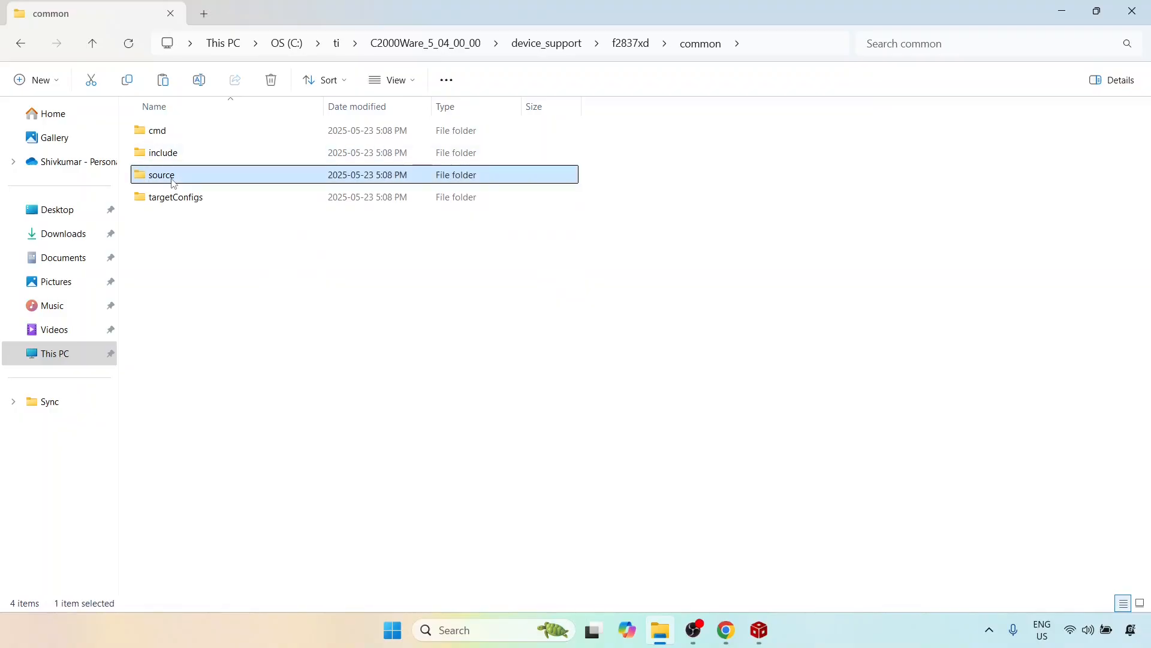
Browse the f2837xd source and include files, return to the root, then bring Code Composer Studio forward
double_click(160, 175)
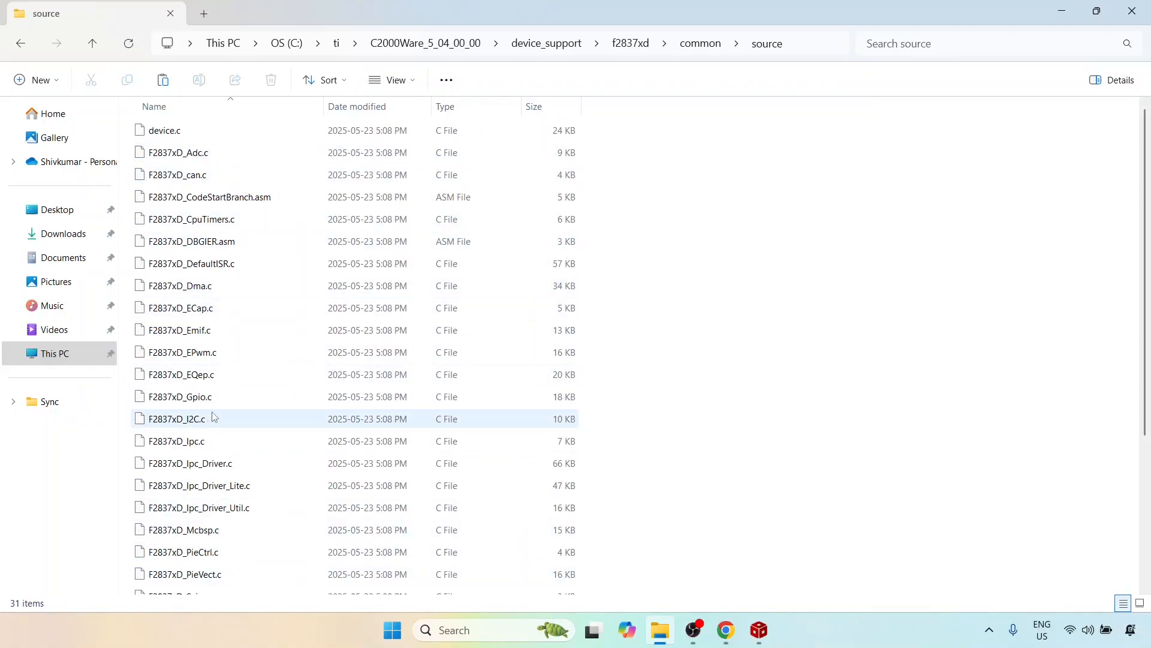
mouse_move(221, 396)
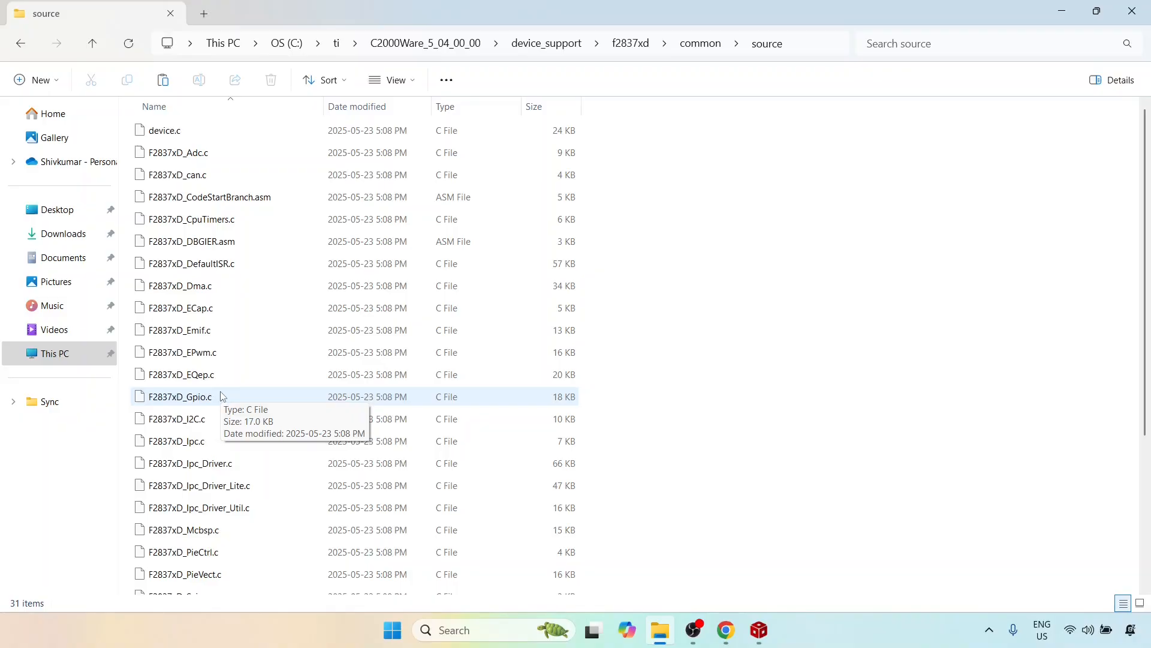
mouse_move(666, 106)
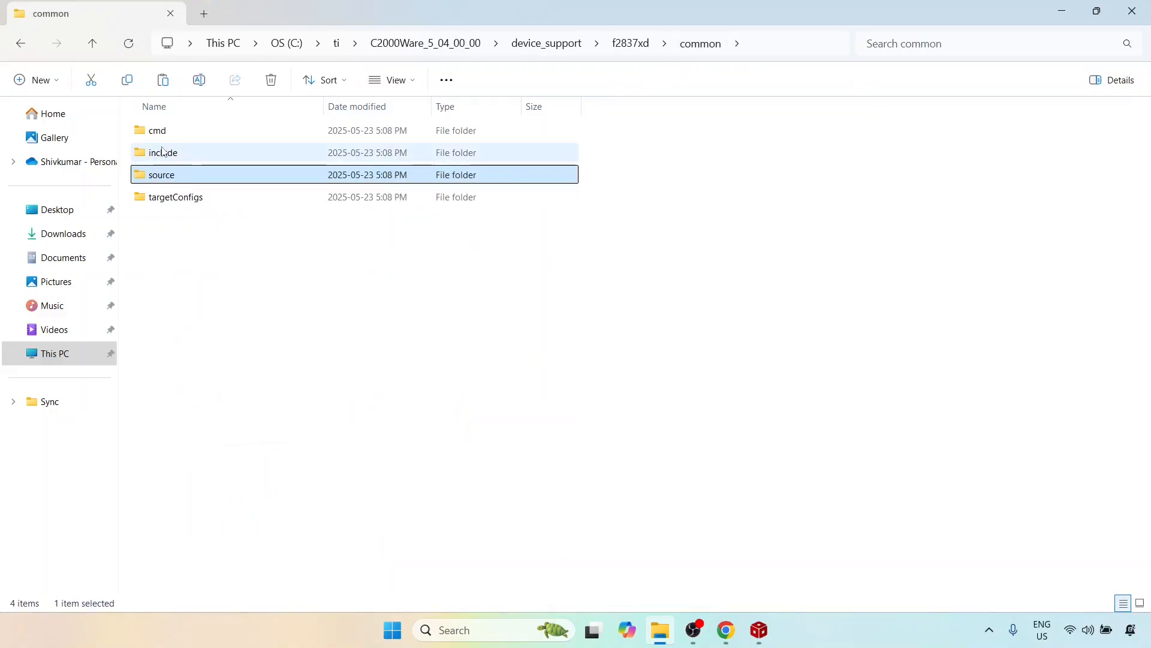
double_click(163, 152)
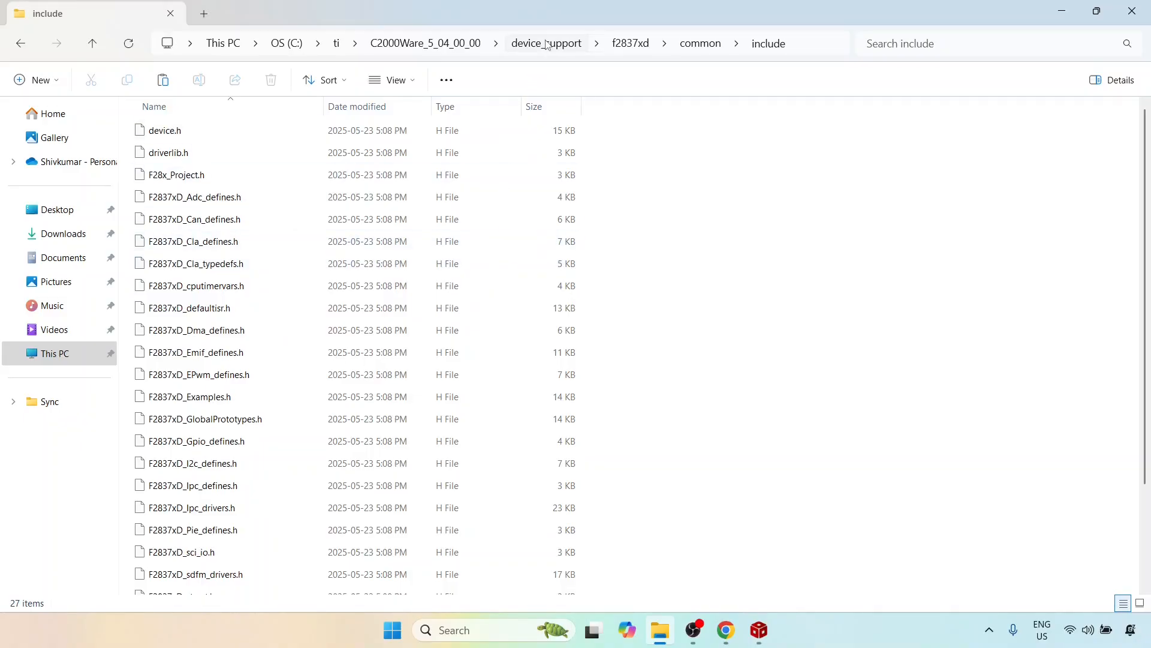
left_click(425, 43)
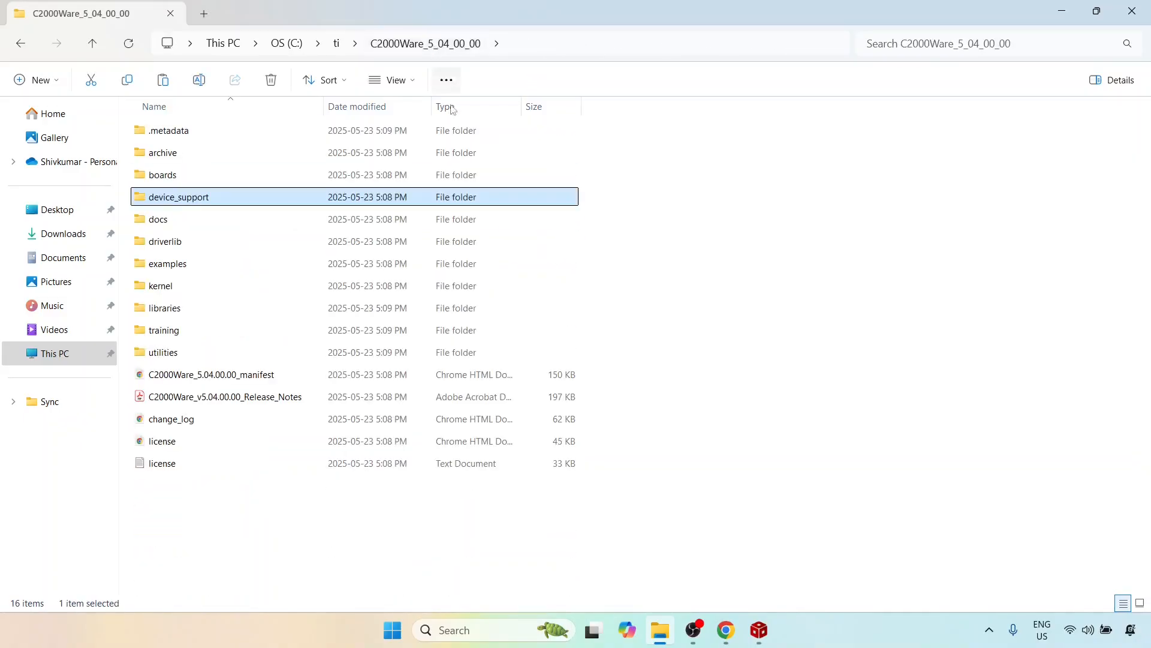
left_click(884, 276)
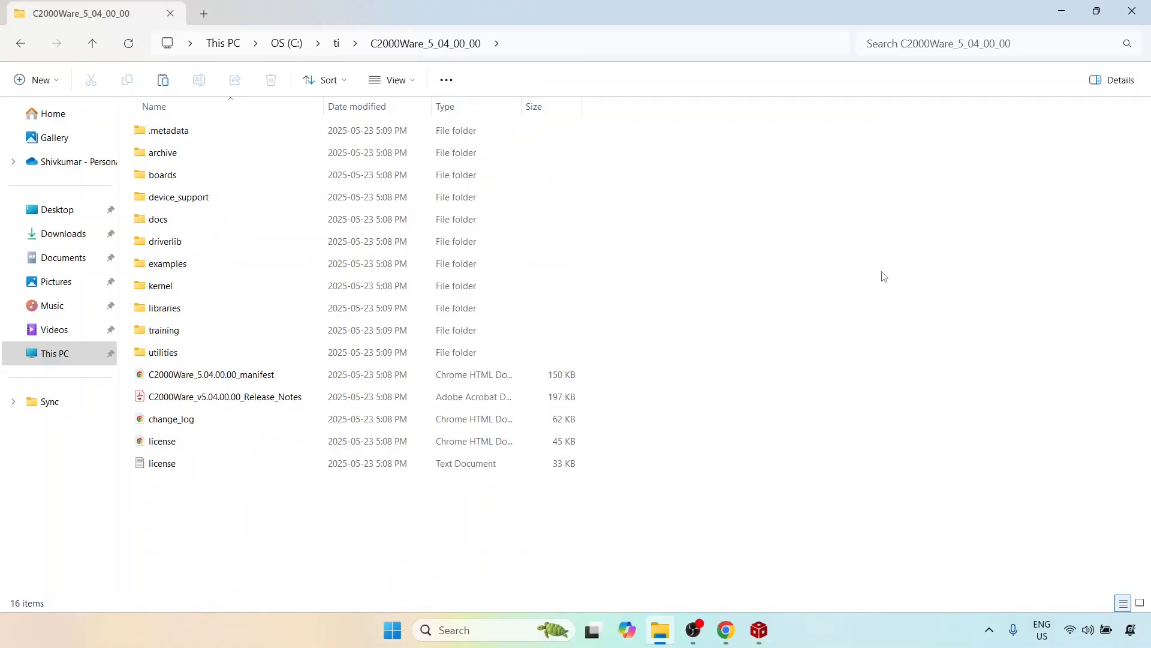
mouse_move(725, 384)
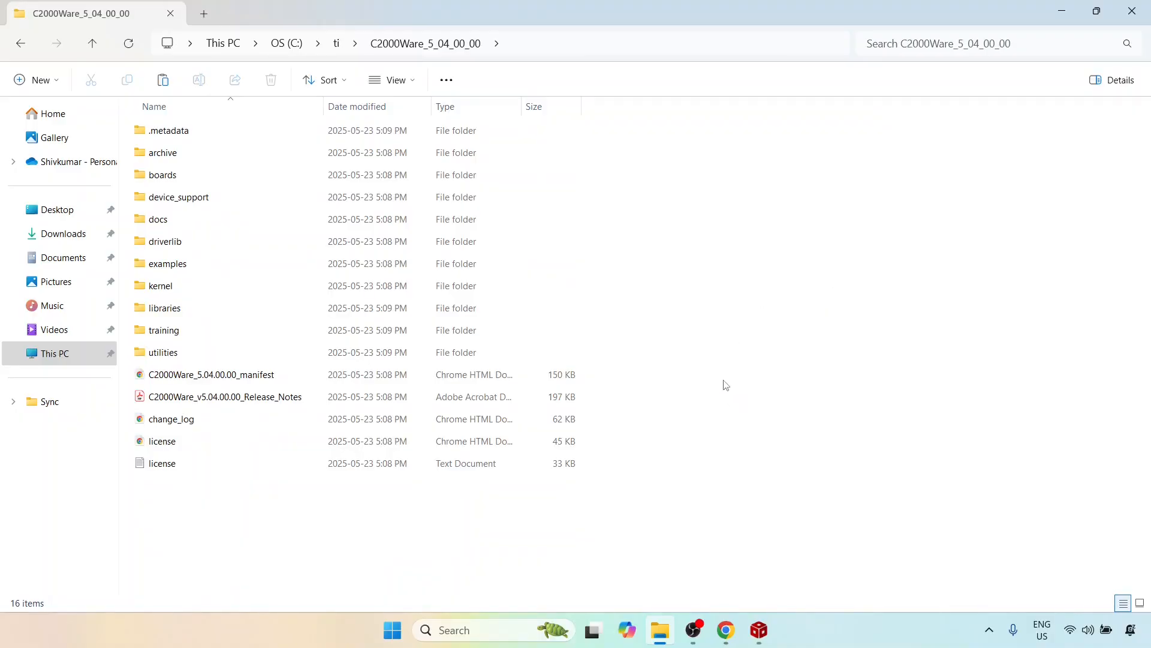
mouse_move(754, 427)
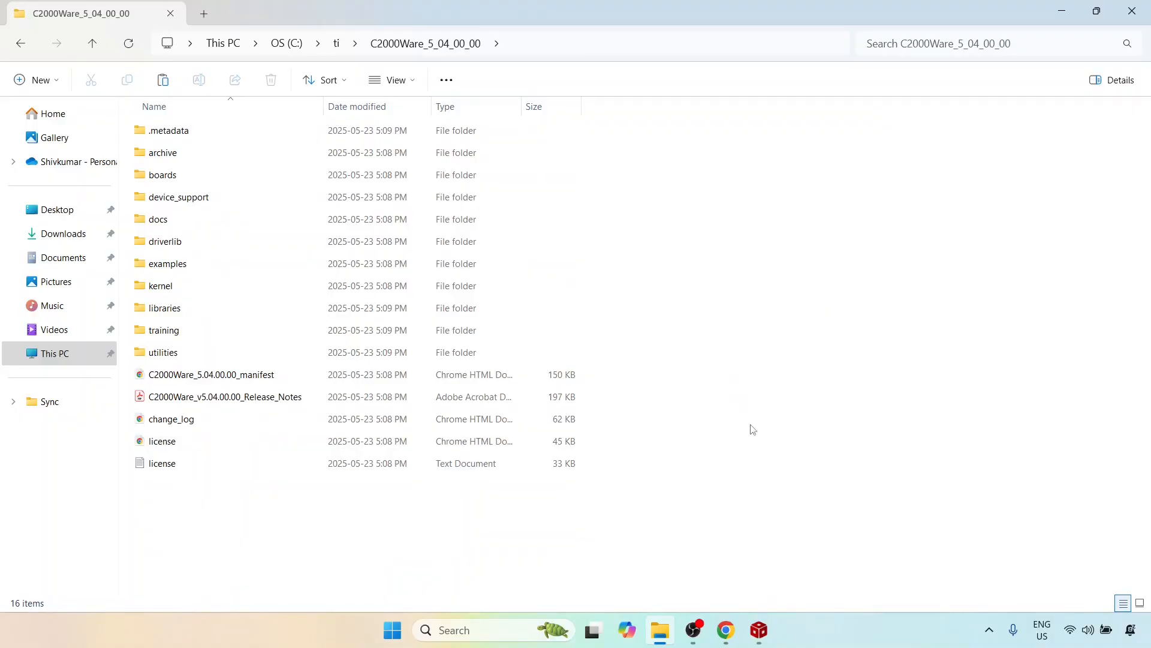
left_click(758, 630)
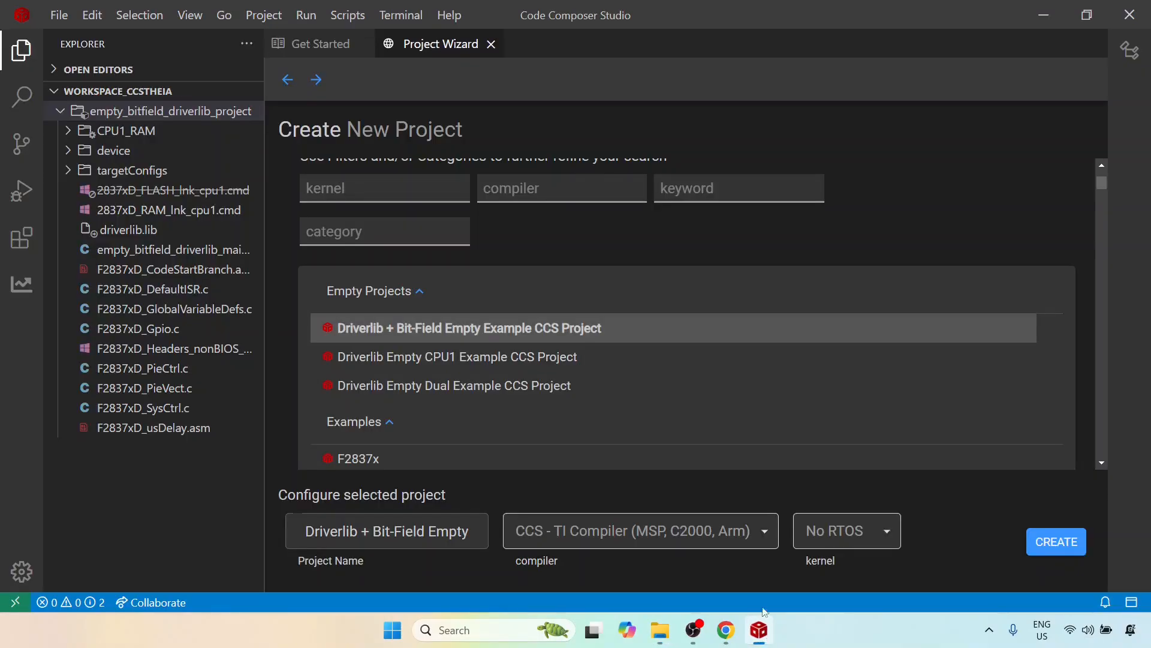
mouse_move(814, 262)
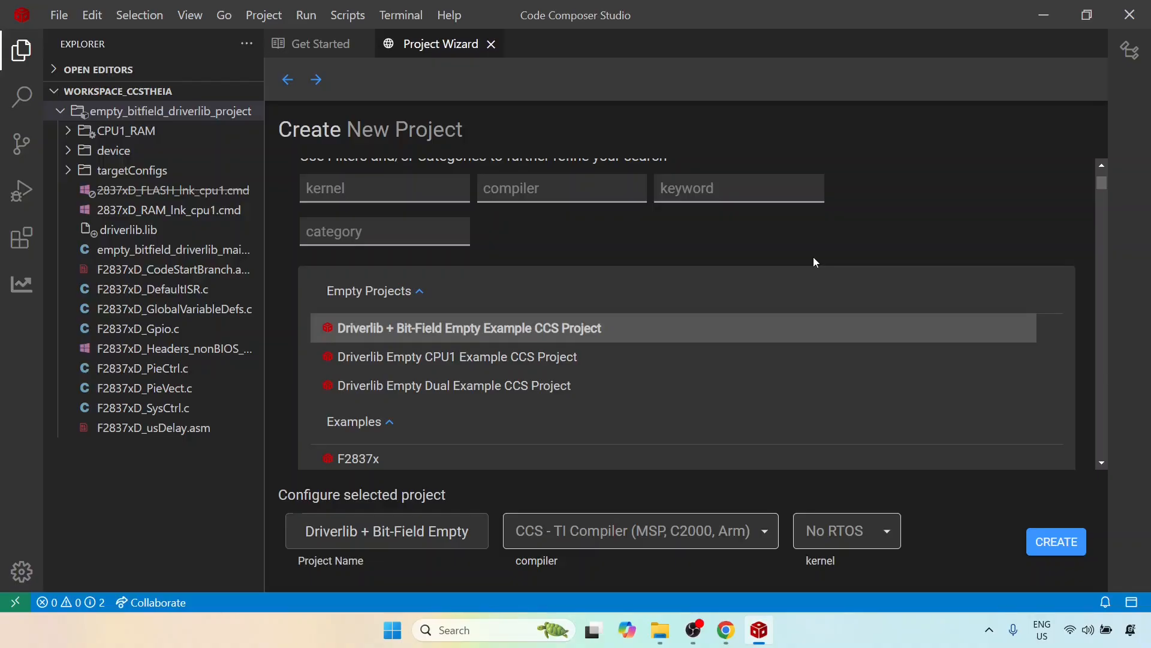
left_click(320, 44)
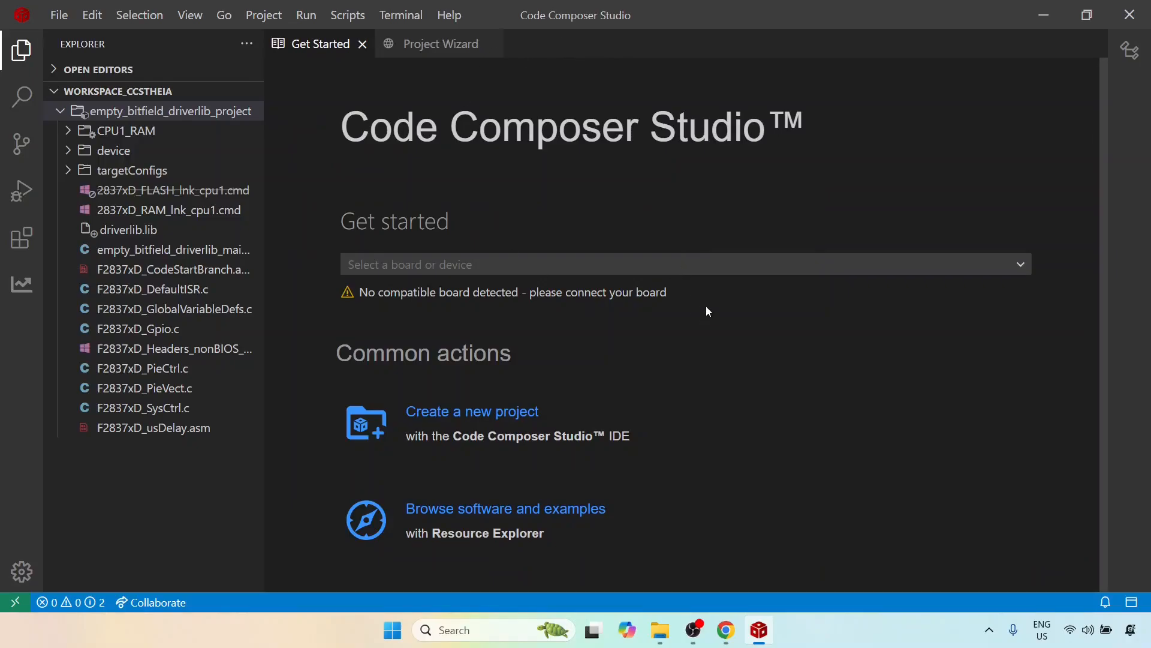
mouse_move(463, 97)
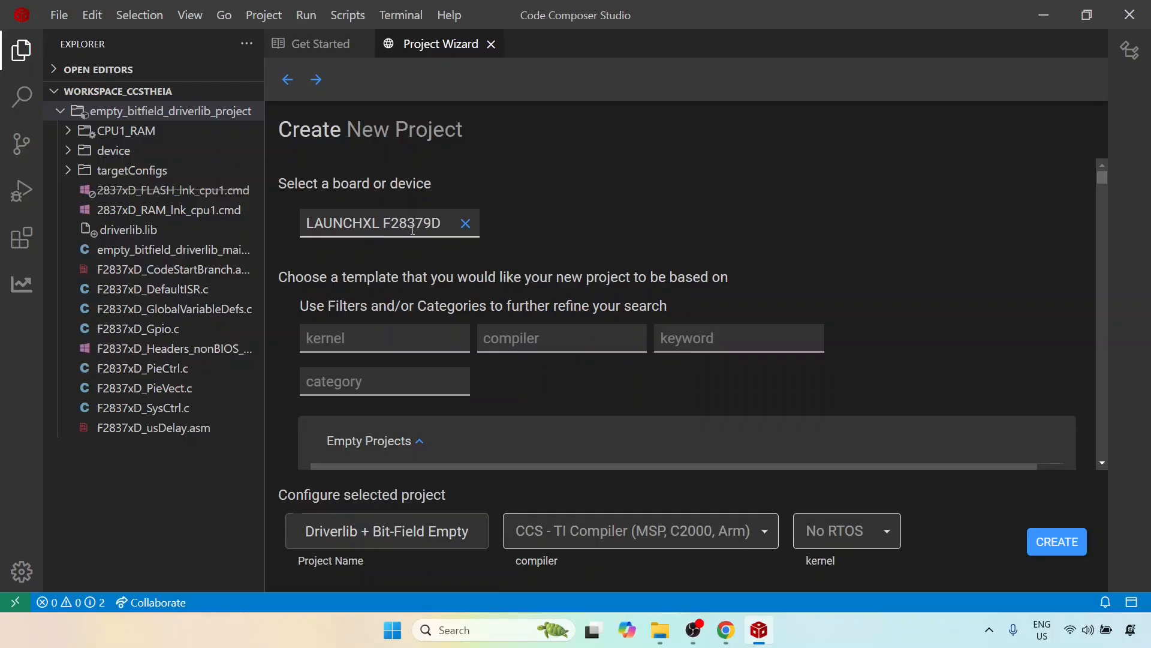
scroll("down", 3)
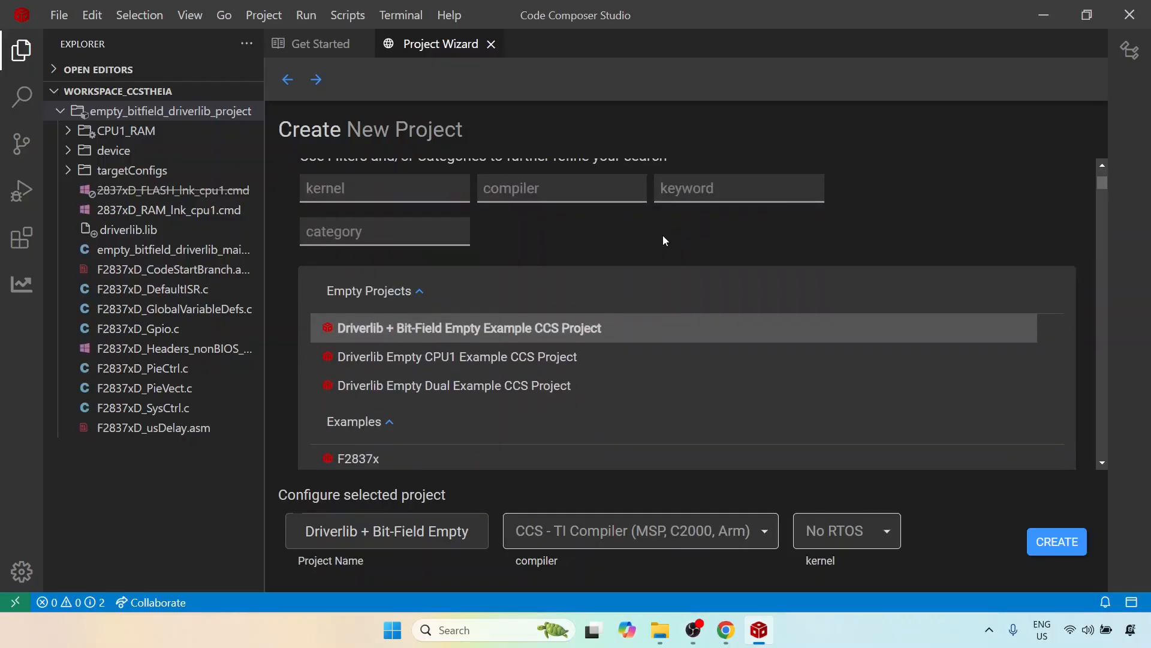
scroll("down", 3)
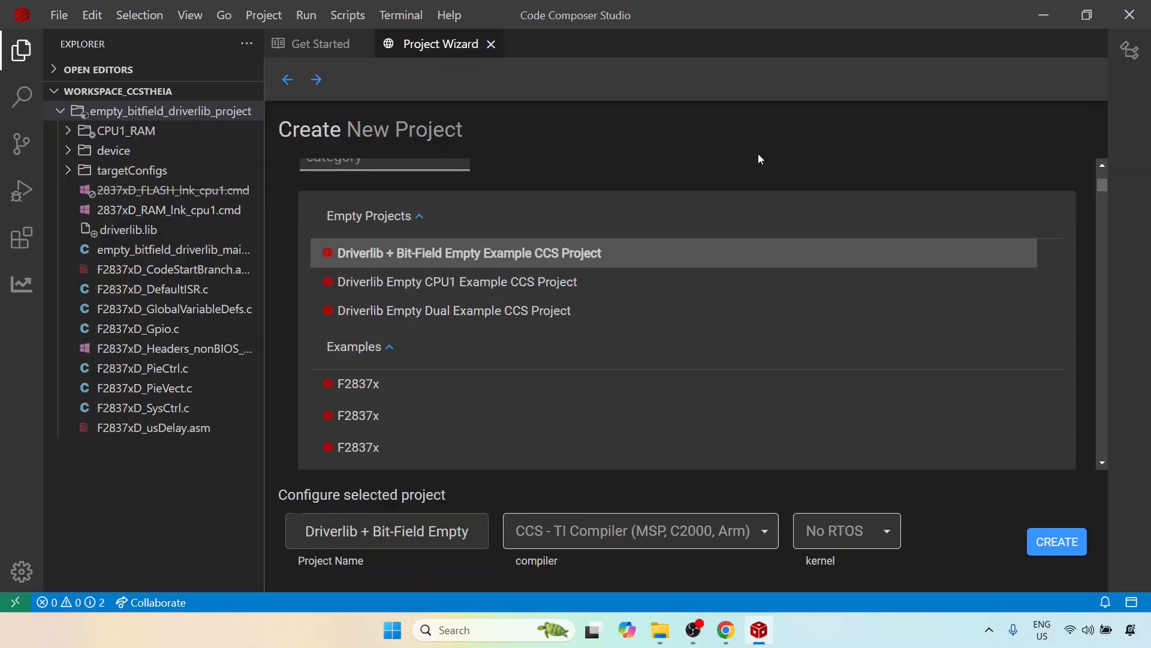
mouse_move(765, 157)
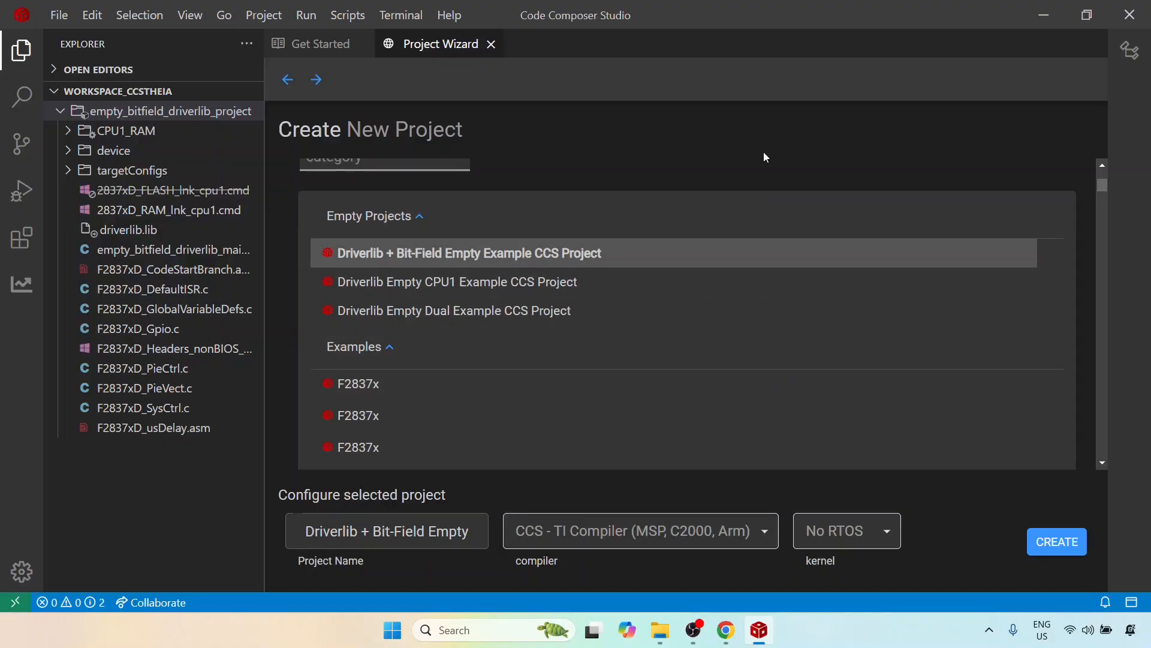